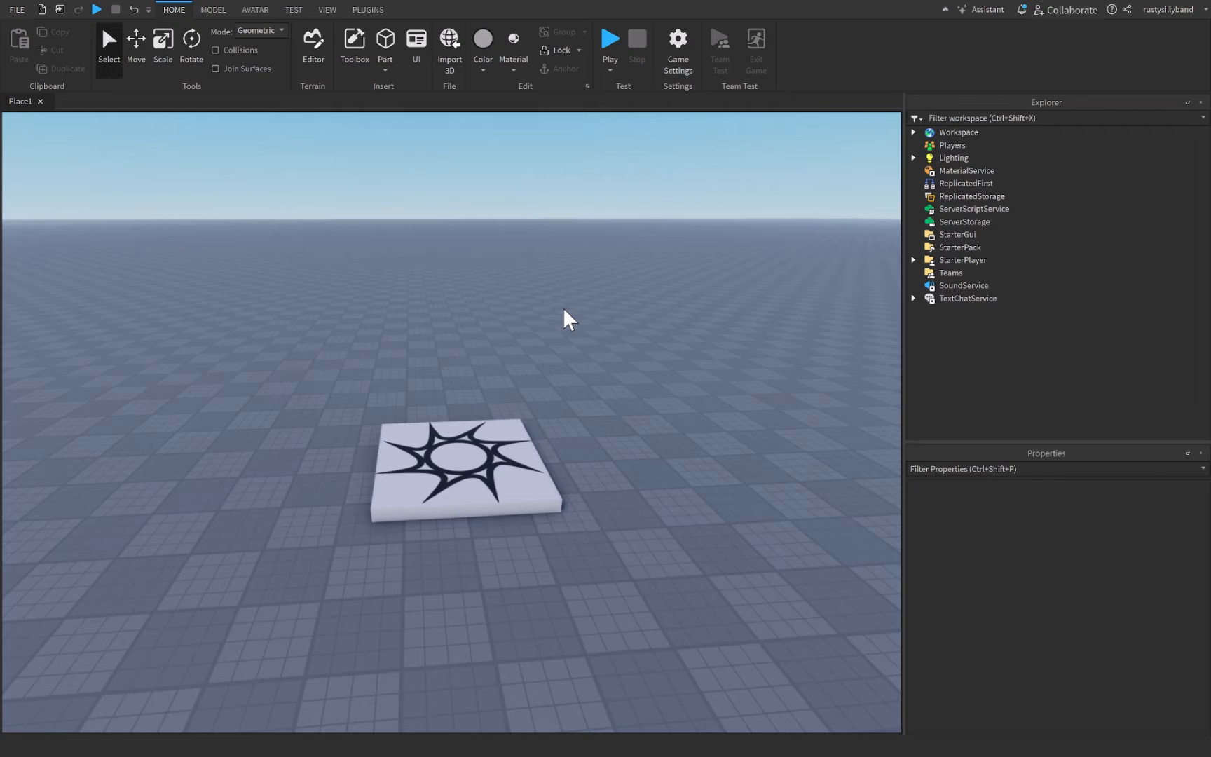
Step: Insert a BillboardGui under SpawnLocation and start adding a child object to it
click(464, 467)
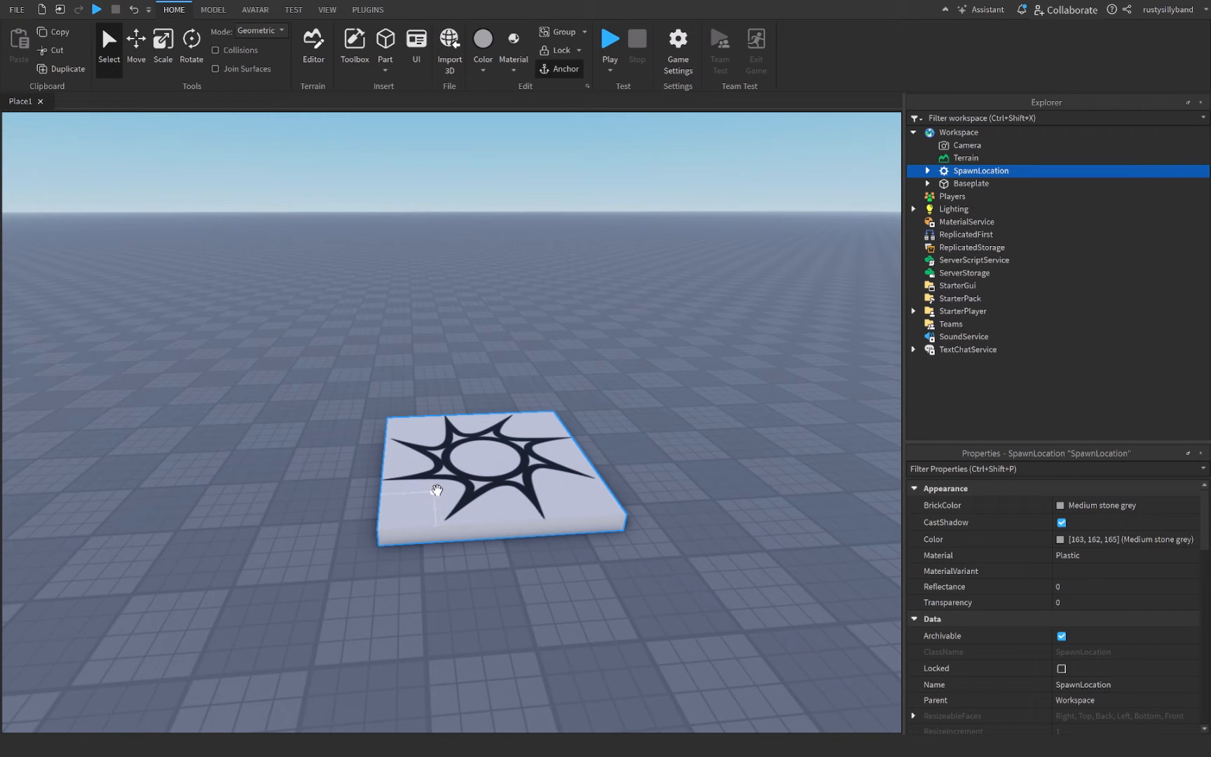
mouse_move(904, 304)
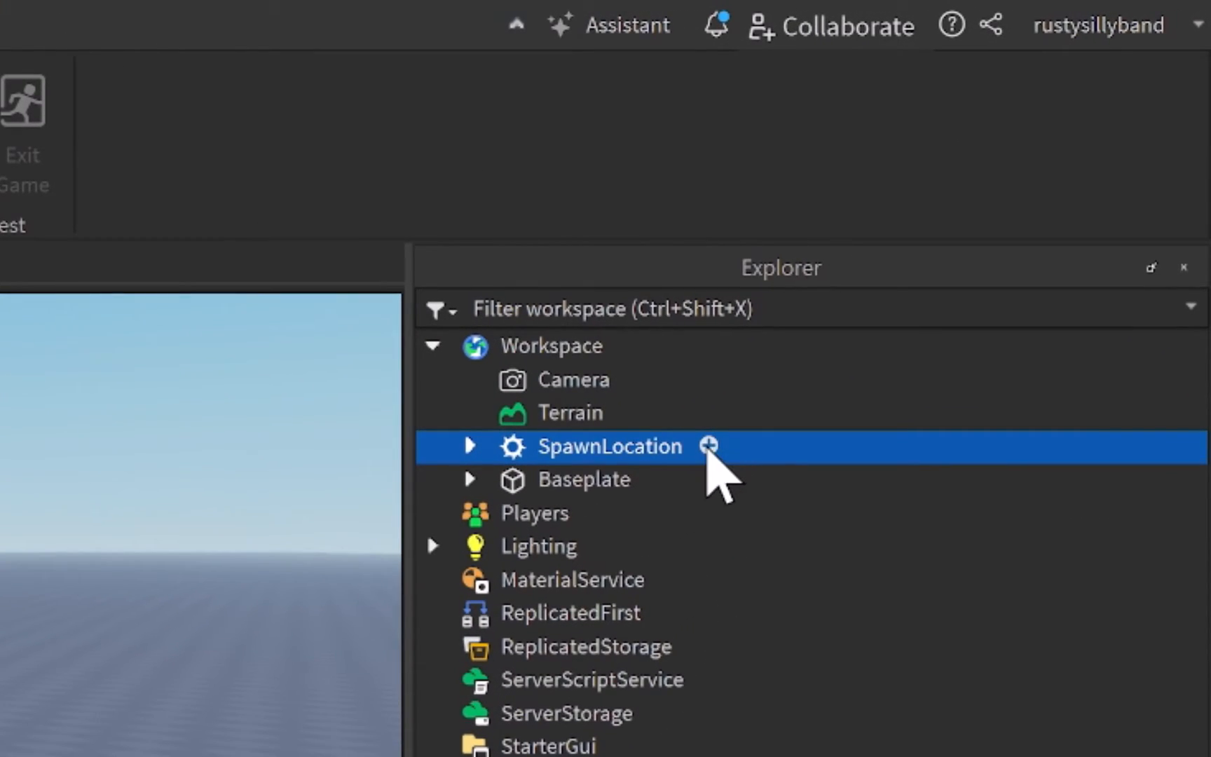
click(708, 446)
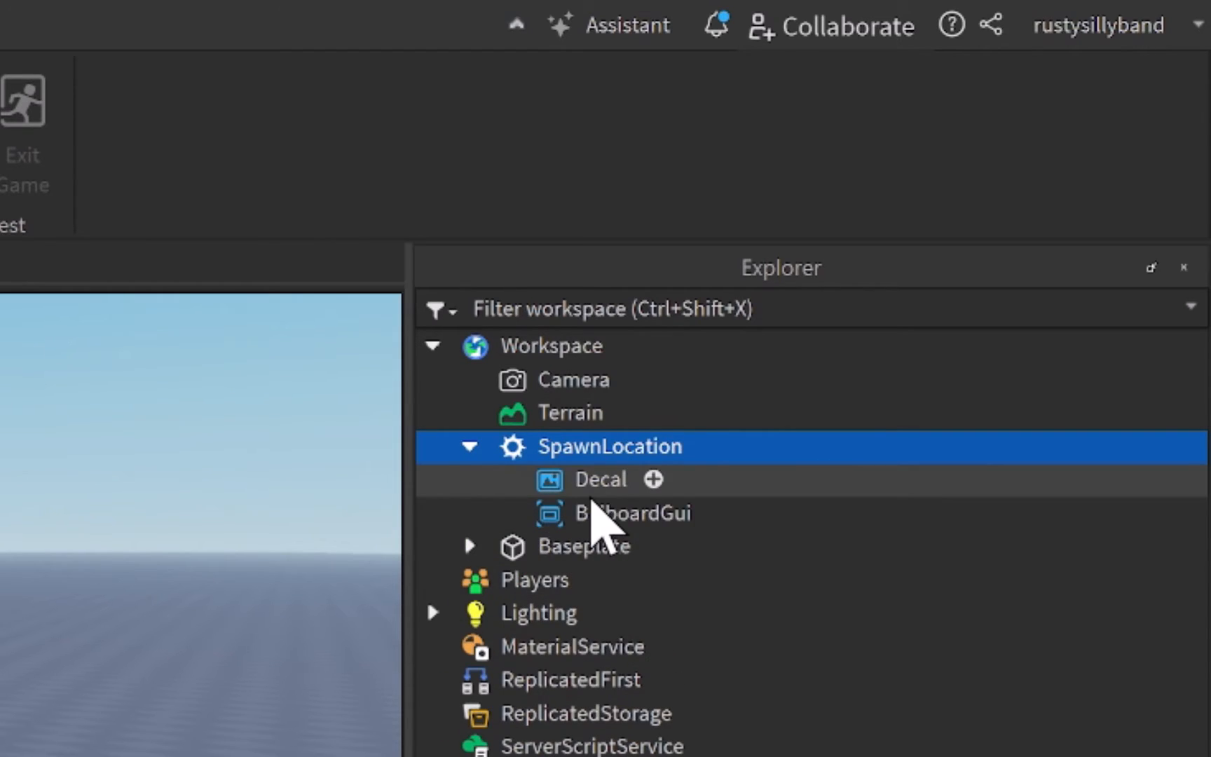
click(634, 512)
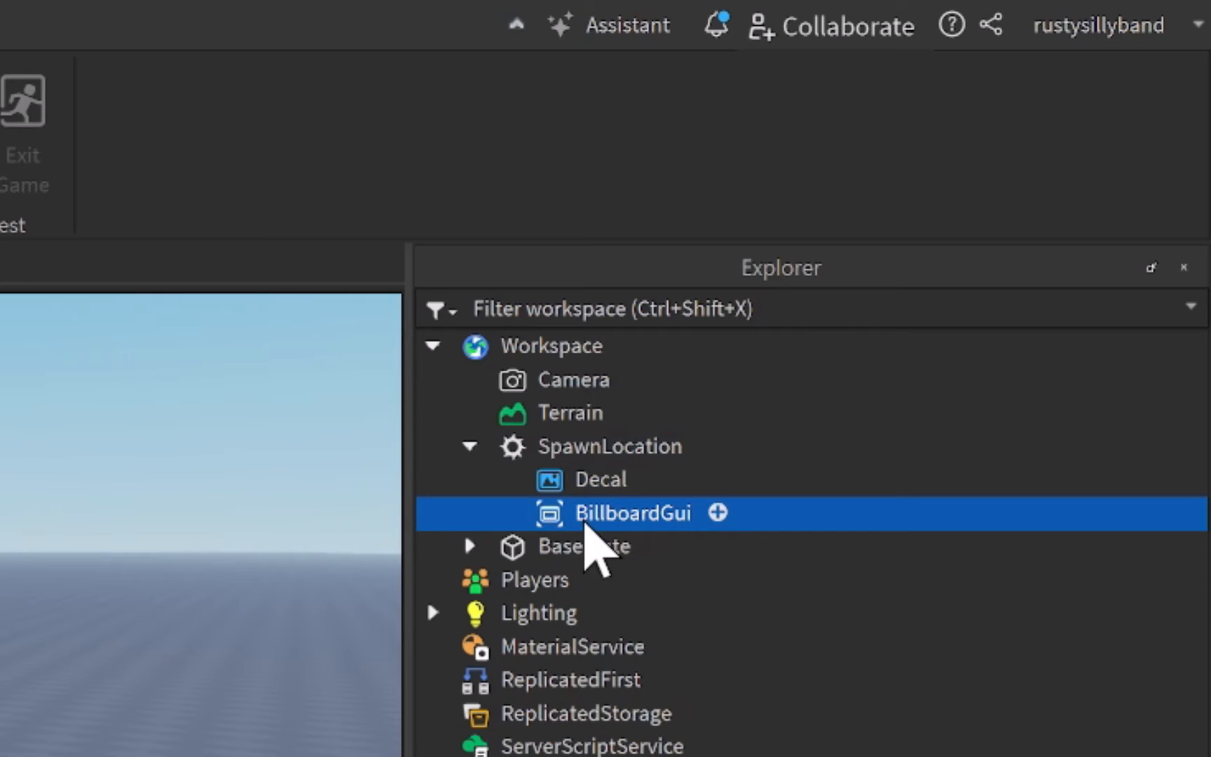
click(716, 511)
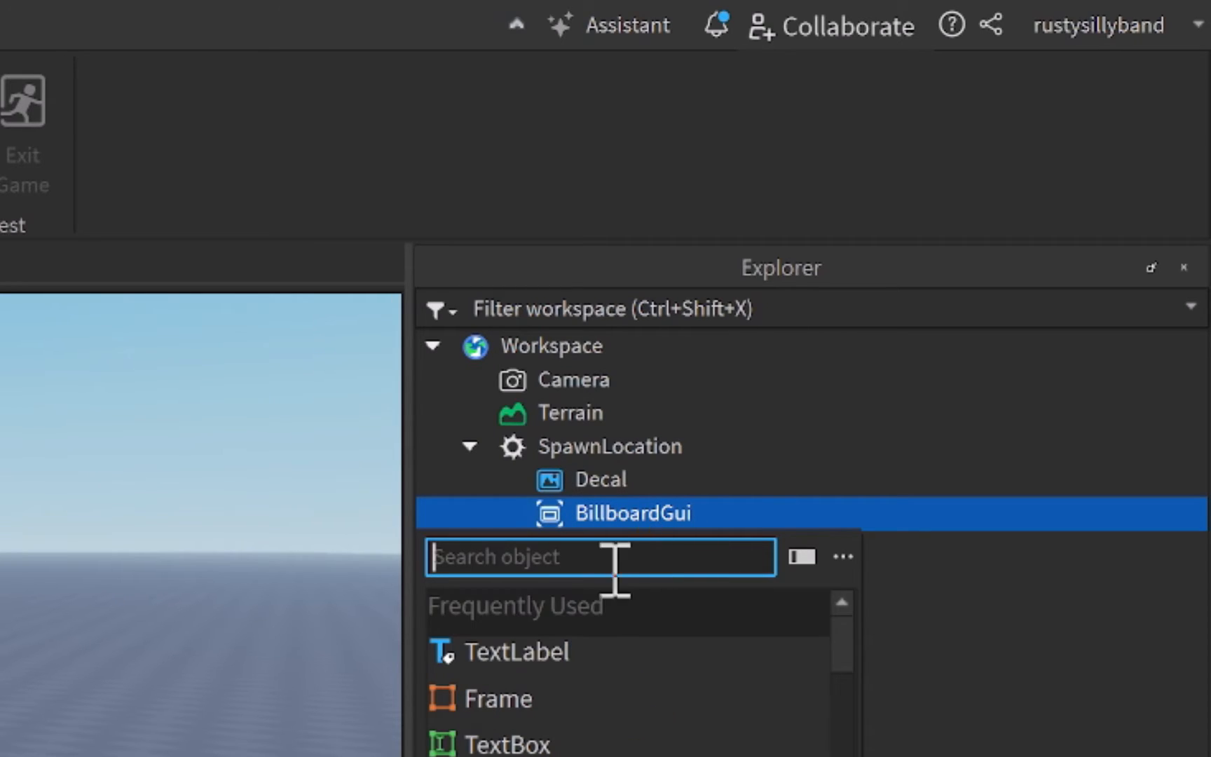
click(526, 651)
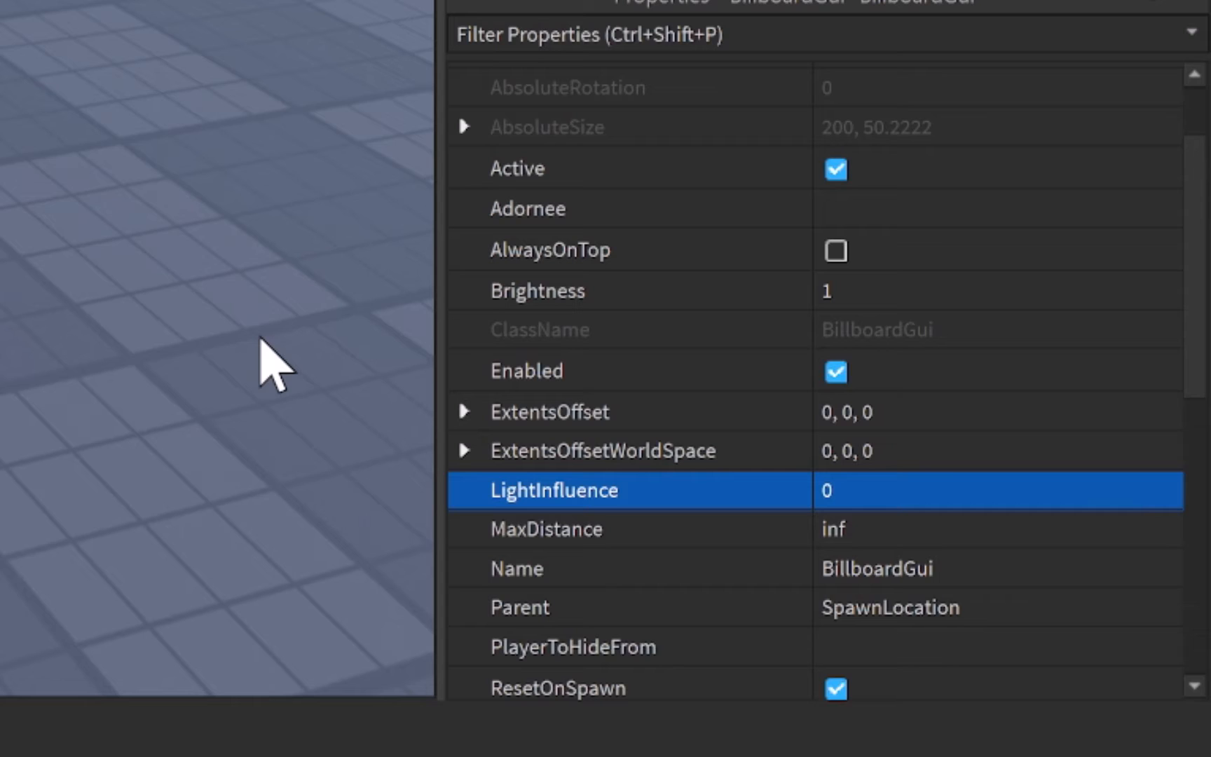
mouse_move(834, 412)
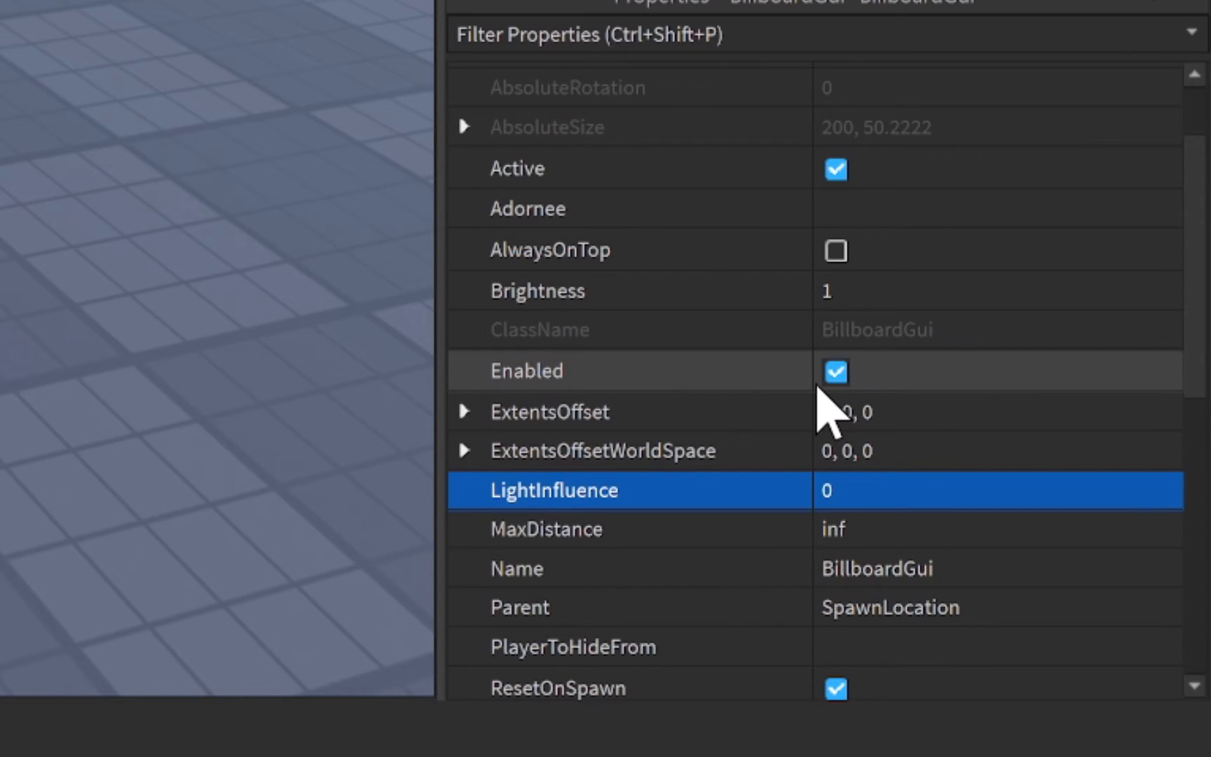
Step: Set BillboardGui LightInfluence 0, StudsOffset 0,2,0 and size it 5,0
scroll(down, 3)
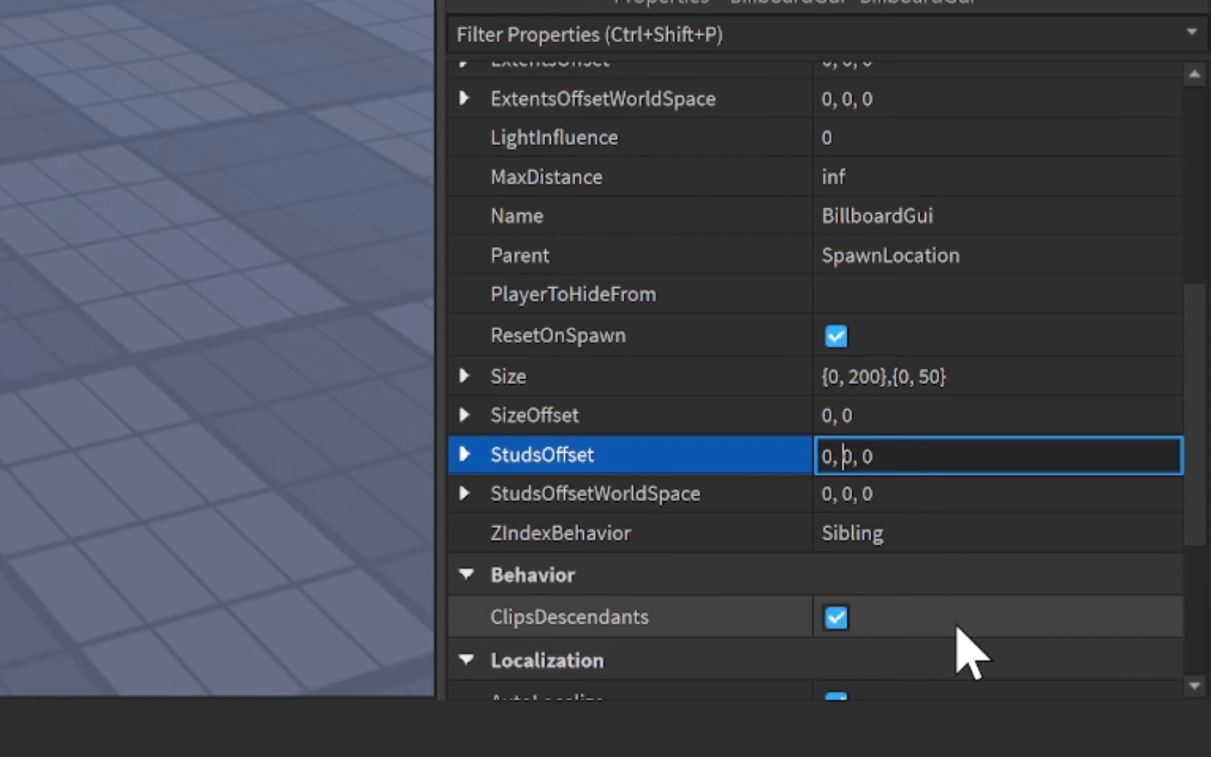
key(Backspace)
text(2)
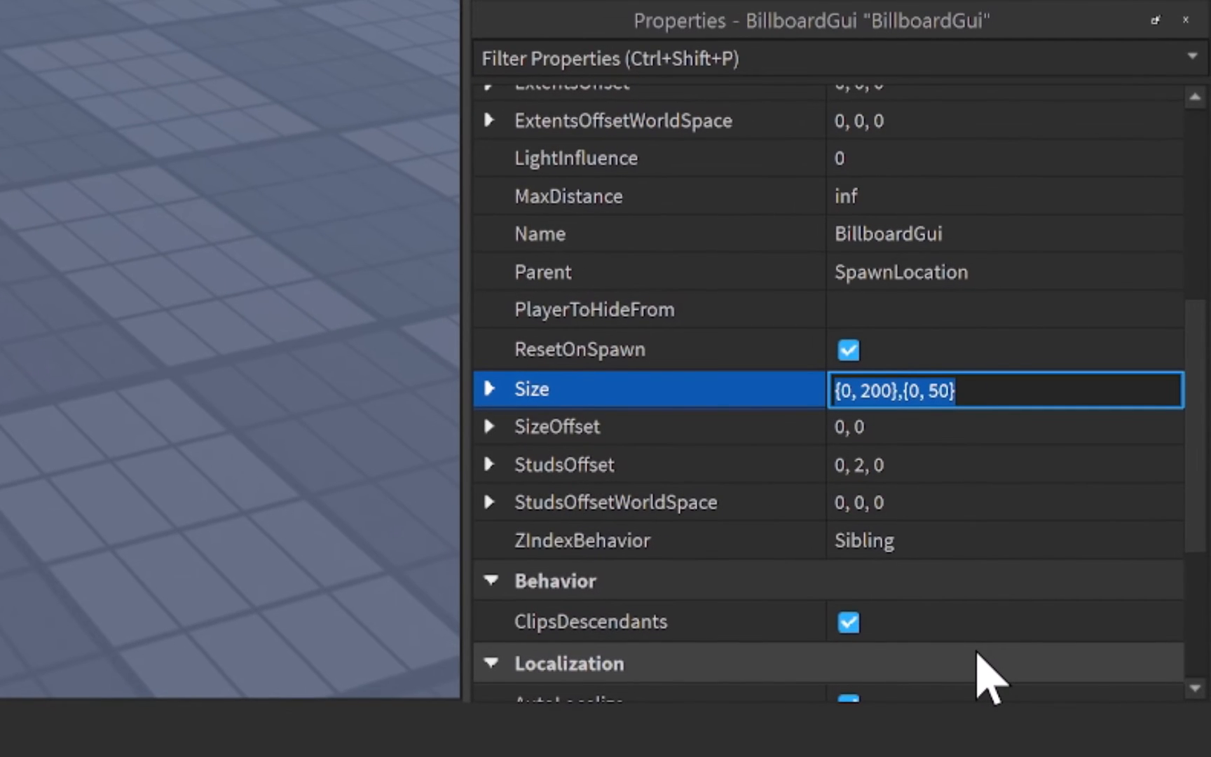
text(5,0)
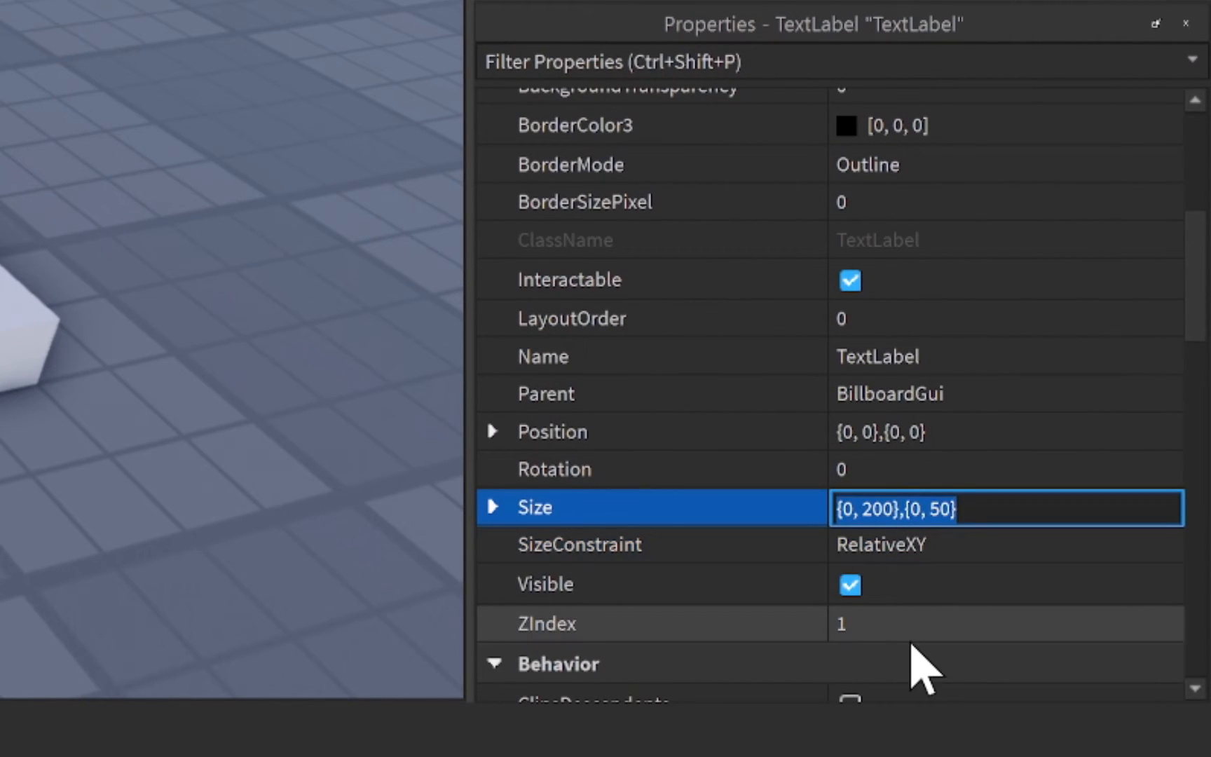
Step: Make the TextLabel size {1,0},{1,0}, background transparent, Fredoka One, TextScaled, white text
text(1,0,1,)
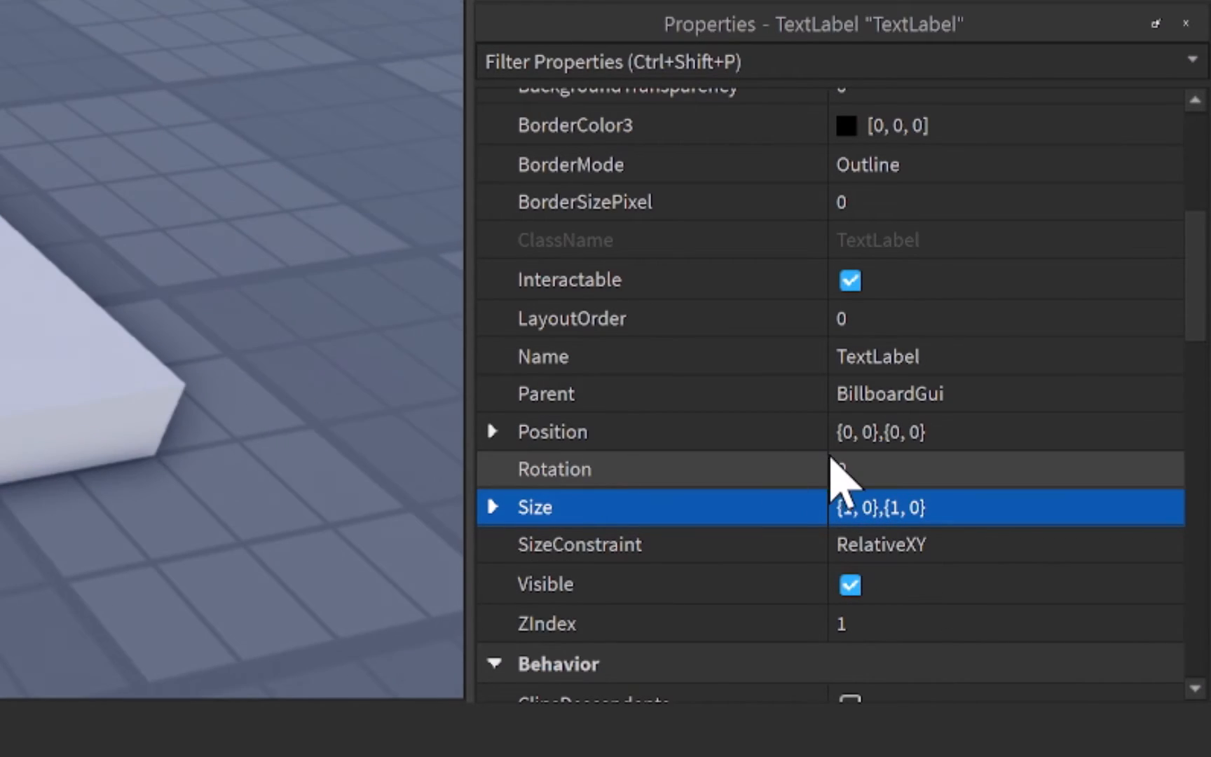
click(880, 425)
text(1)
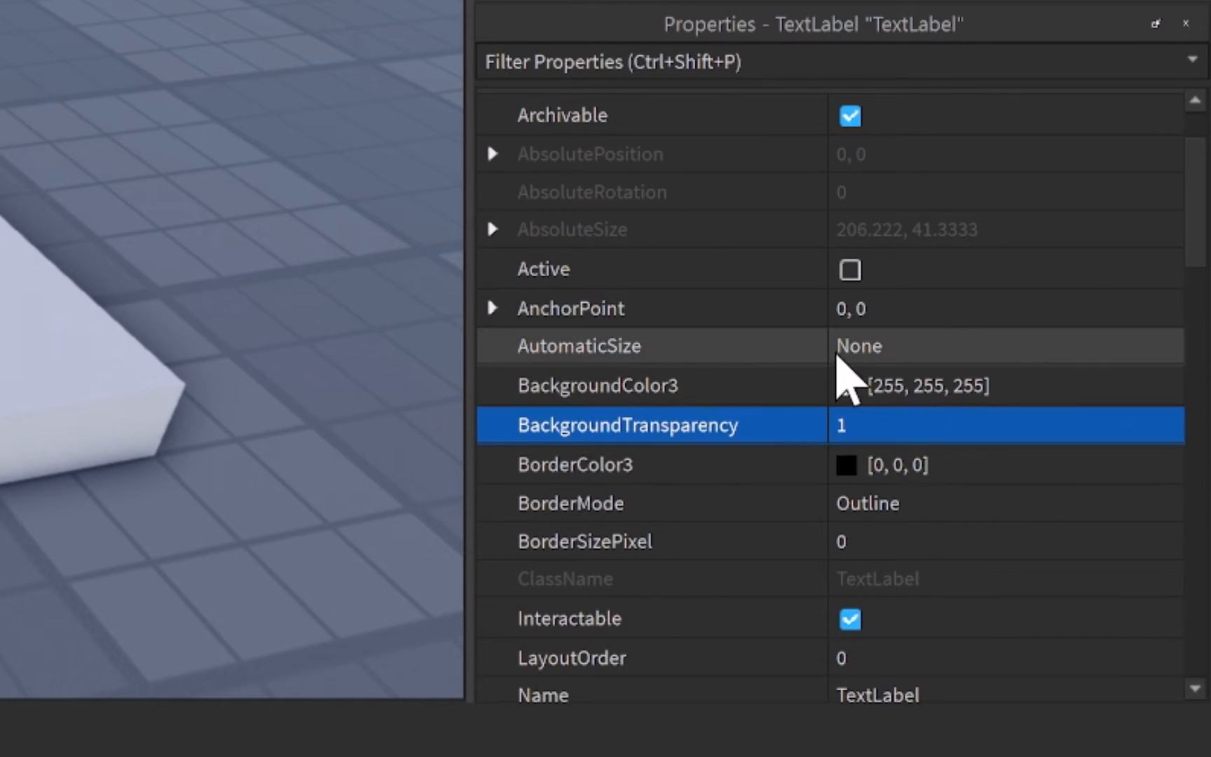
scroll(down, 3)
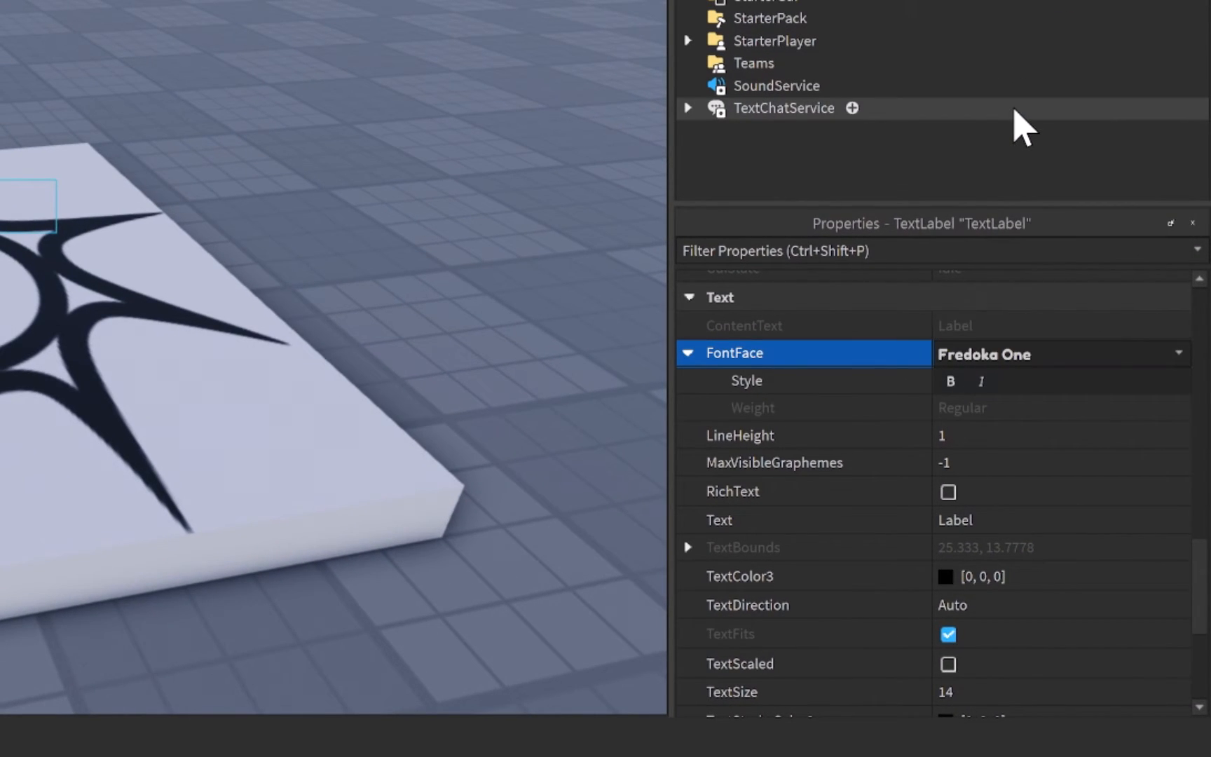
scroll(down, 3)
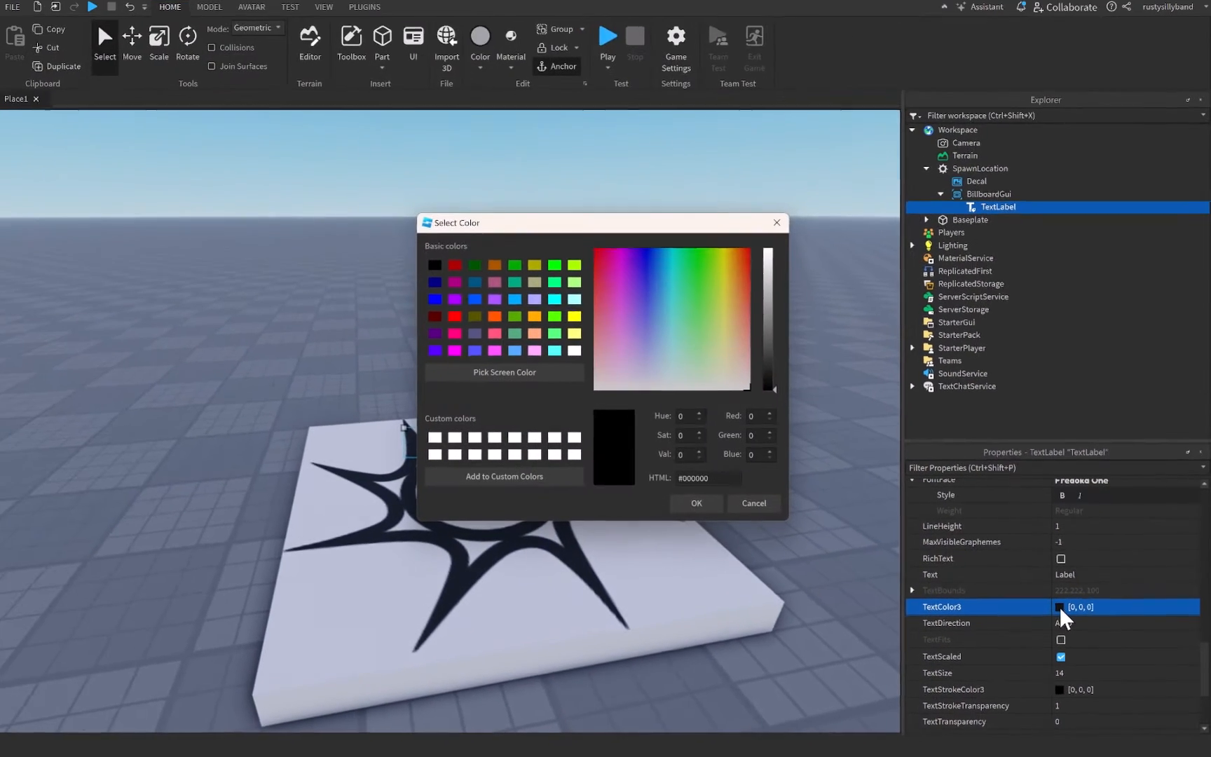
click(694, 503)
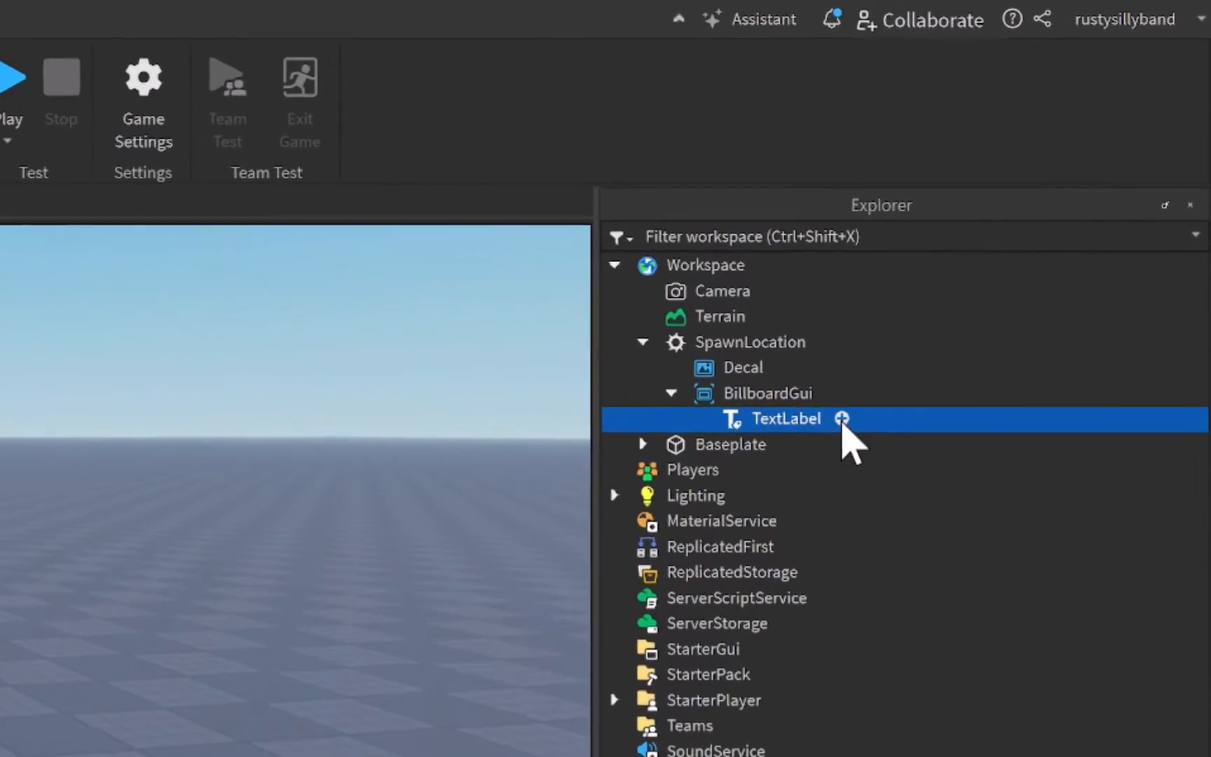
Step: Add a UIStroke outline of thickness 4 to the TextLabel
text(uist)
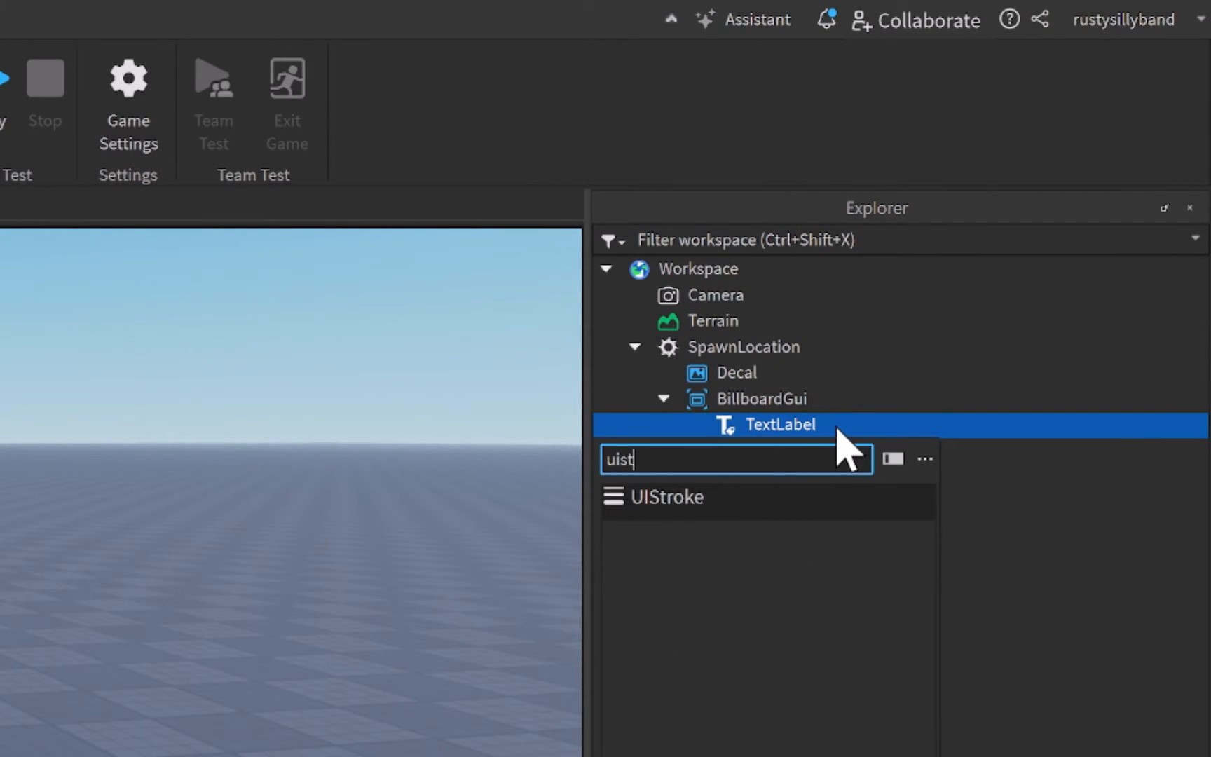
click(665, 496)
text(4)
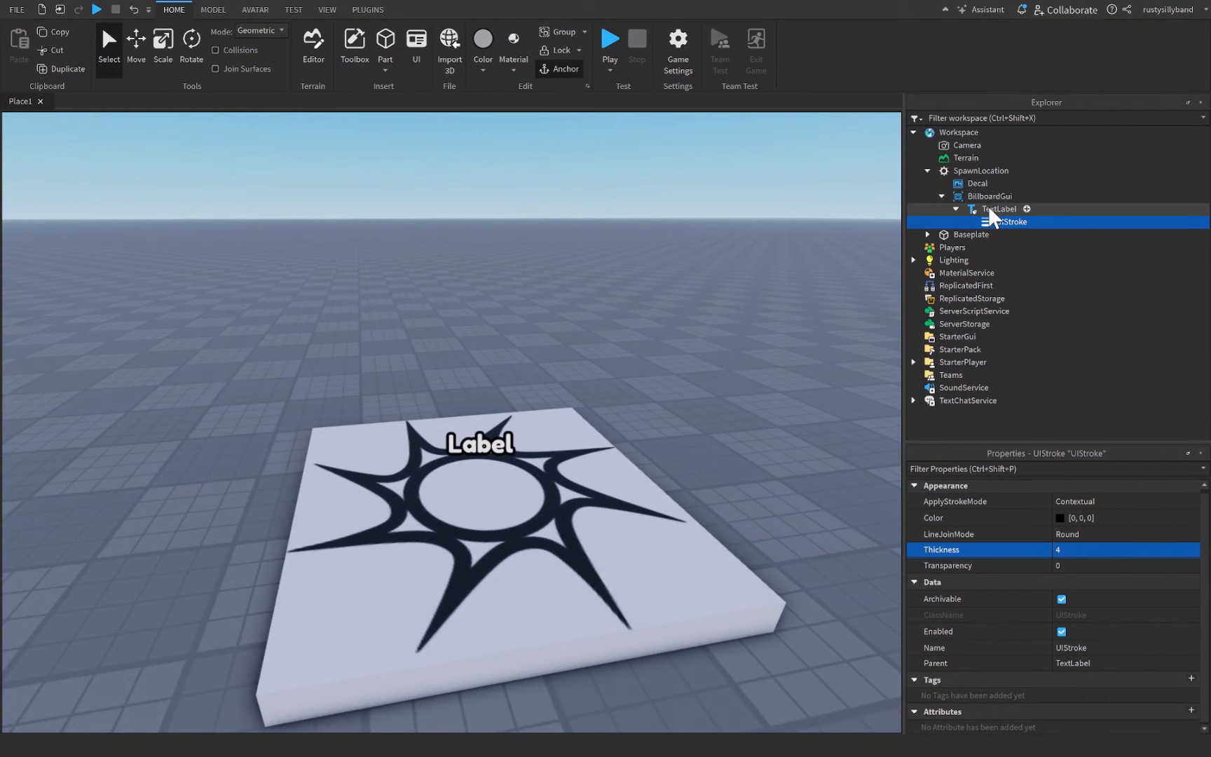
click(999, 209)
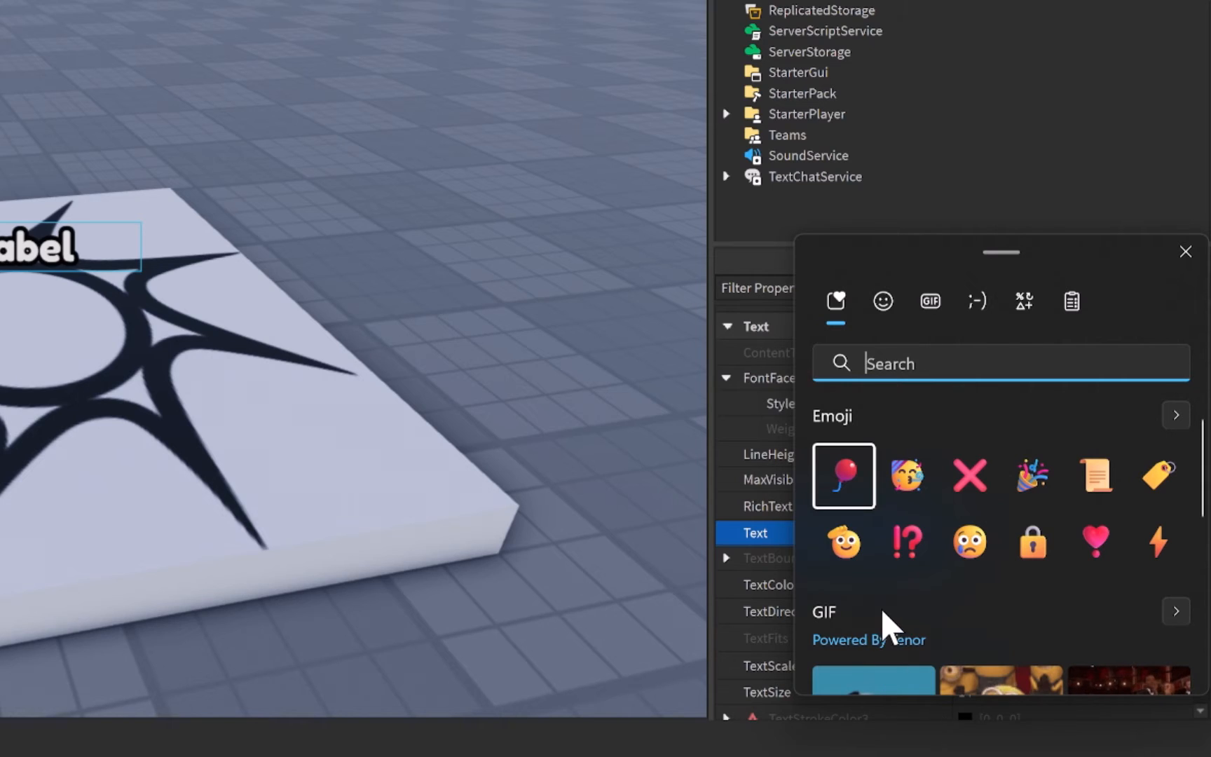
Step: Set the label text to 'Developer' framed by hammer emojis
text(hammer)
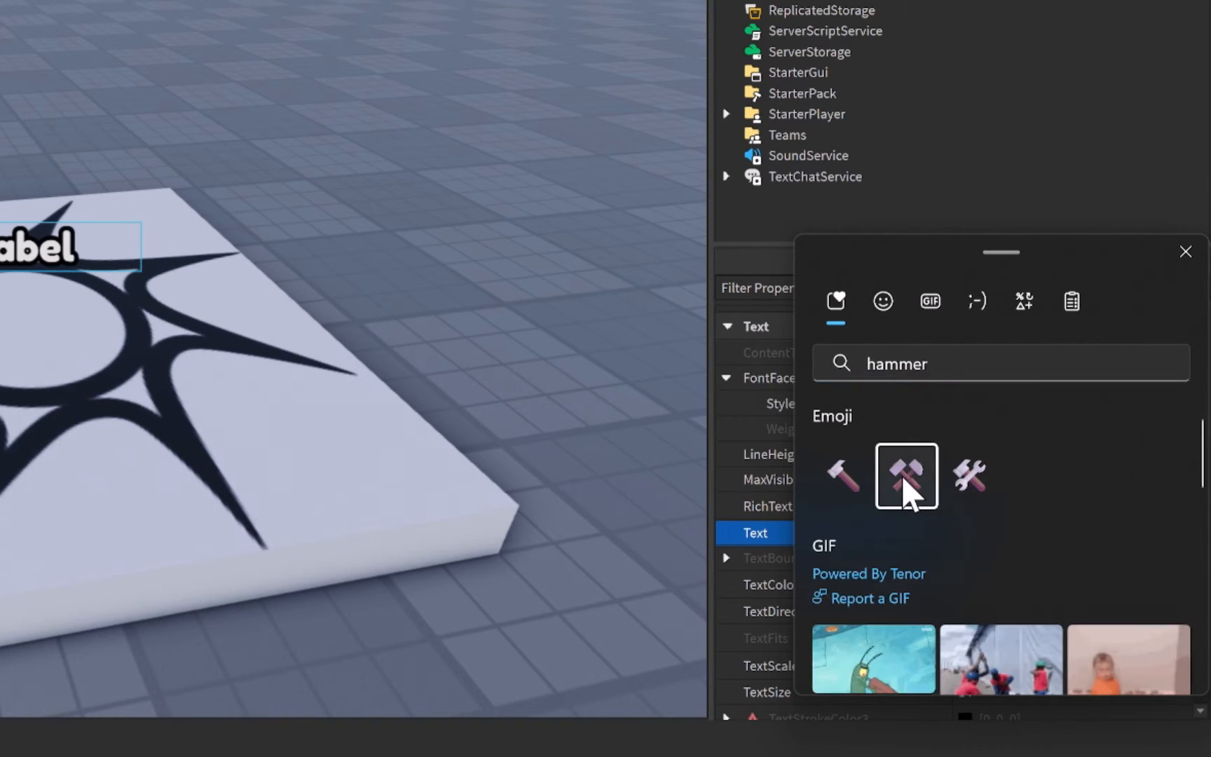
click(905, 475)
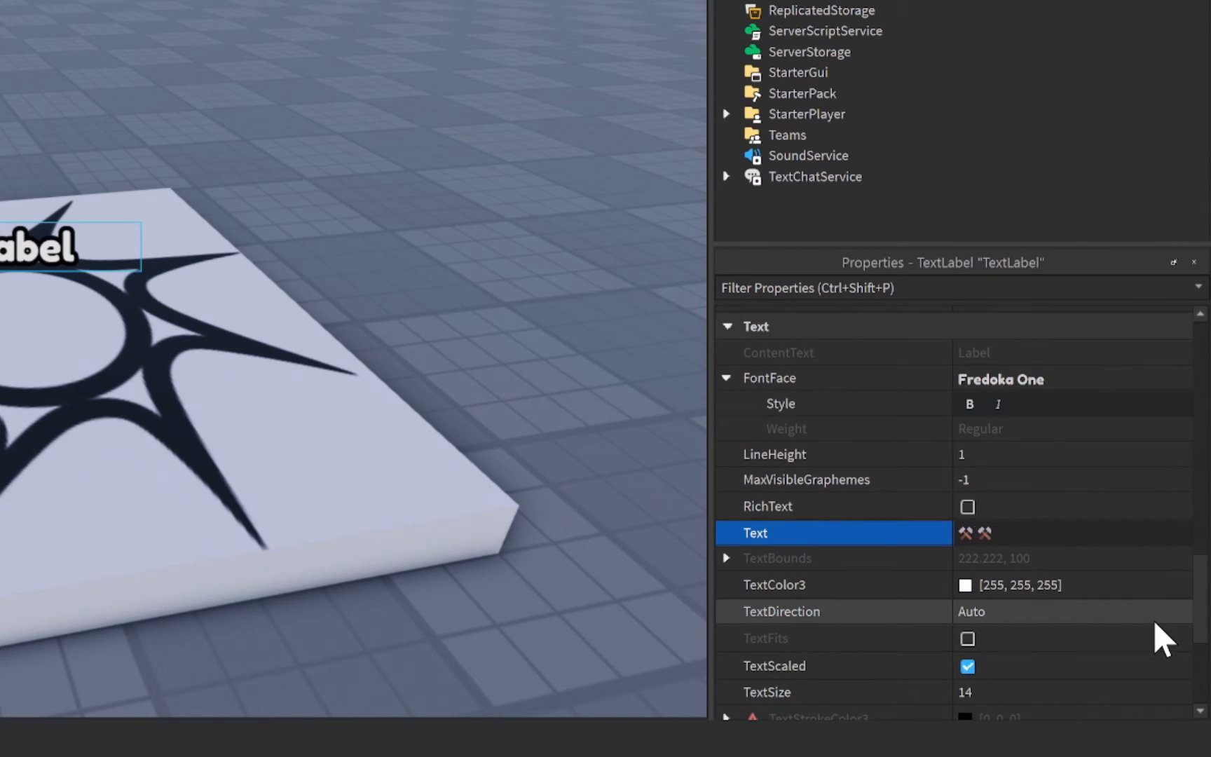
text(Developer)
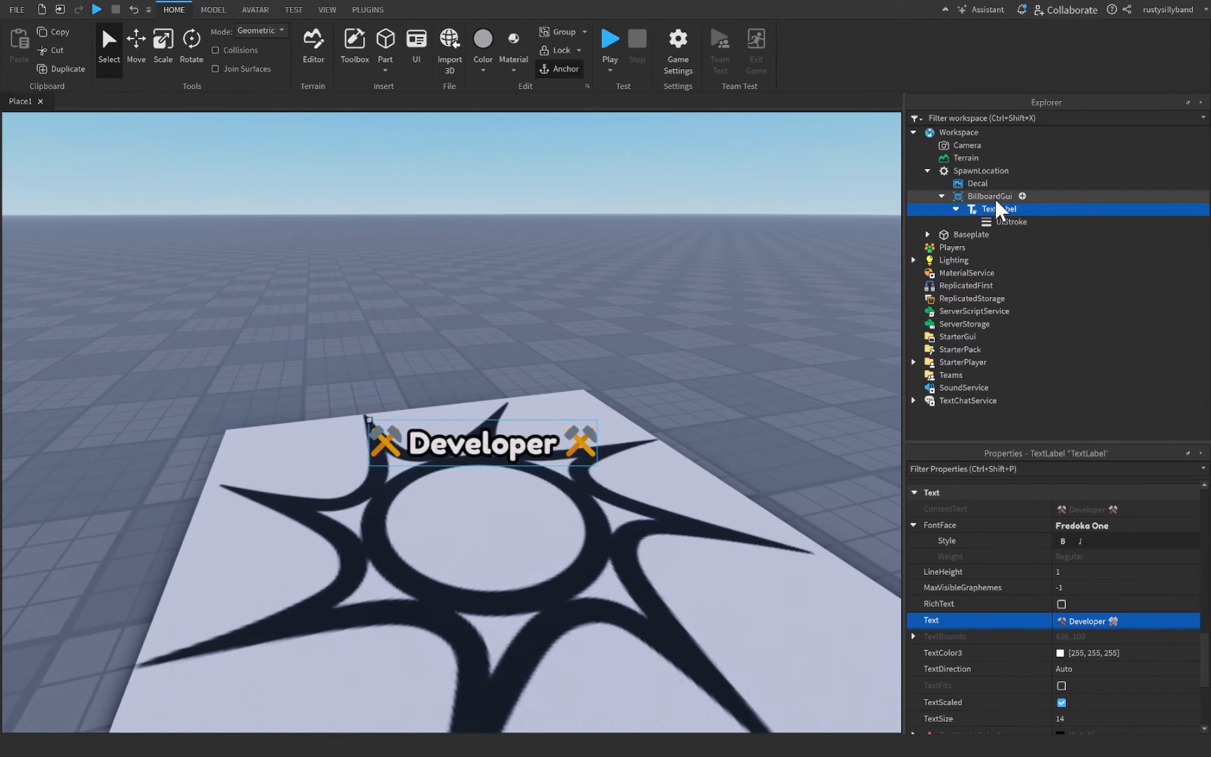
click(991, 195)
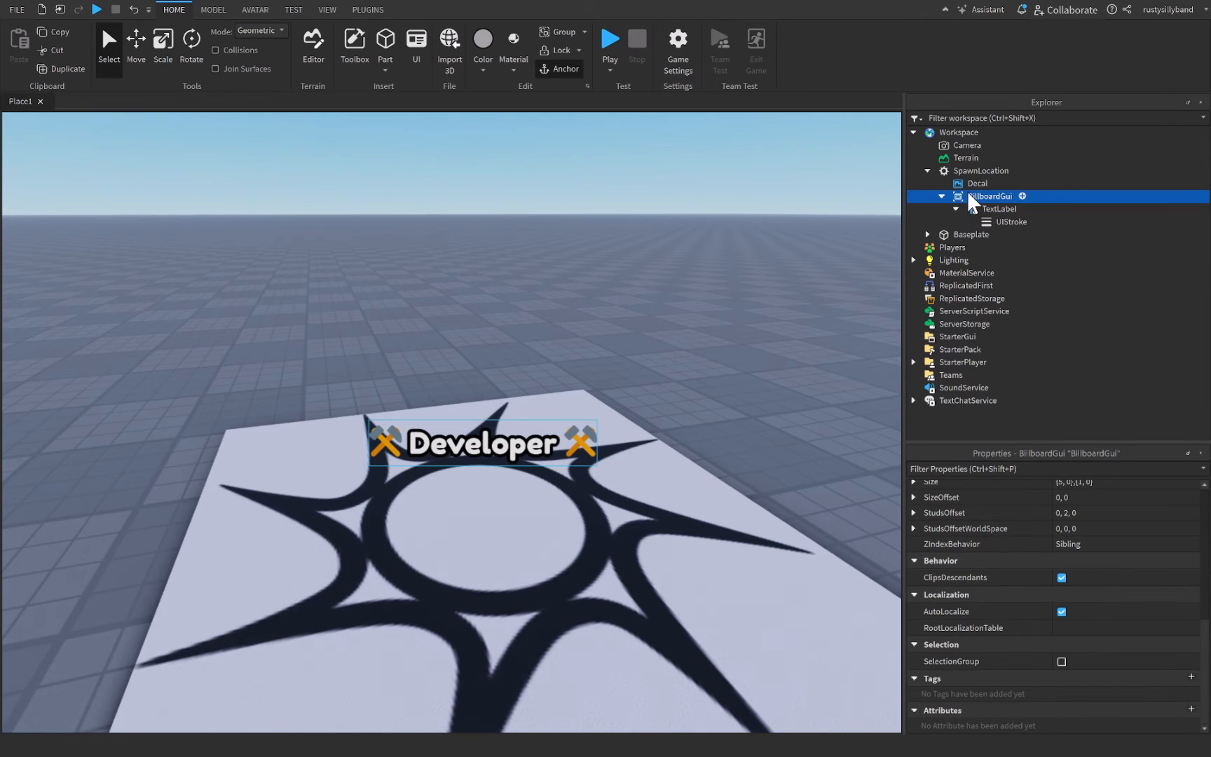
click(955, 209)
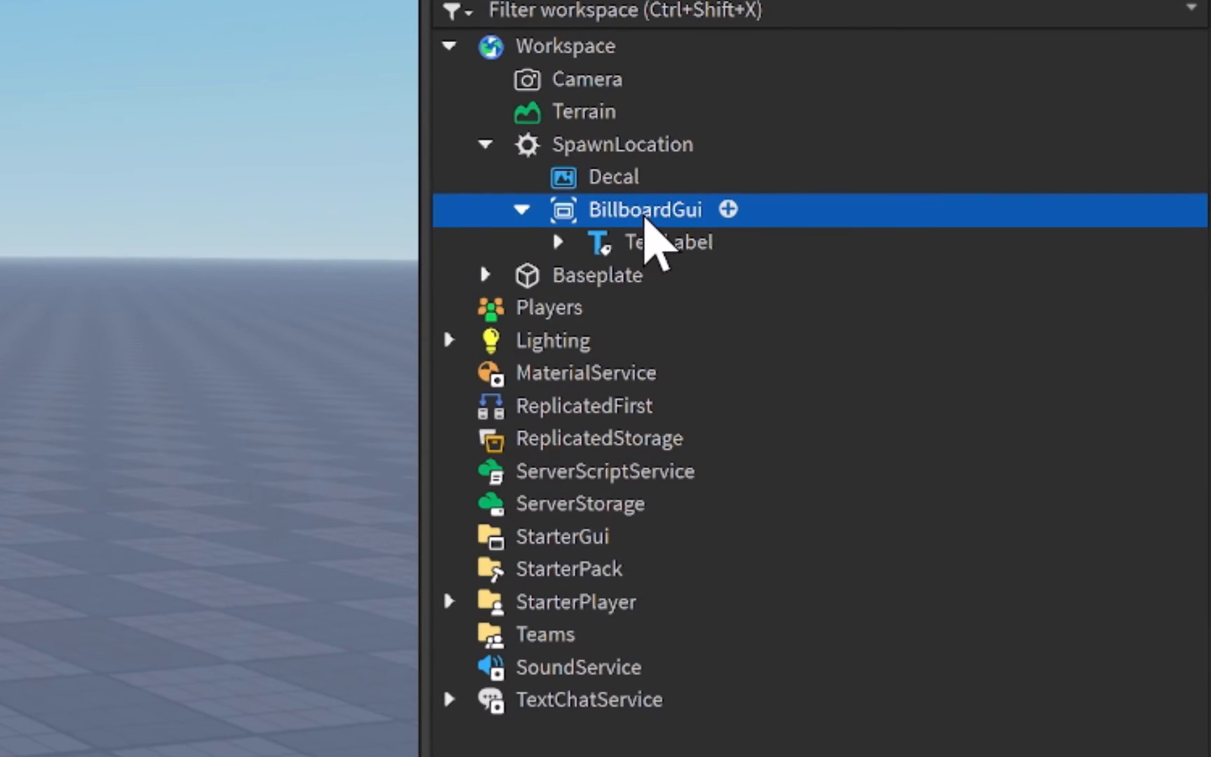
mouse_move(757, 494)
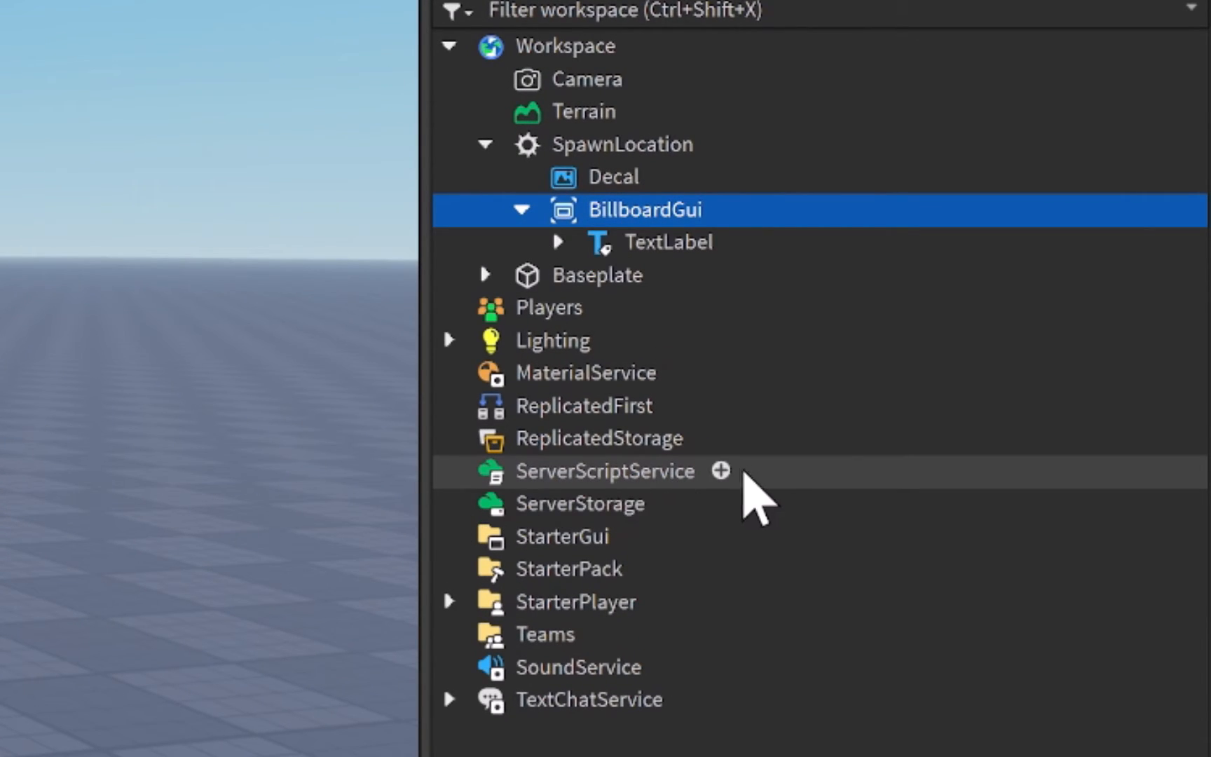
Step: Insert a new Script under ServerScriptService to hold the nametag
click(719, 471)
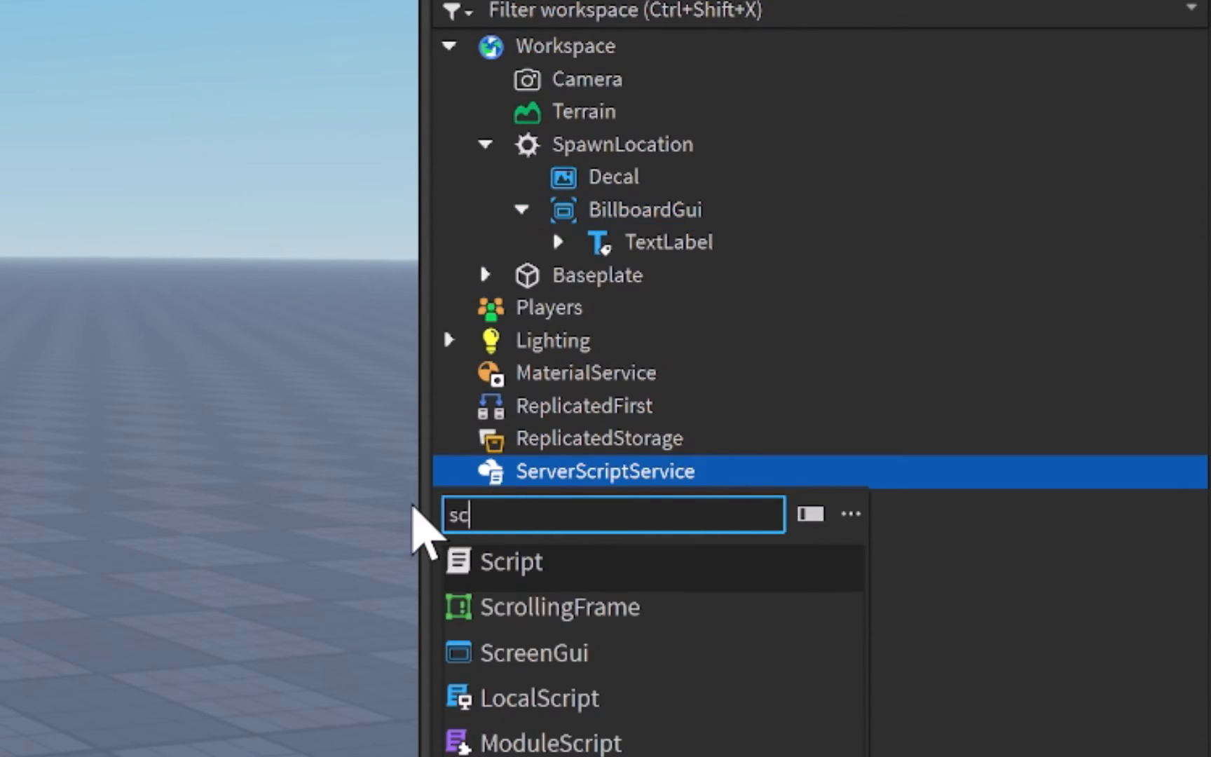
click(510, 562)
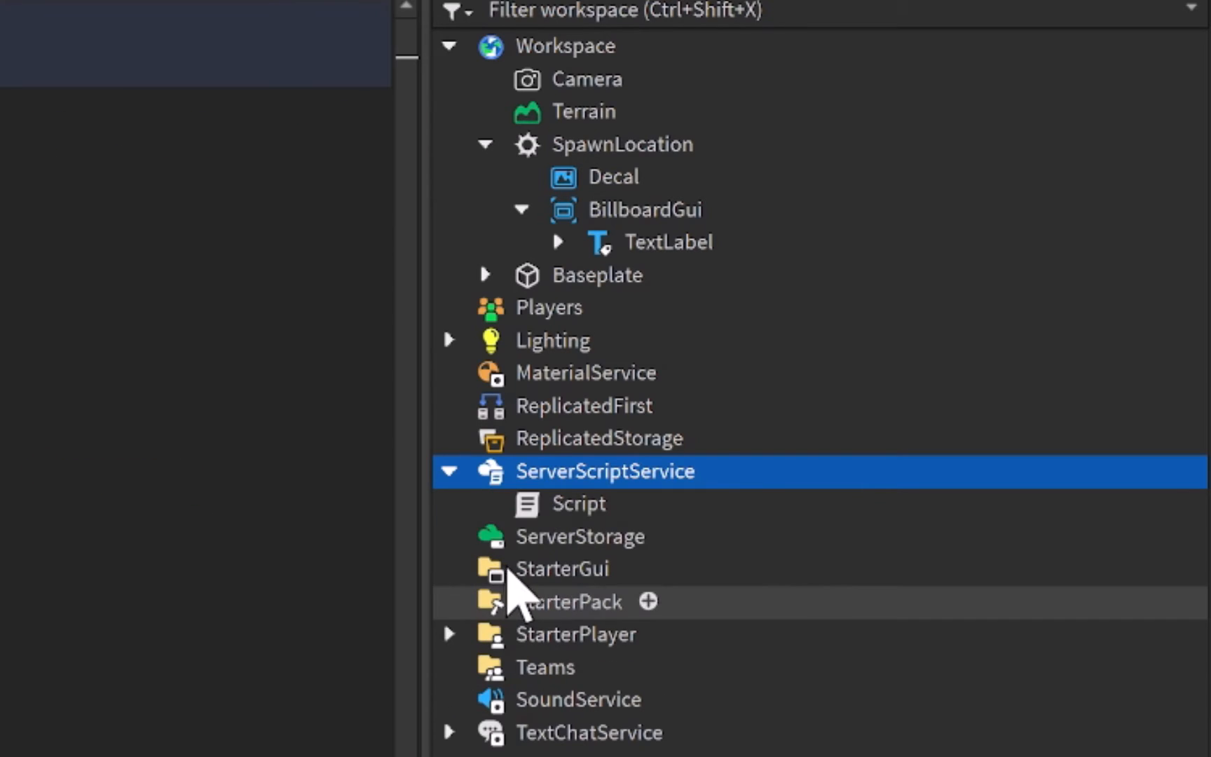
mouse_move(610, 231)
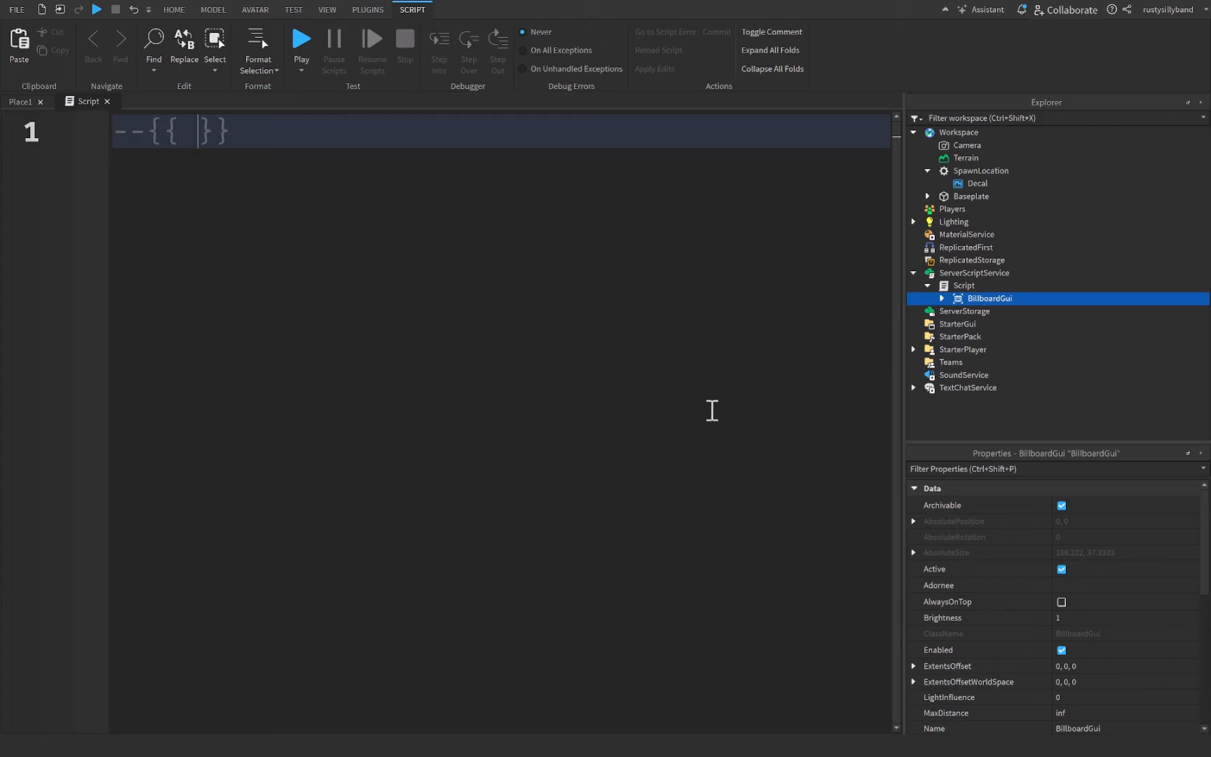
Step: Write a --{{ SERVICES }}-- header and local Players = game:GetService("Players")
text(SER)
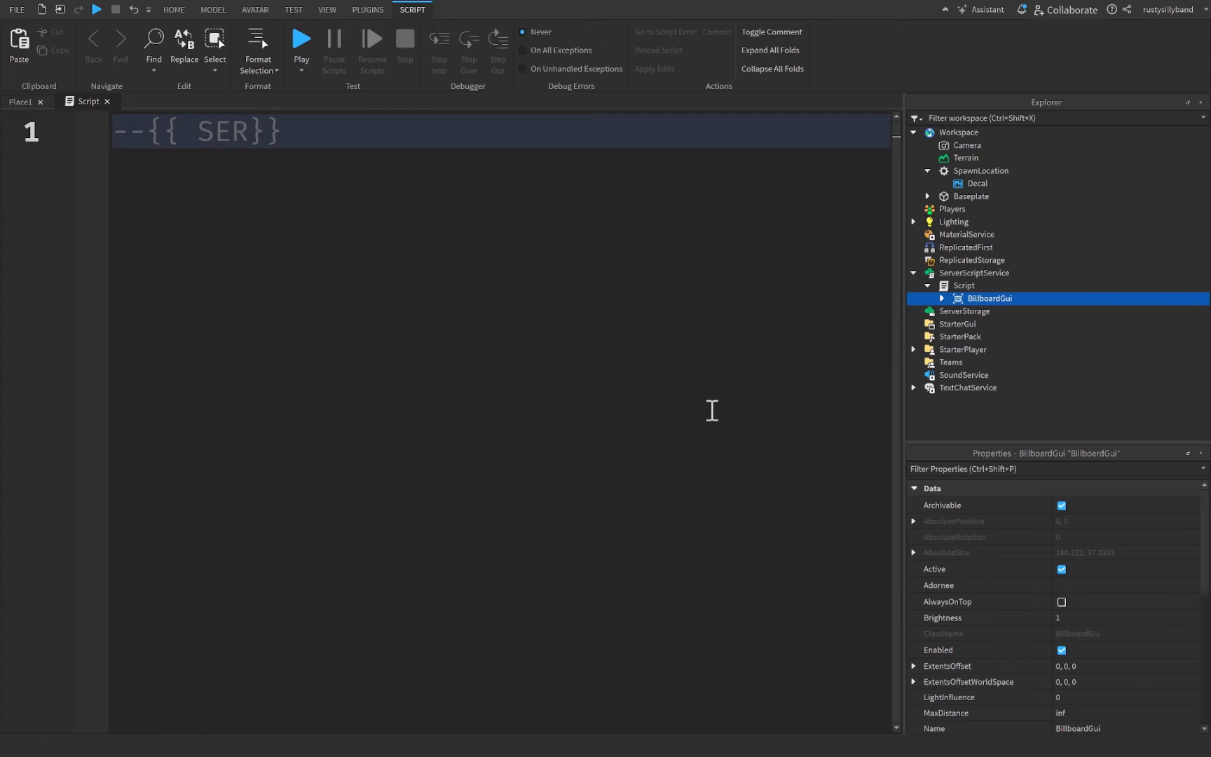
text(VICES }}--)
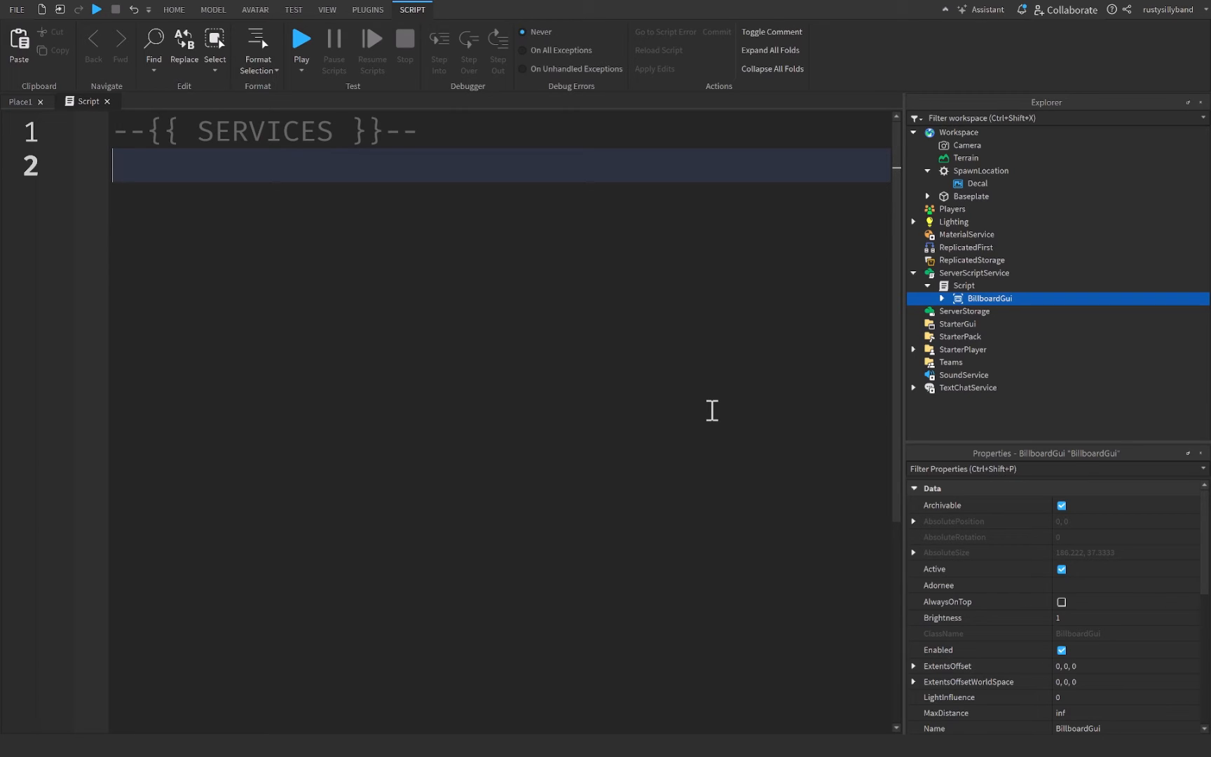
mouse_move(508, 307)
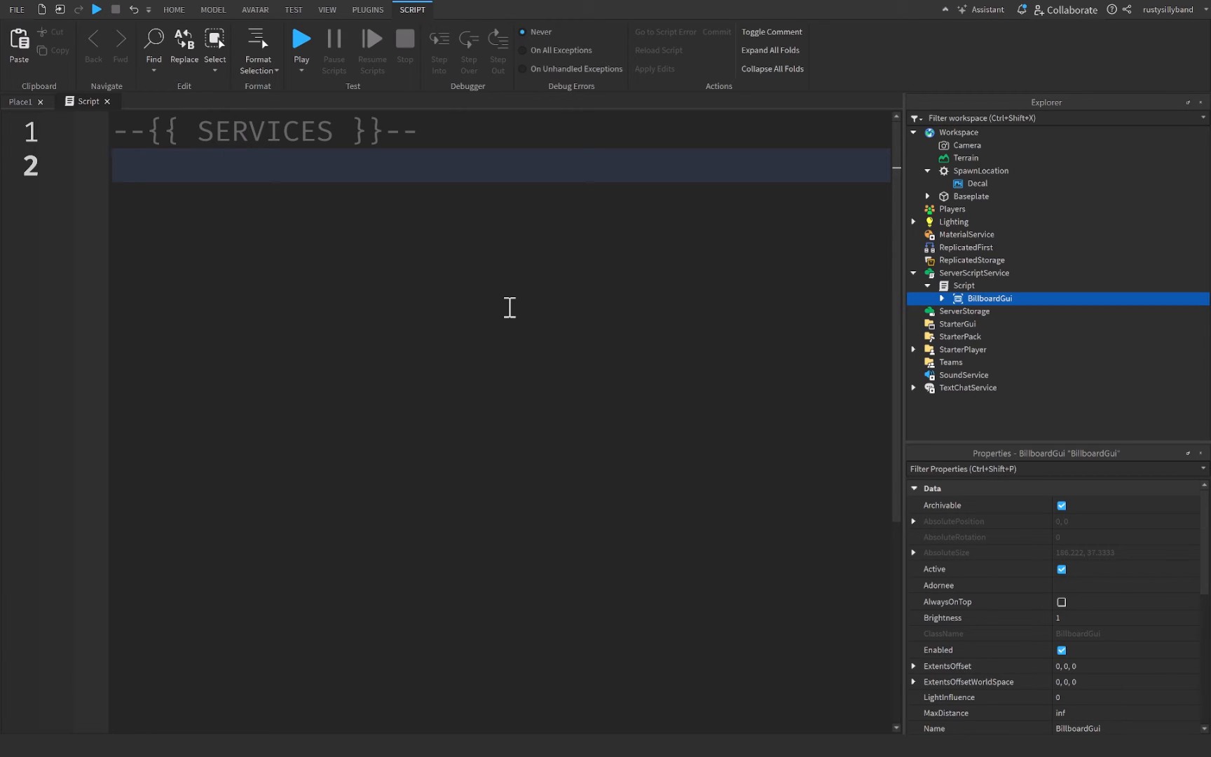
text(local)
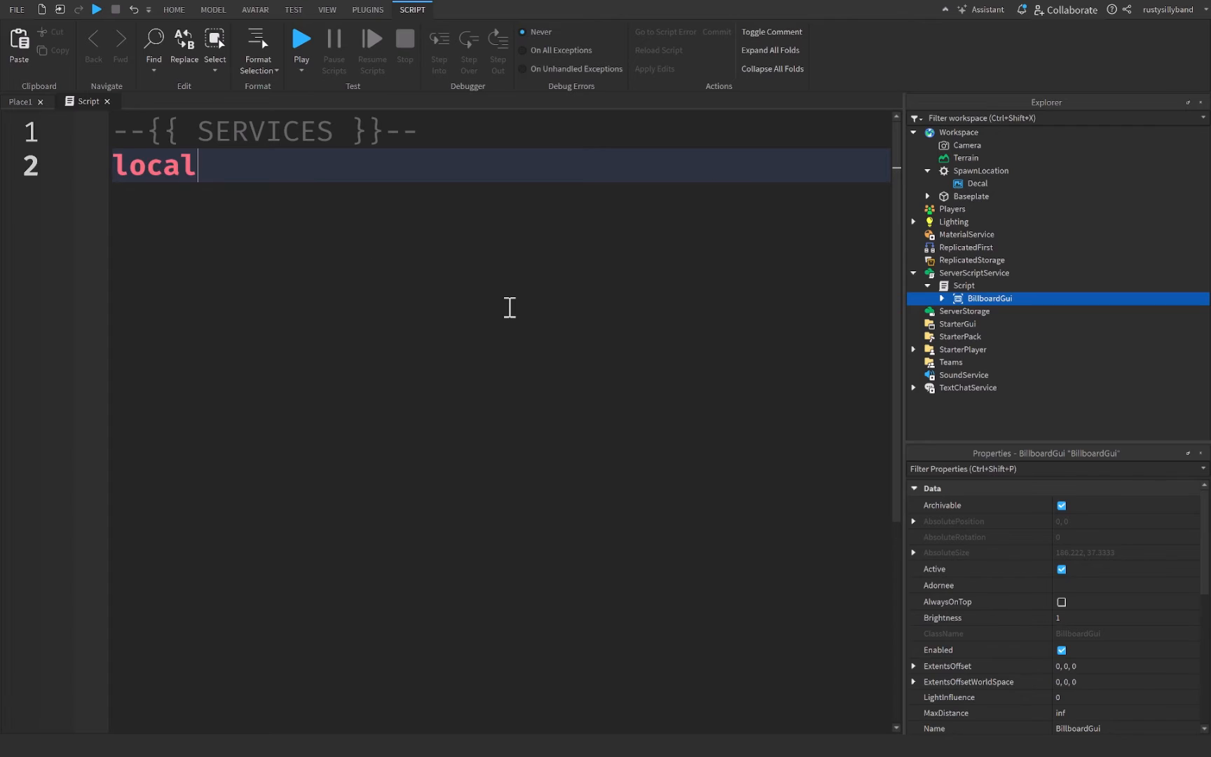
text(Players)
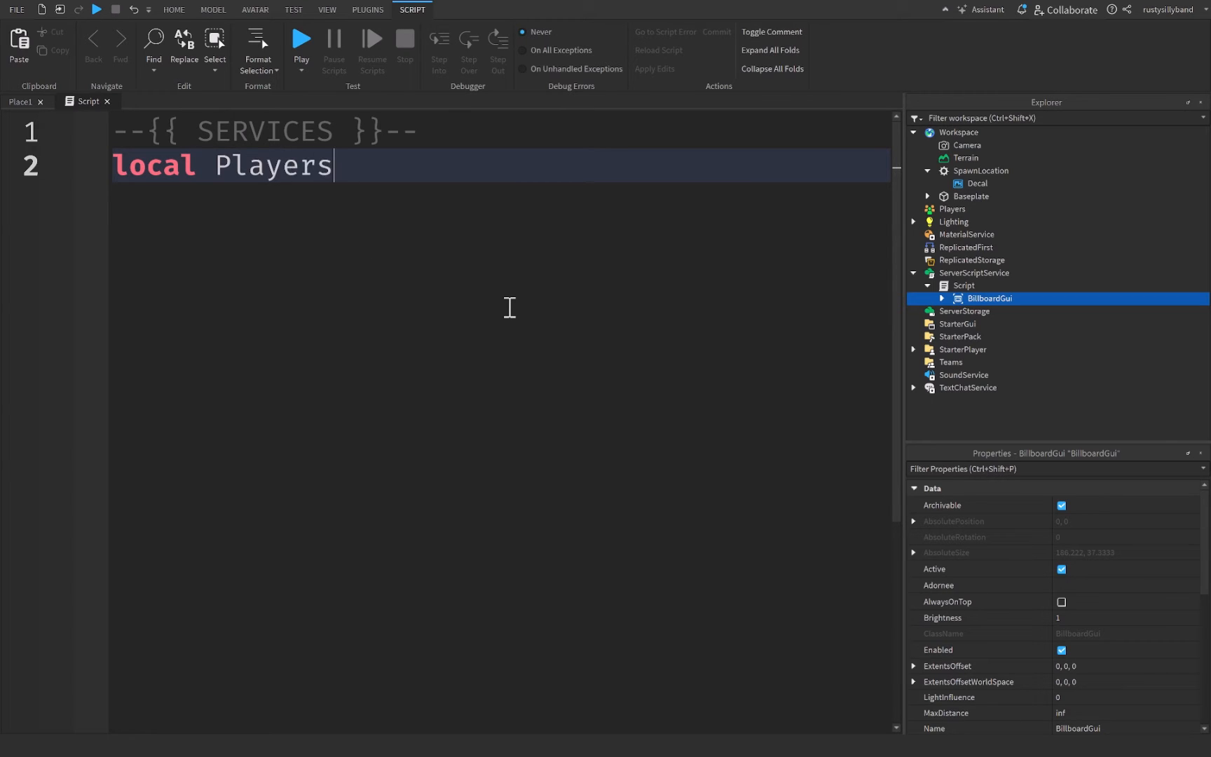
text(= game:GetService("Players)
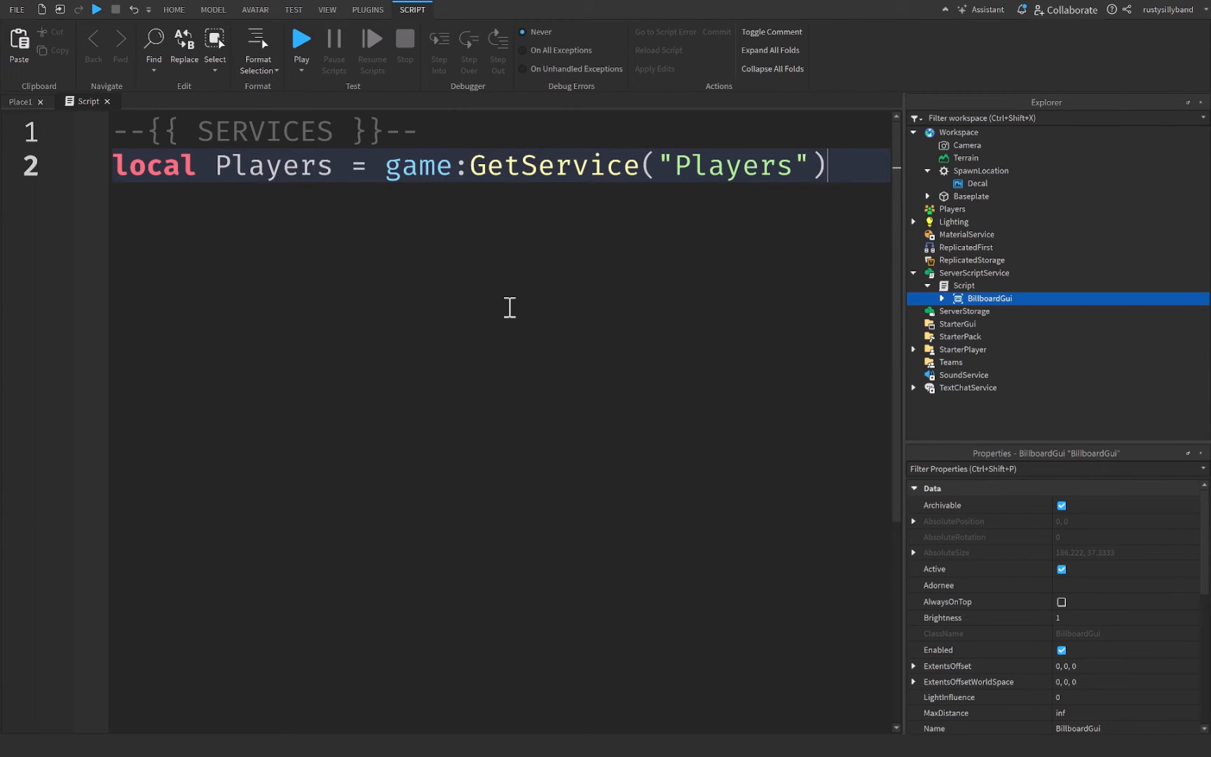
mouse_move(935, 178)
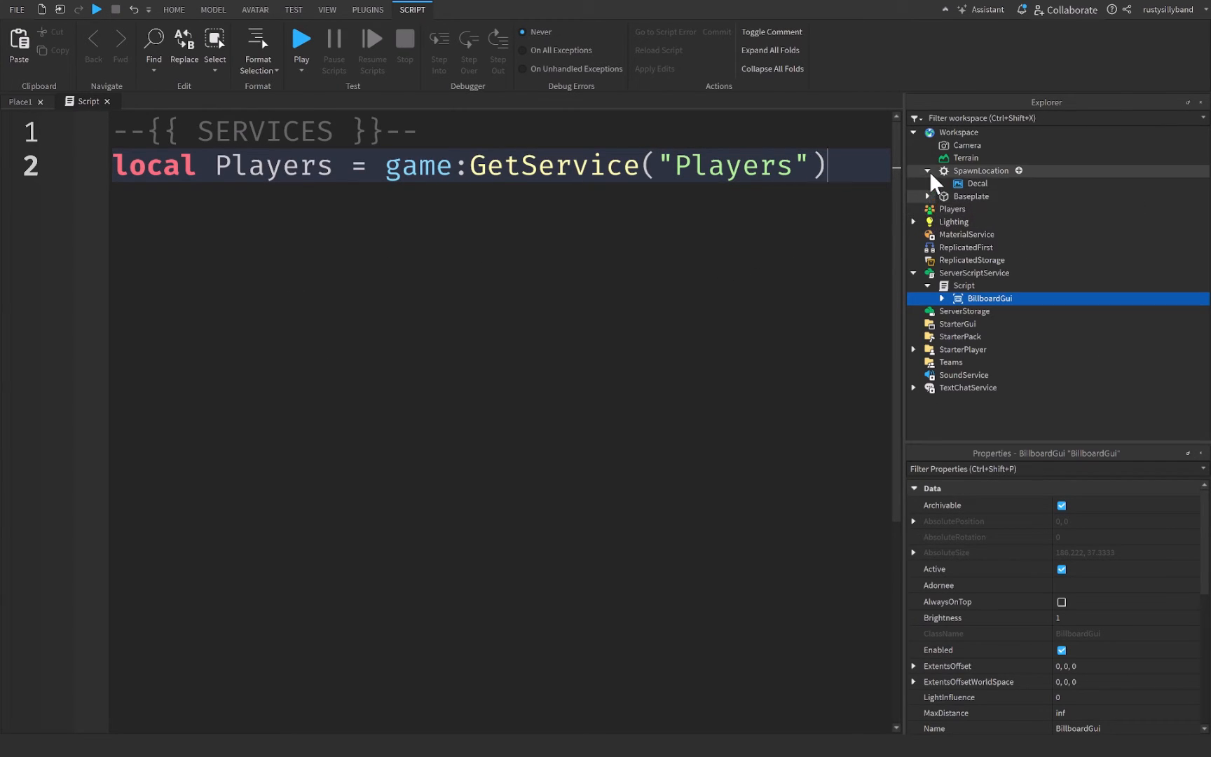
click(926, 171)
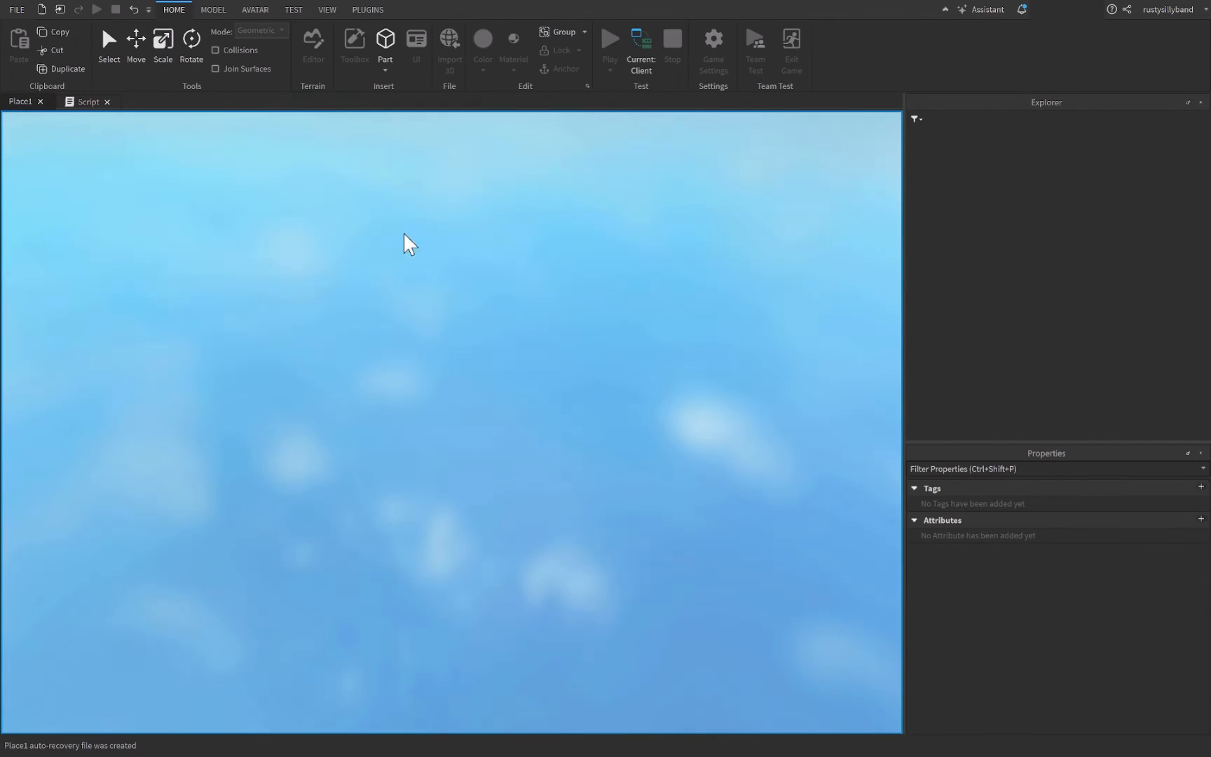
click(608, 40)
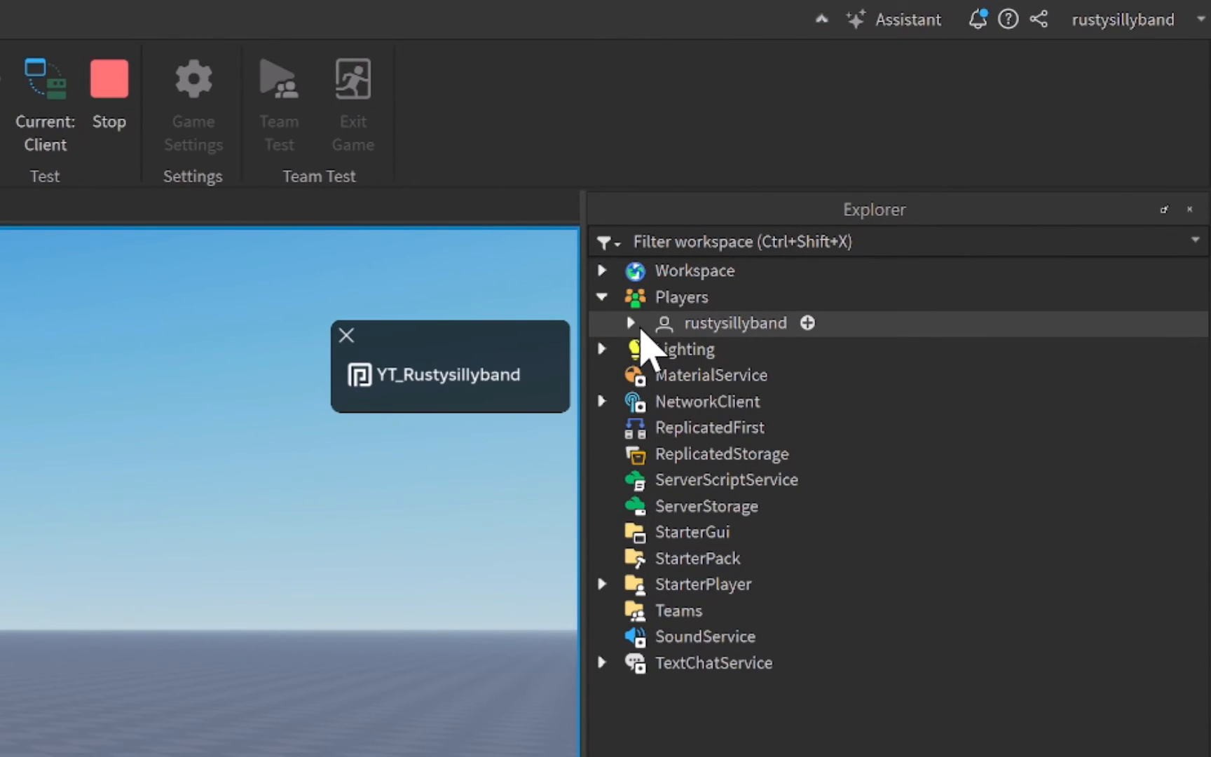
click(630, 322)
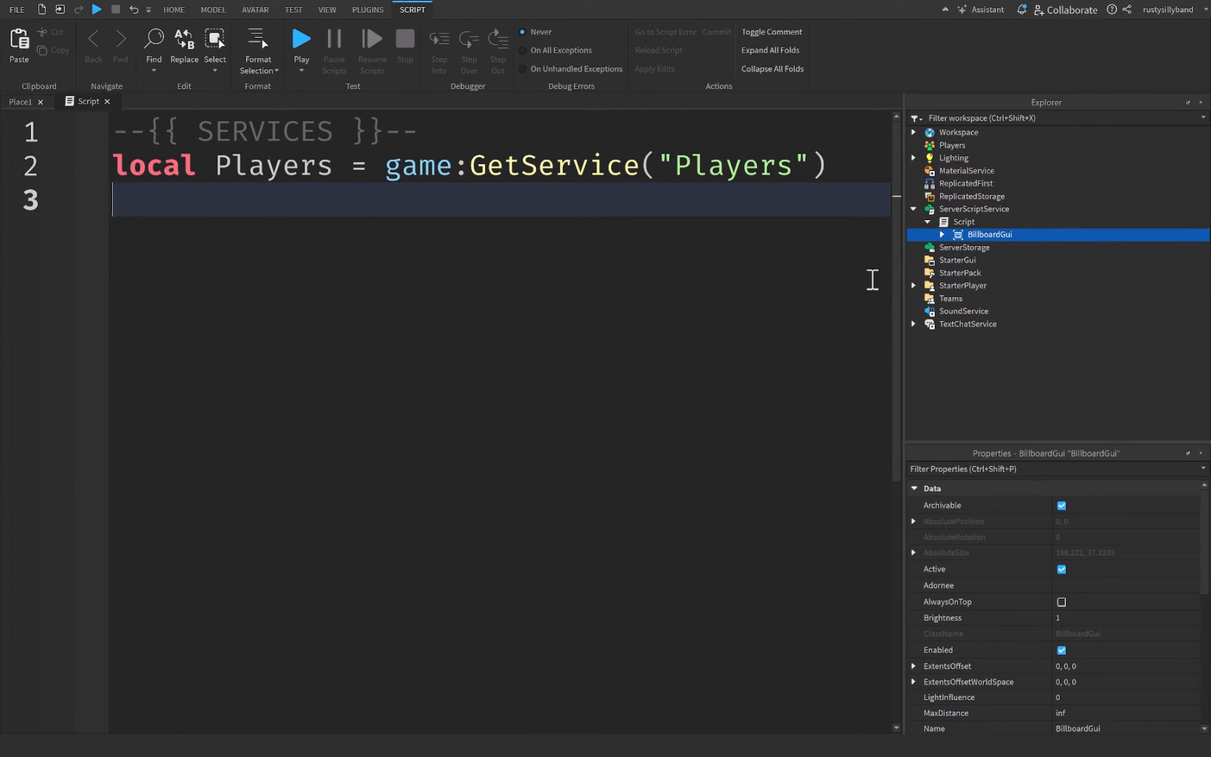
Step: Write a --{{ VARIABLES }}-- header and an empty local developers table
text(--{{}})
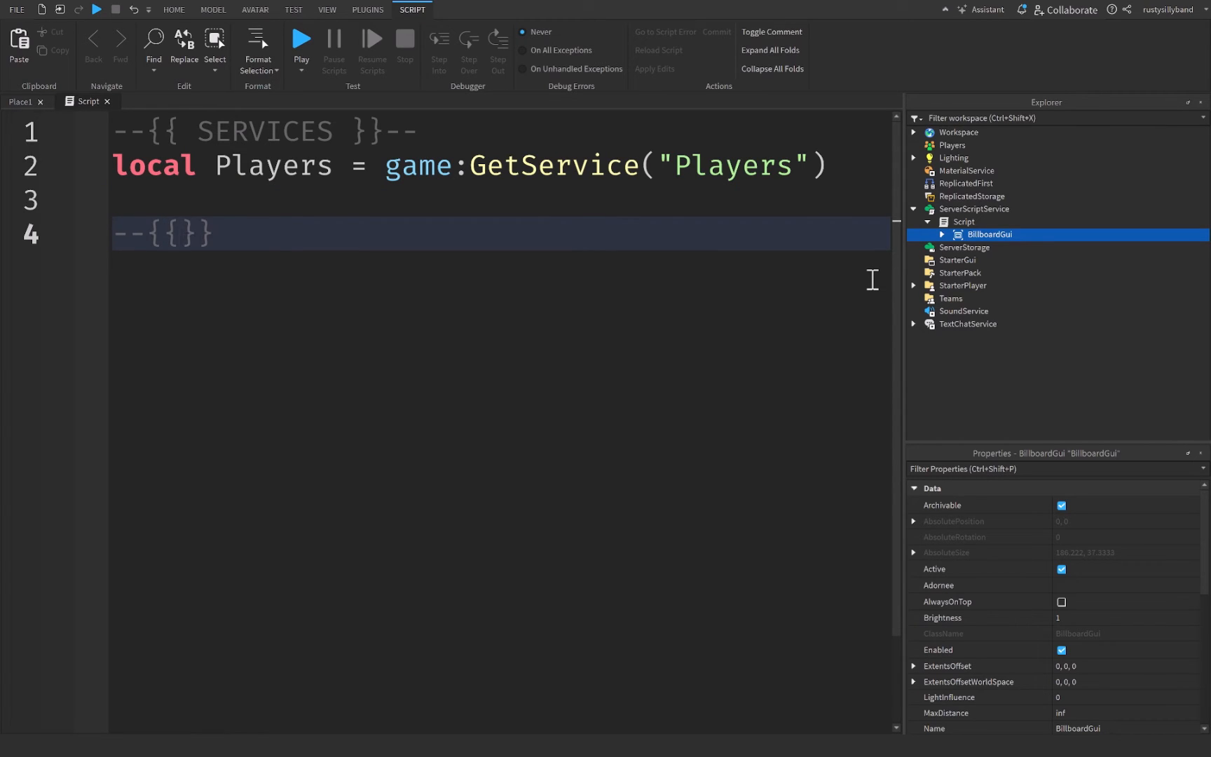
text(VARIABLES)
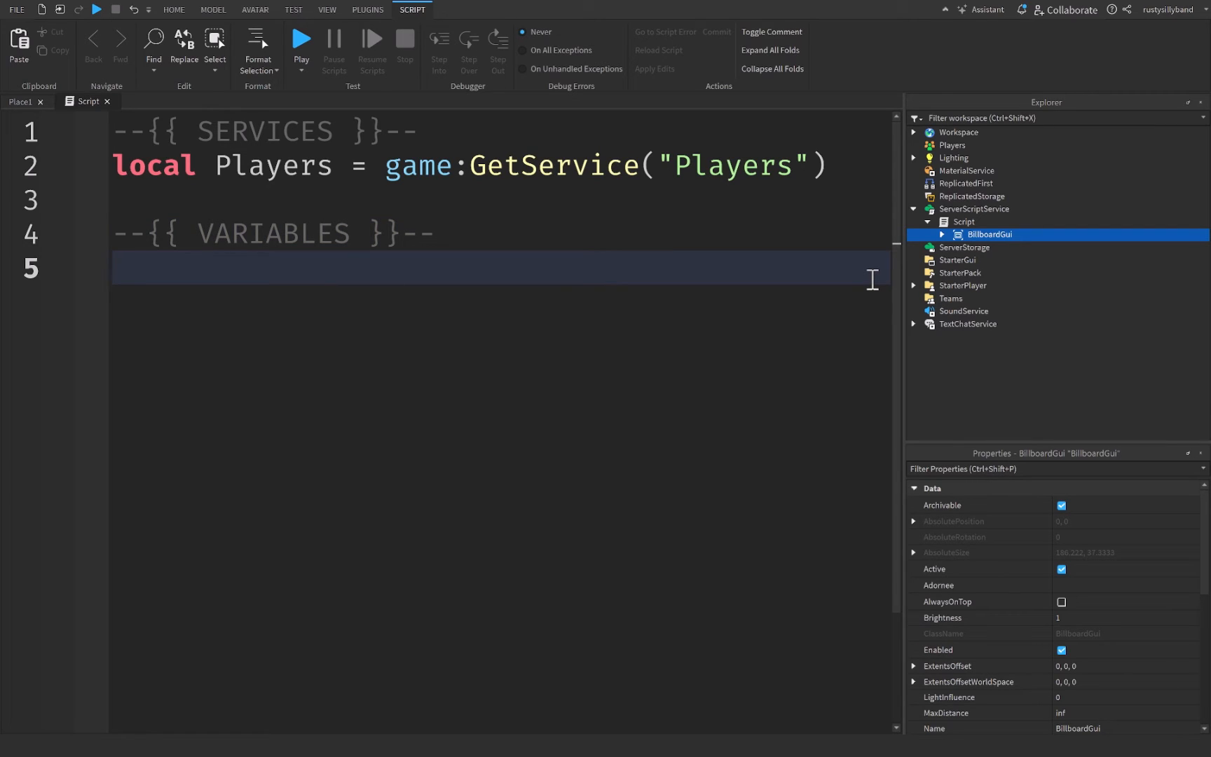
text(local)
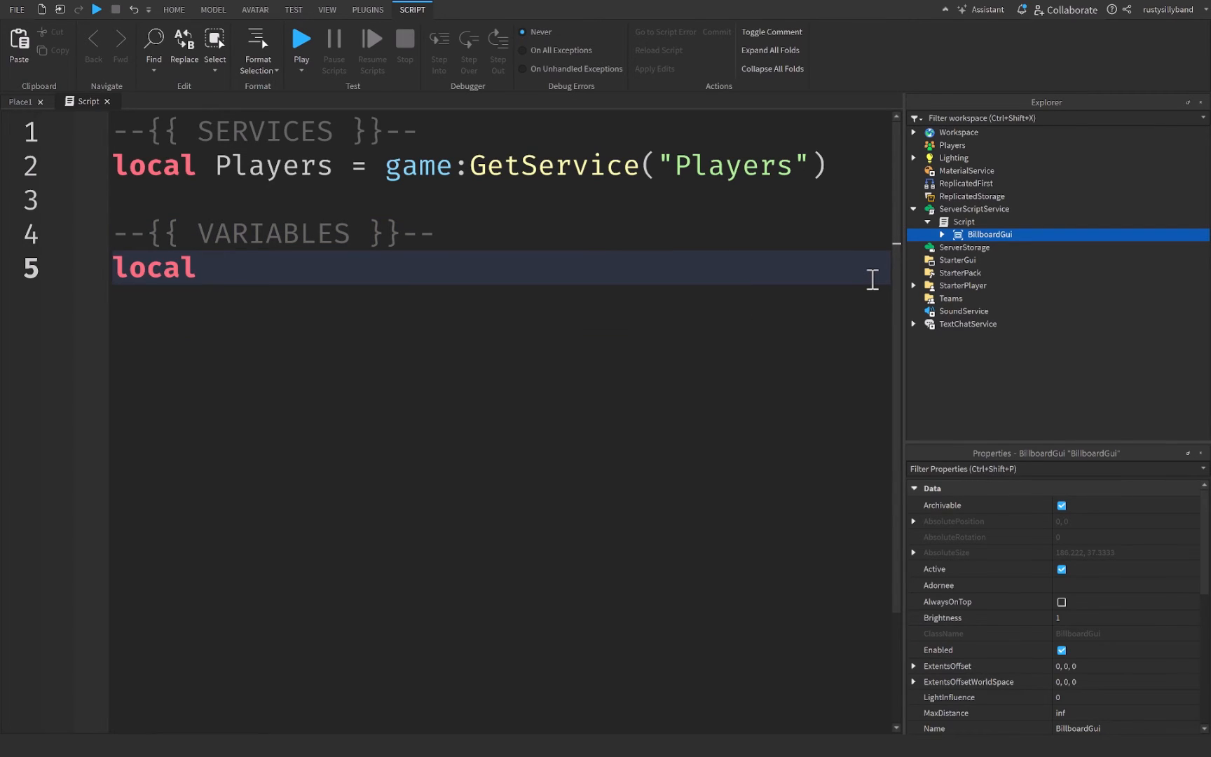
text(developers)
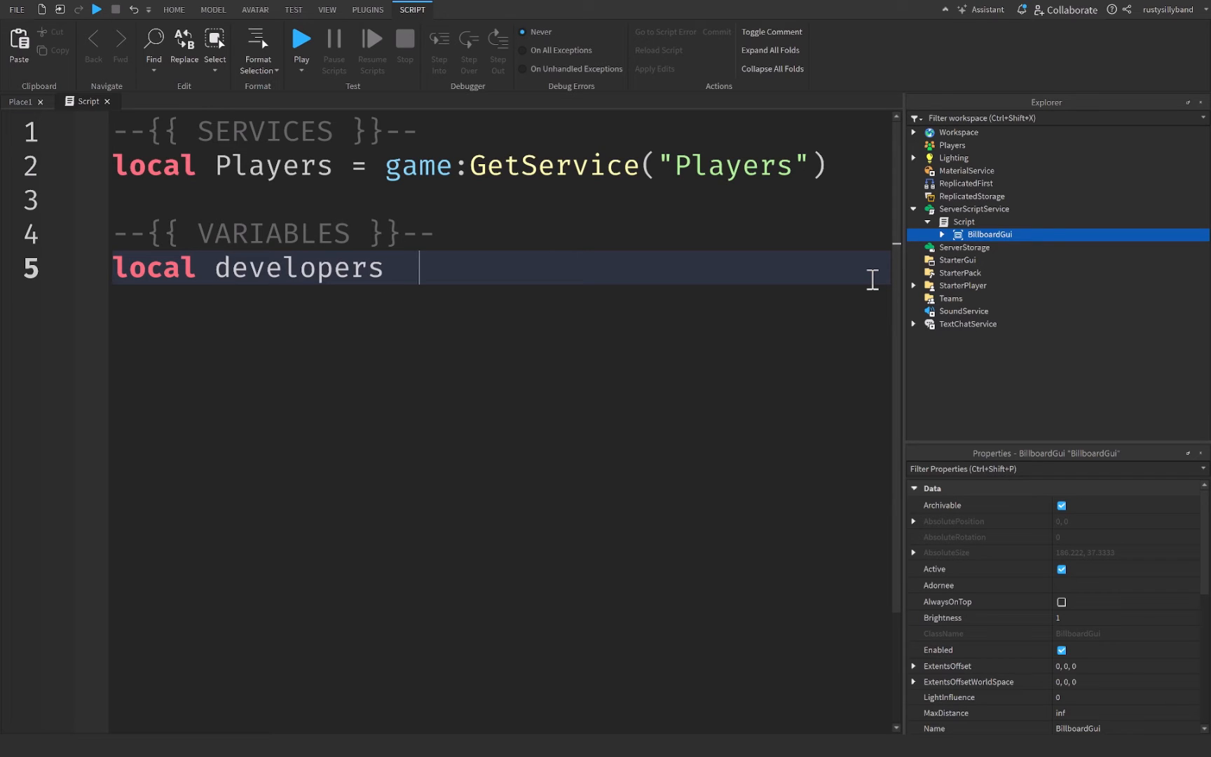
text(= {})
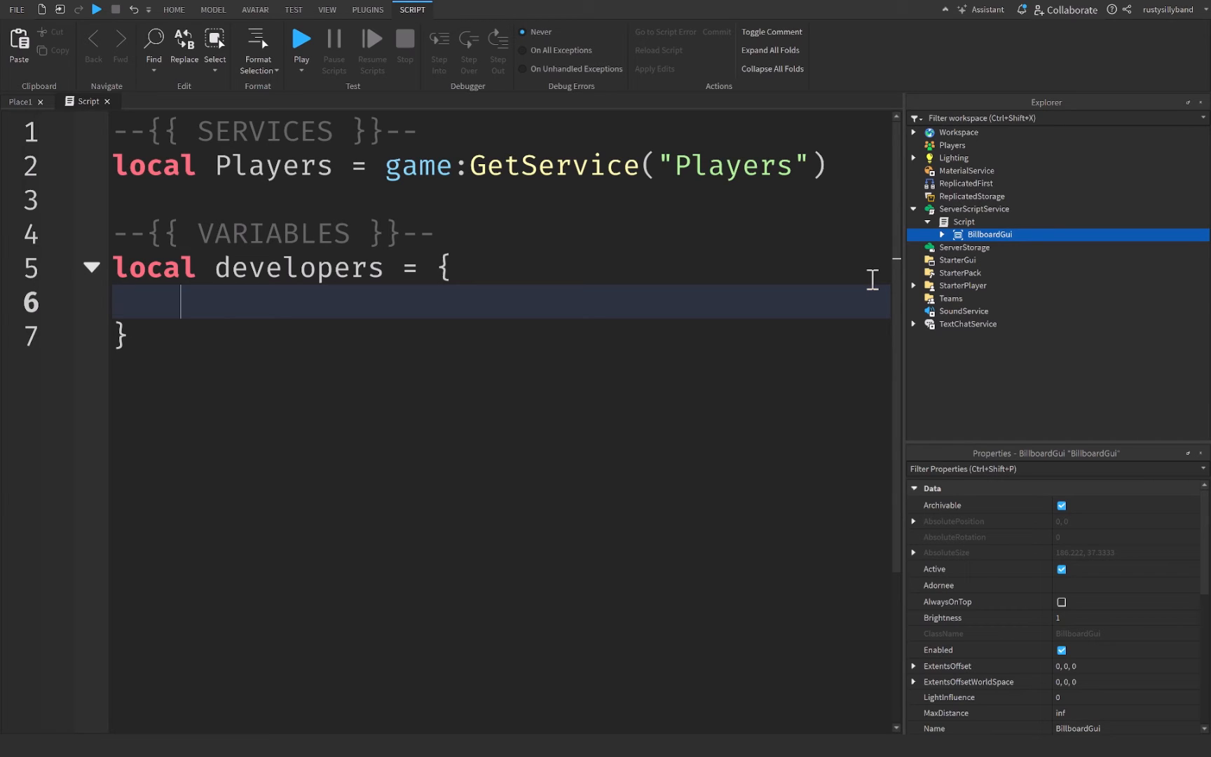
Step: Fill the whitelist with ["rustysillyband"] = true and ["Developer1"] = true
text([""])
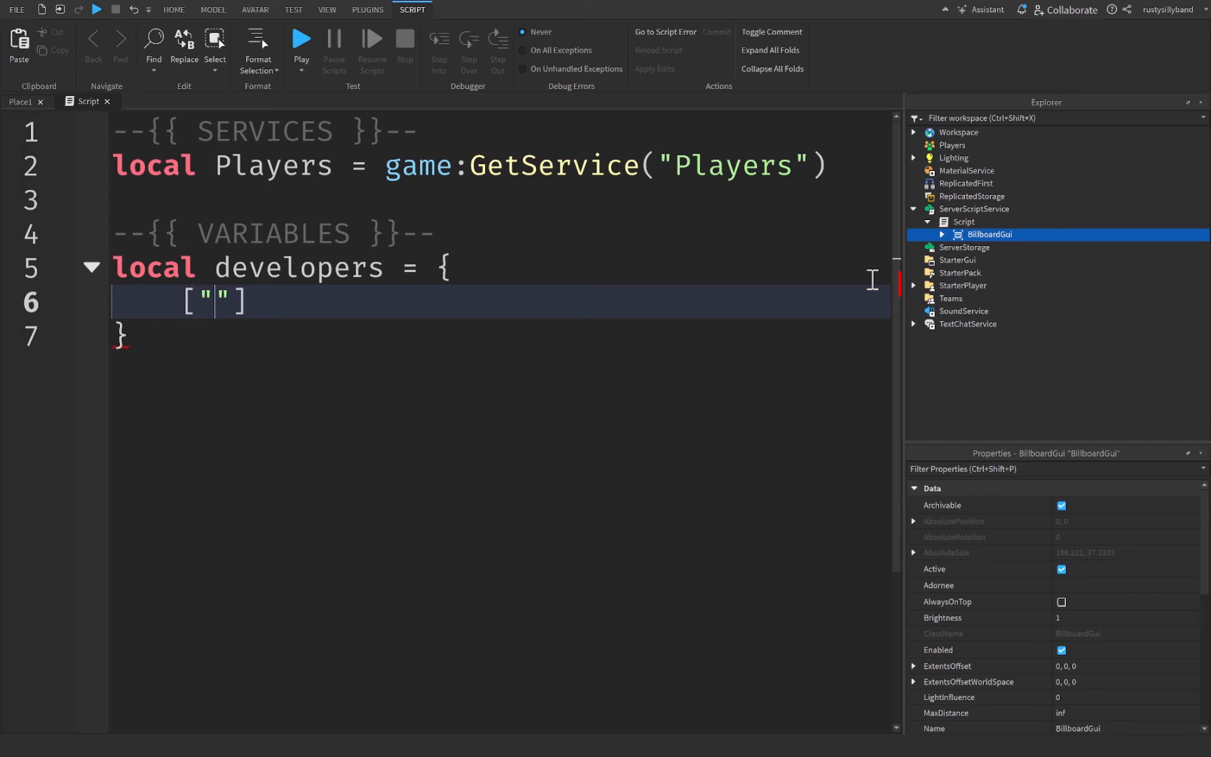
text(rusty)
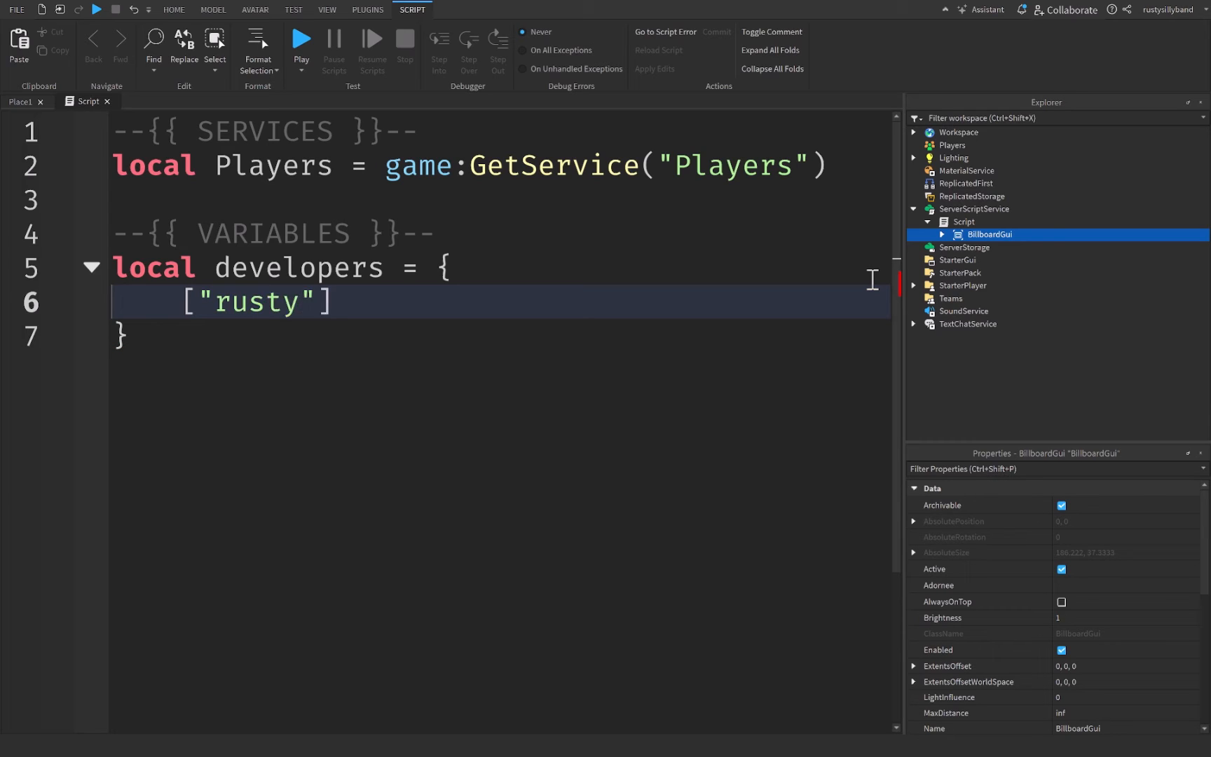
text(sillyband)
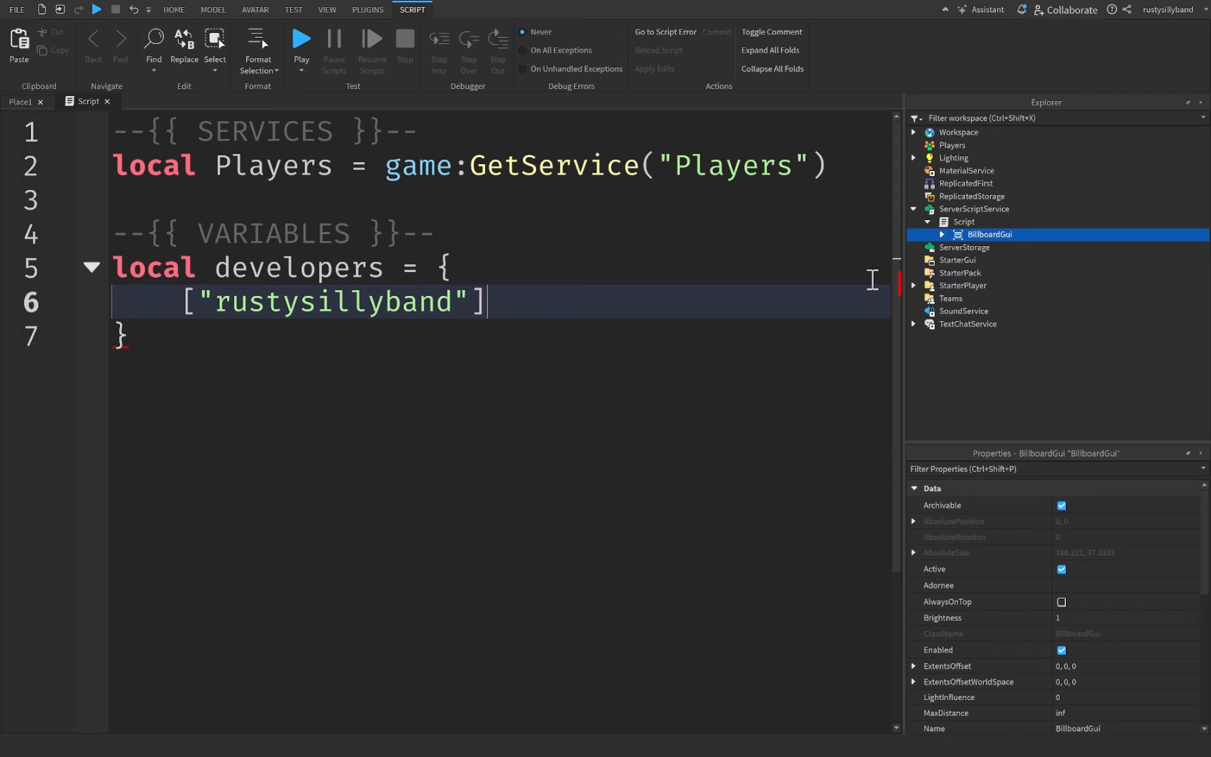
text(= true,)
text([")
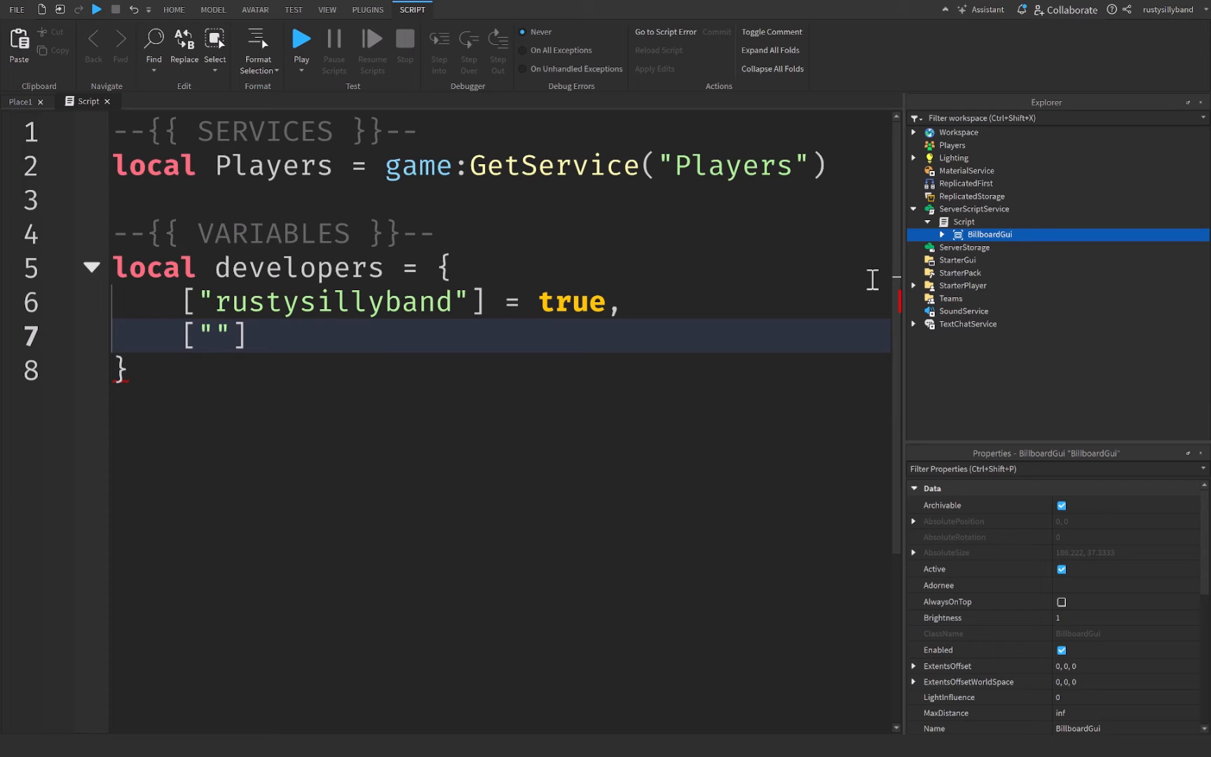
text(Developer1)
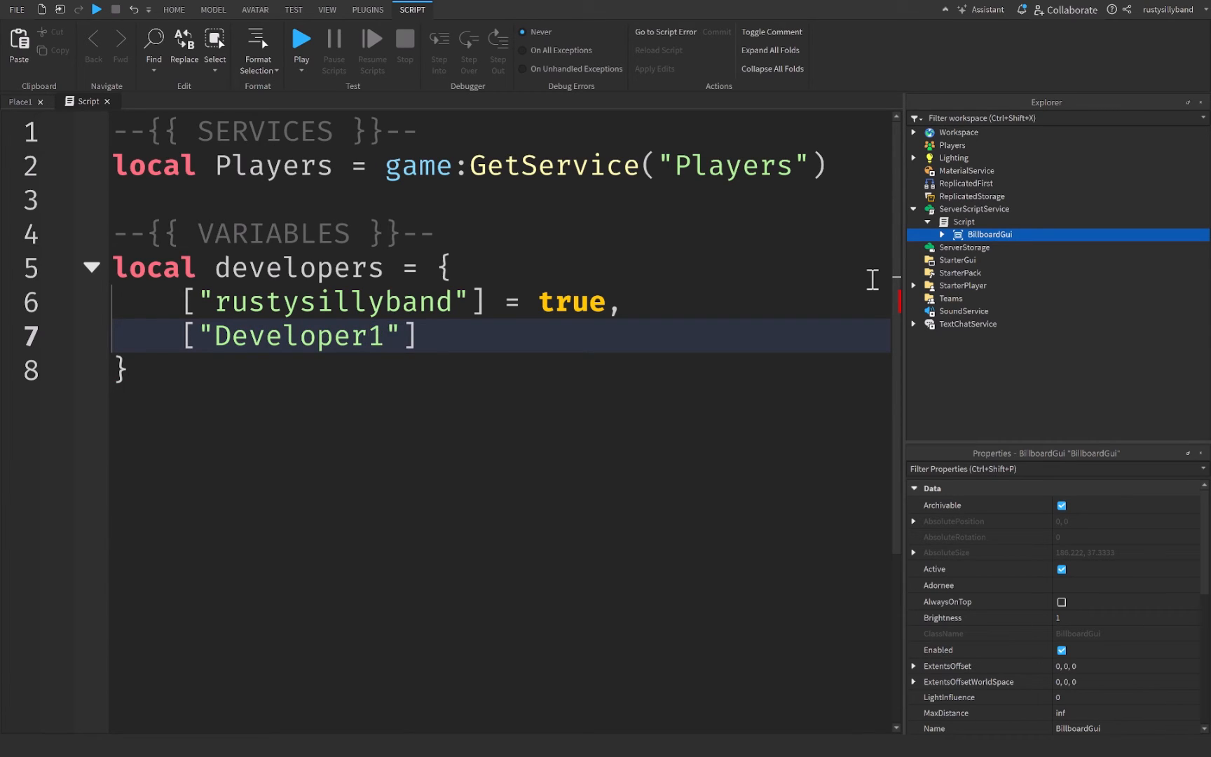
text(= true)
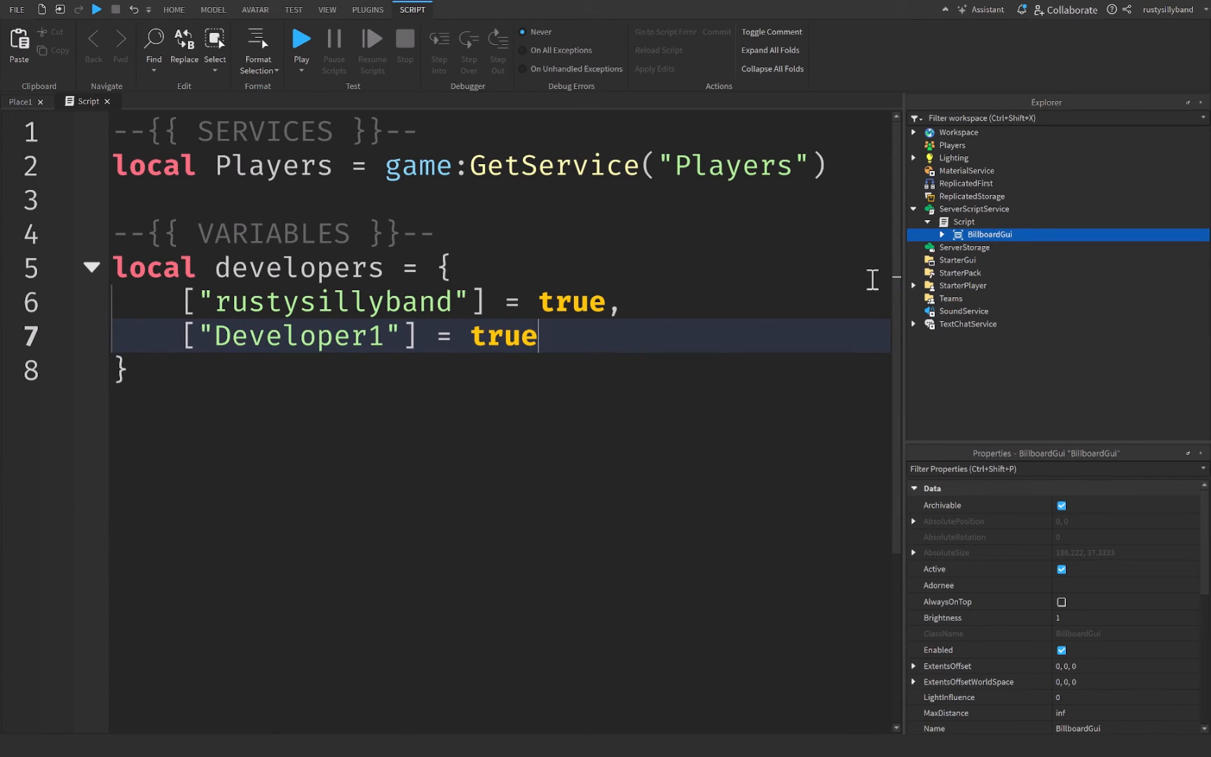
text(false)
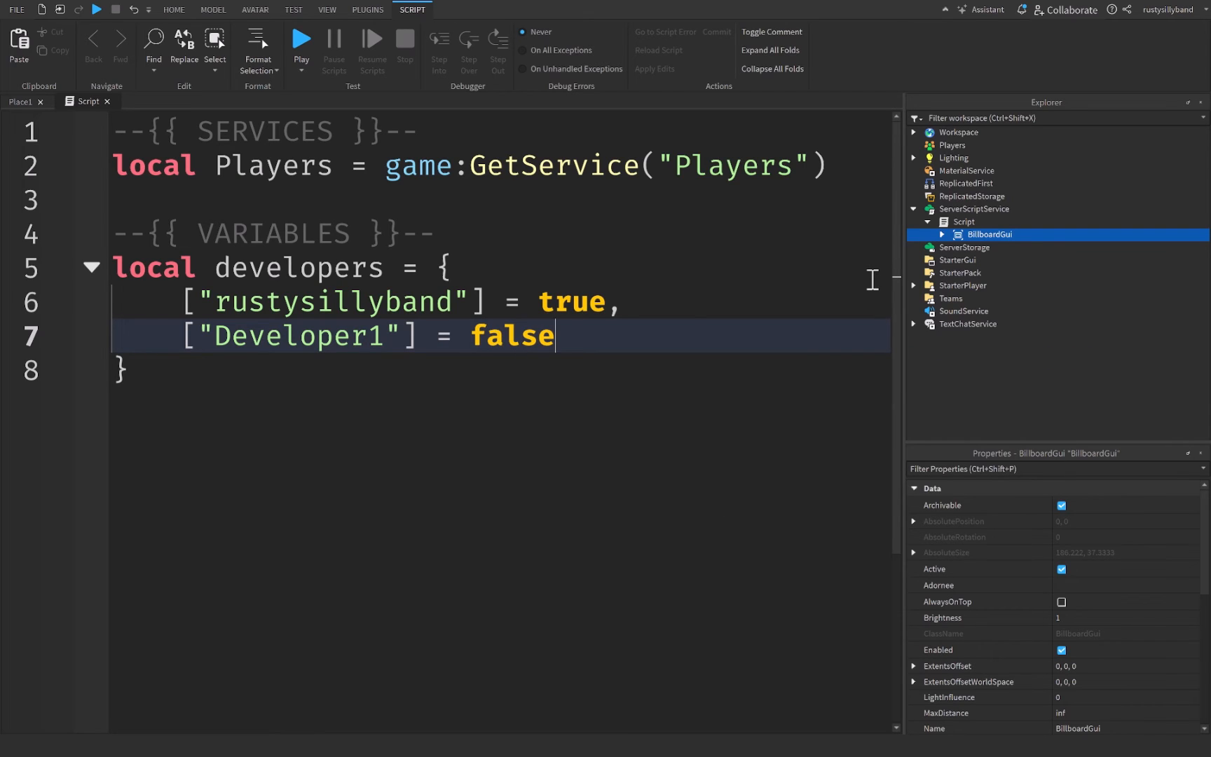
text(true)
text(=)
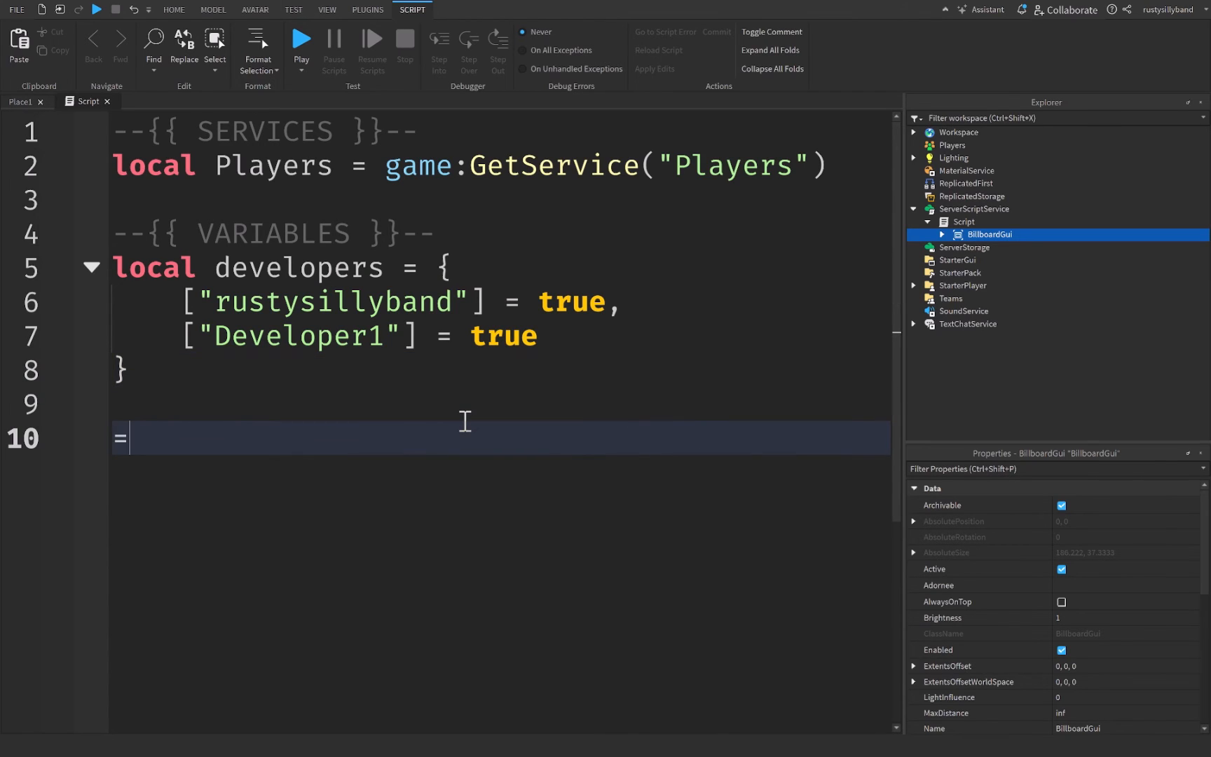
Step: Write a --{{ FUNCTIONS }}-- header and Players.PlayerAdded:Connect(function(player))
text(--{{ FUNC}})
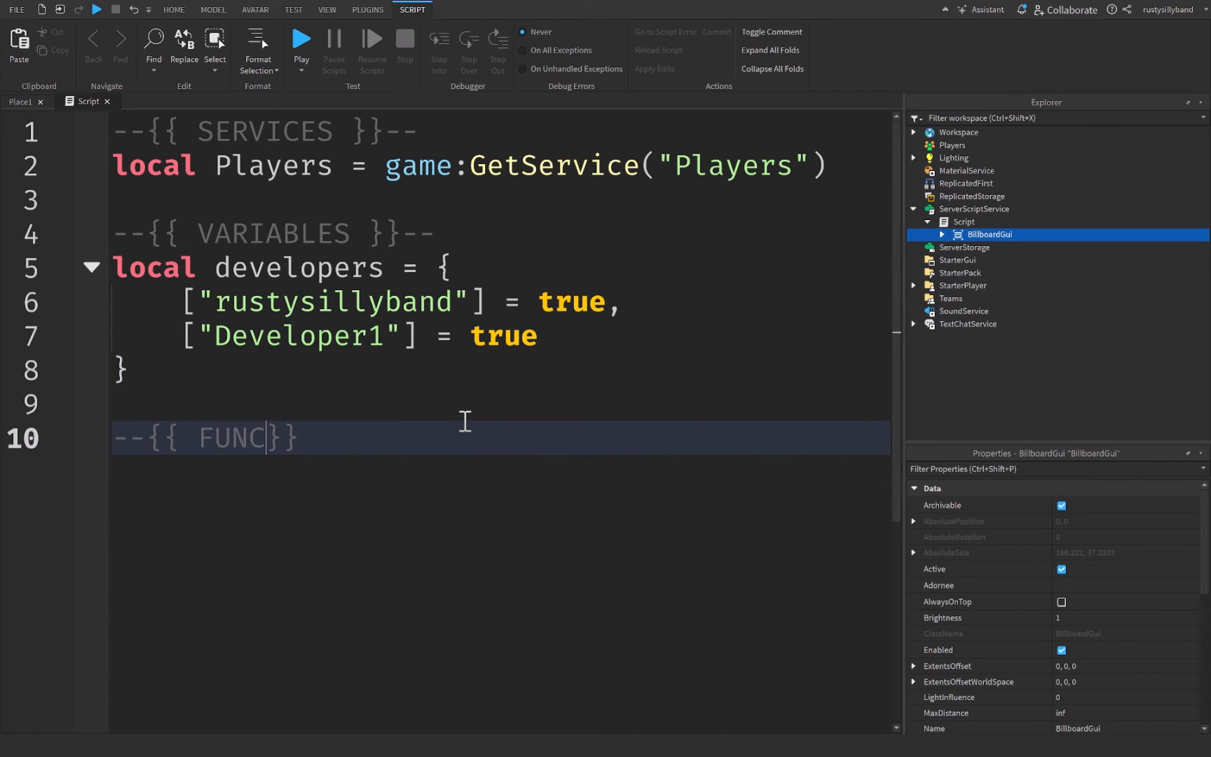
text(TIONS }}--)
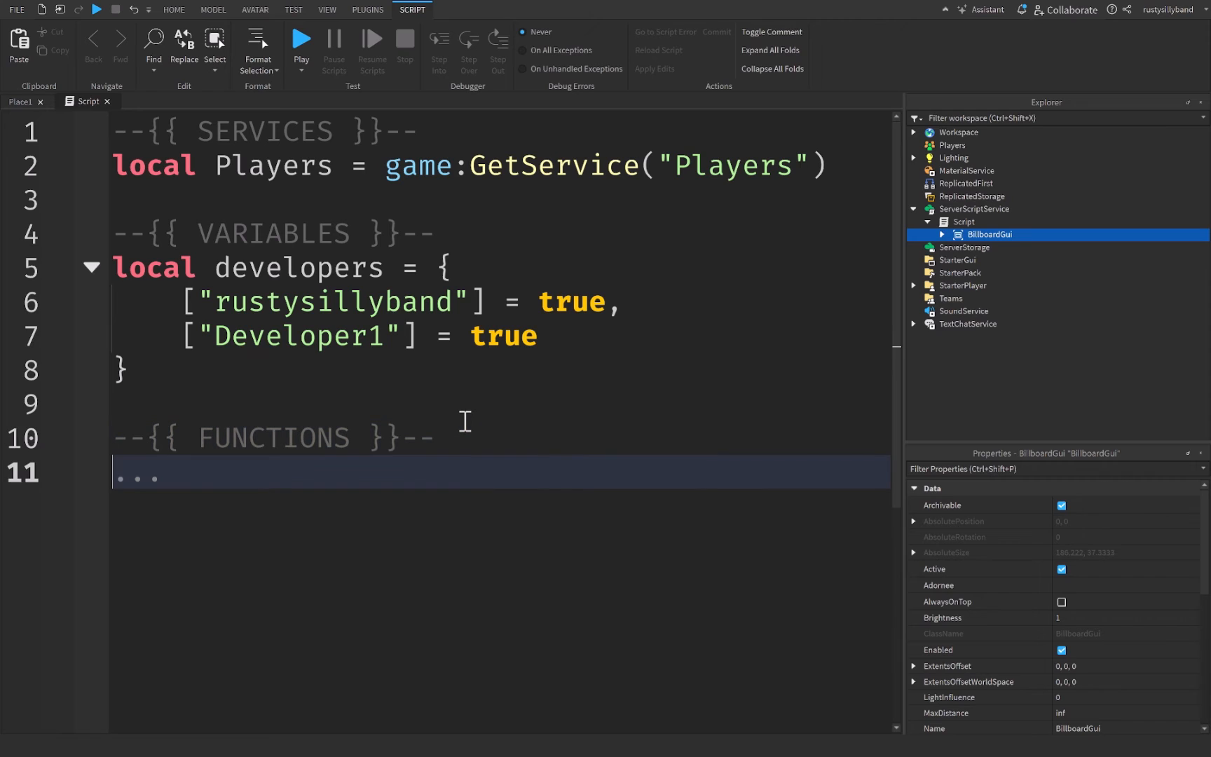
text(pla)
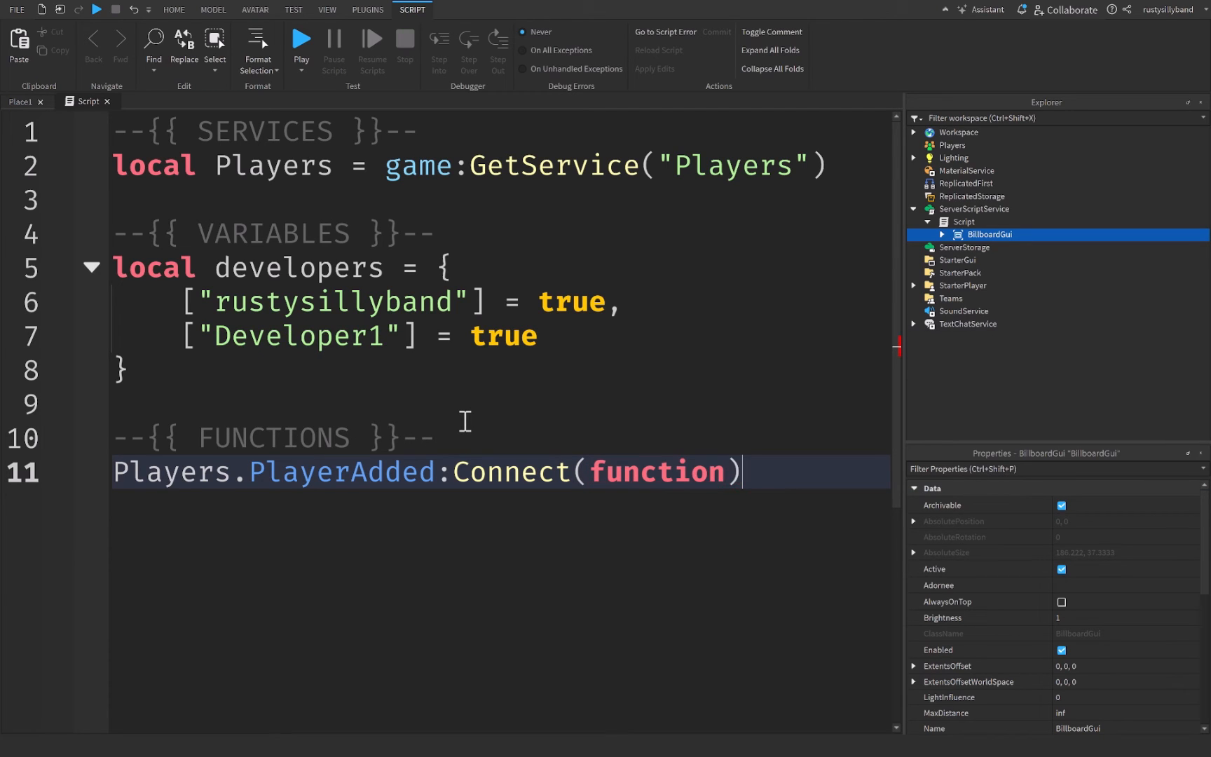
text((player))
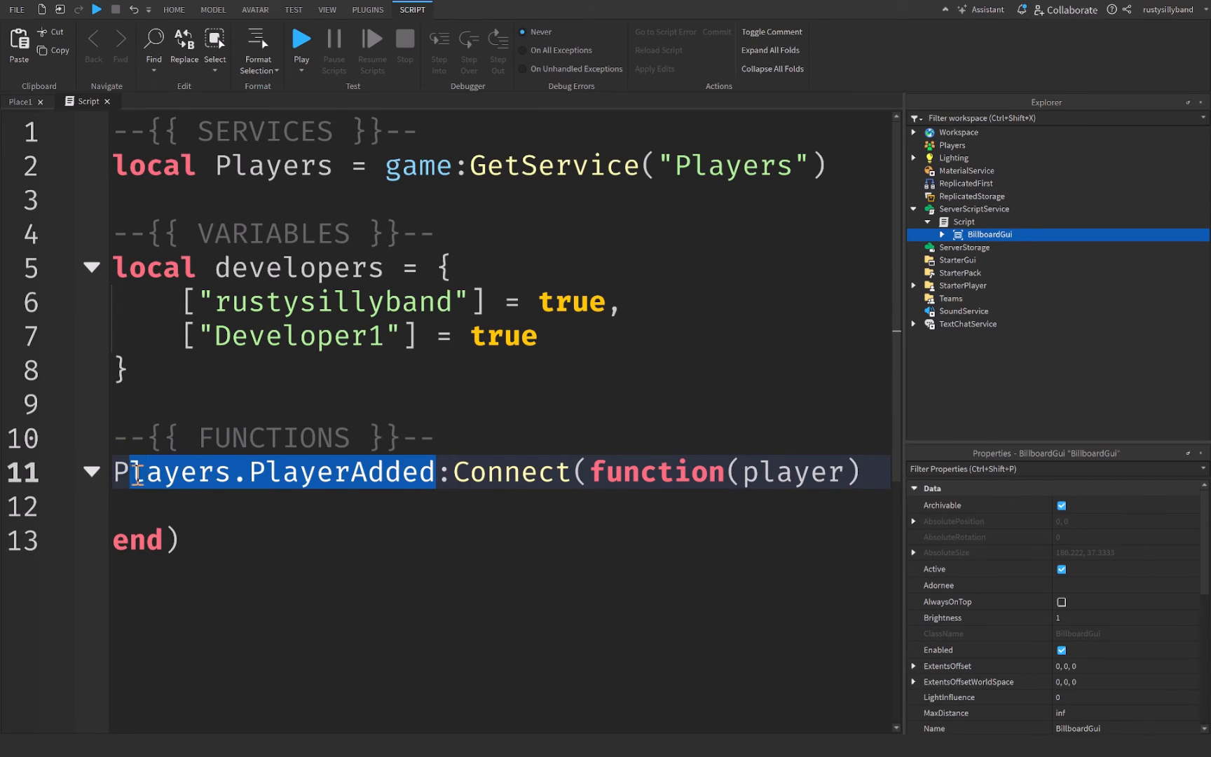
drag(134, 472, 244, 539)
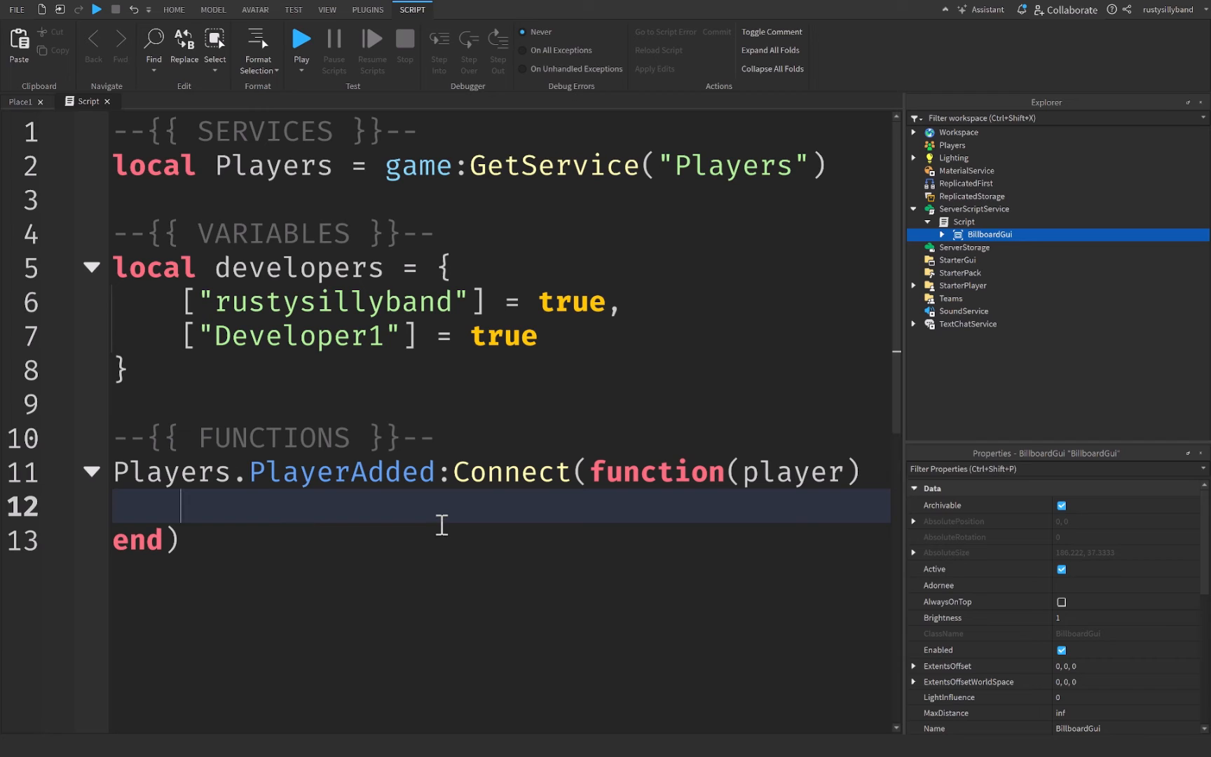
Step: Add 'if not developers[player.Name] then return end' inside the handler
text(if not developers)
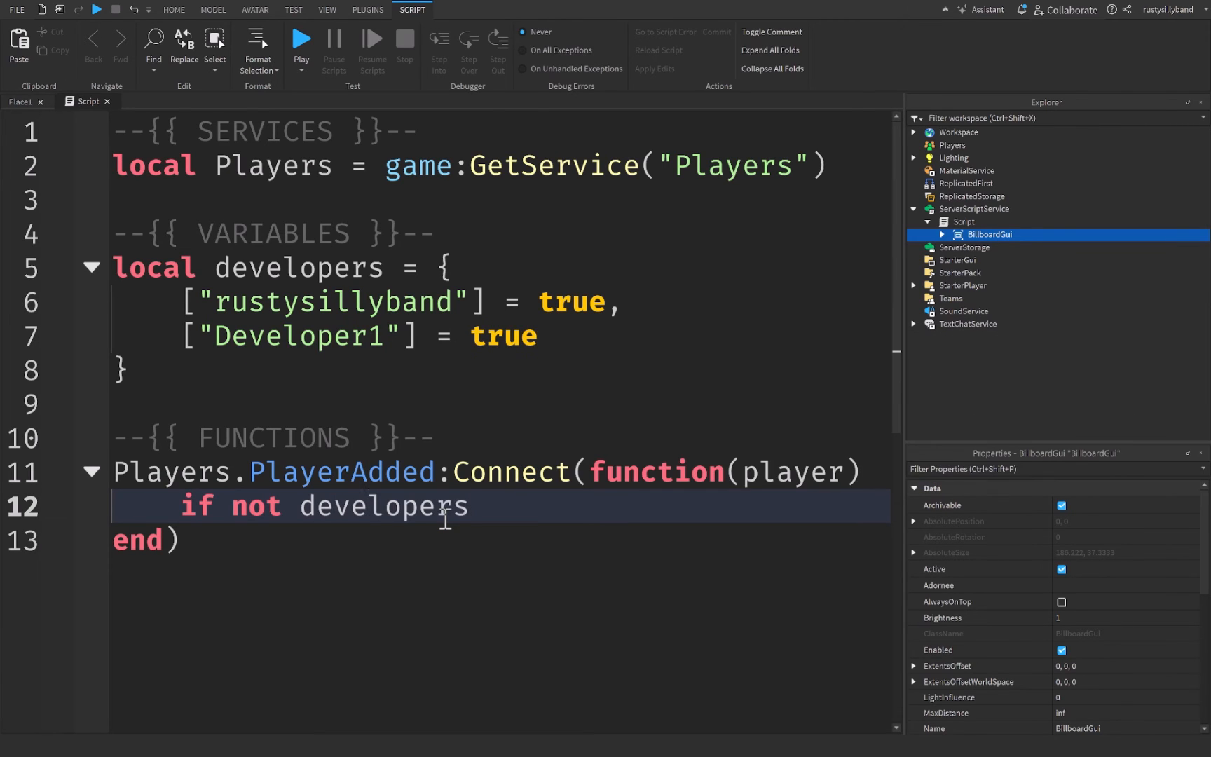
text([])
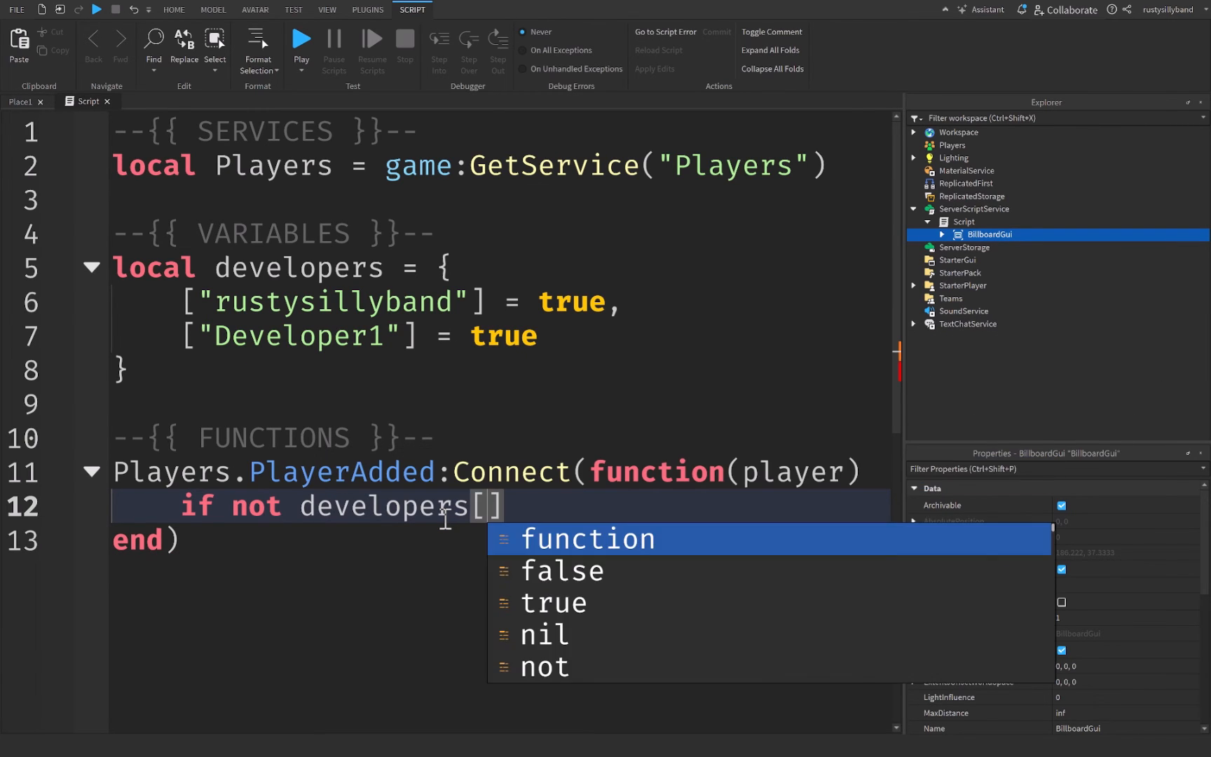
text(player.Name] then)
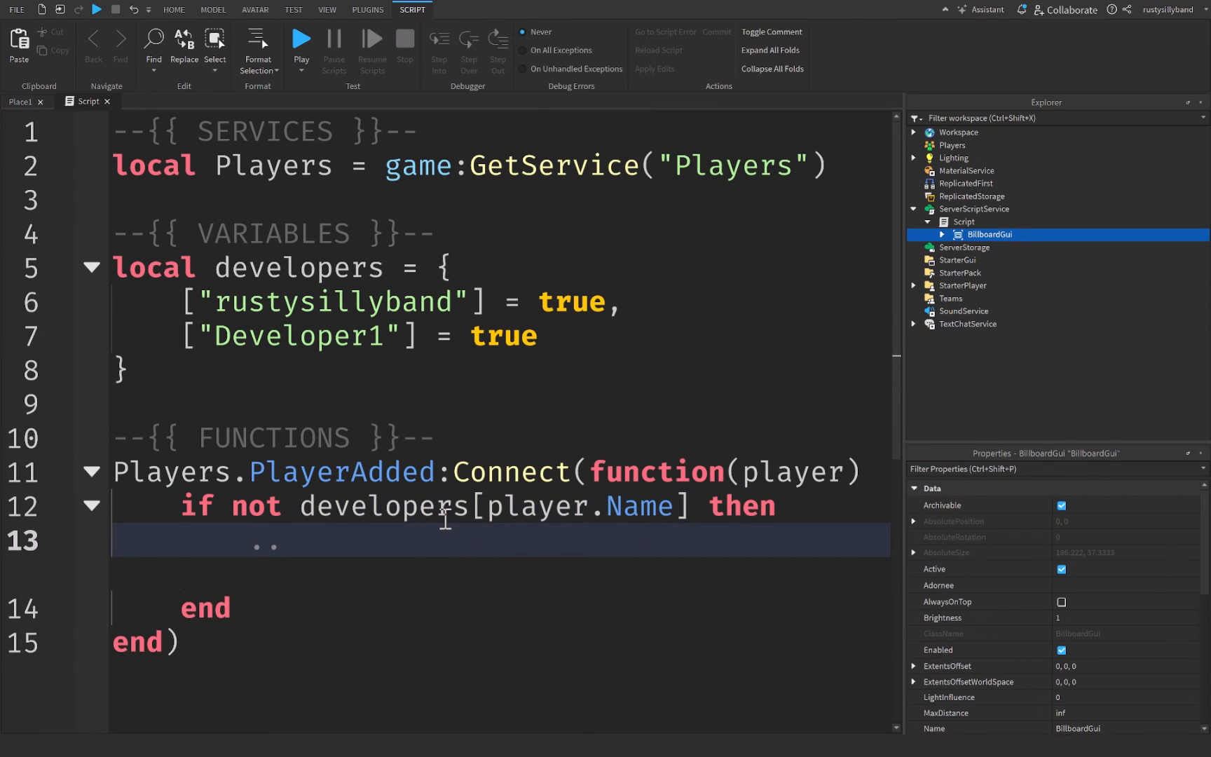
key(Backspace)
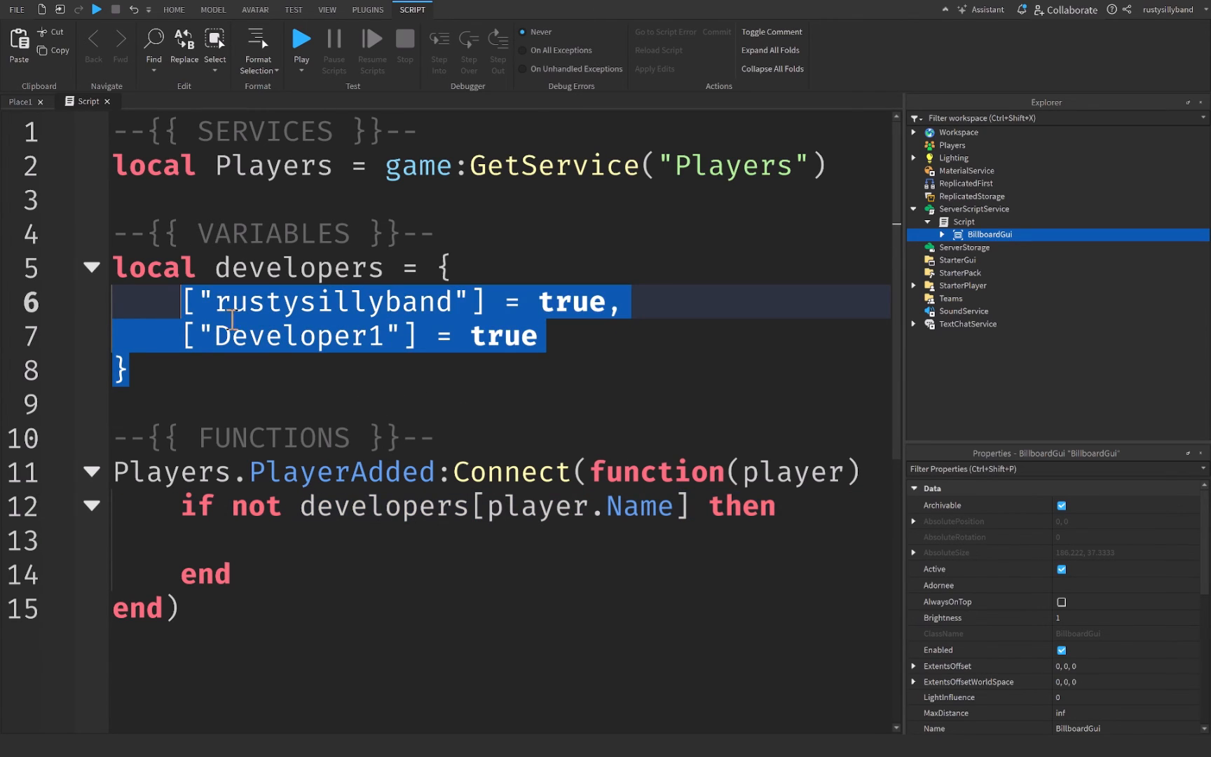
text(return)
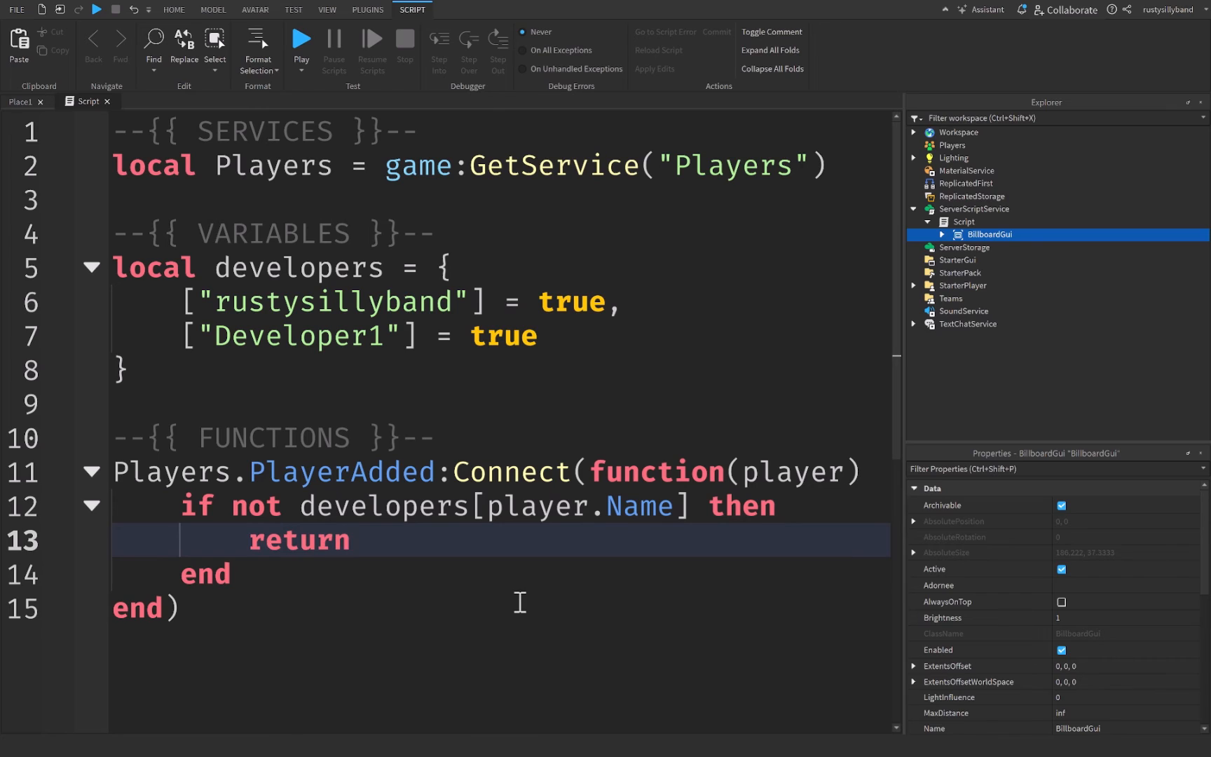
key(Enter)
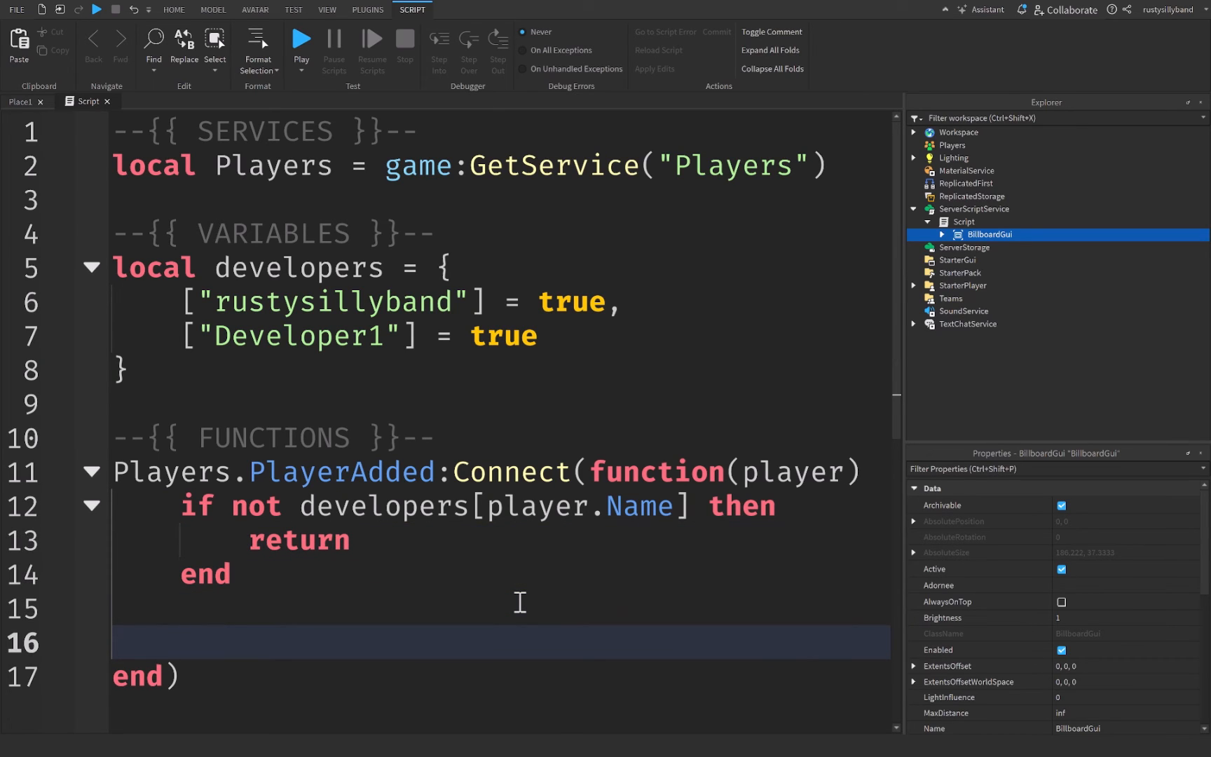
Step: Inside a CharacterAdded handler, get script:FindFirstChildOfClass("BillboardGui")
text(player.Character:)
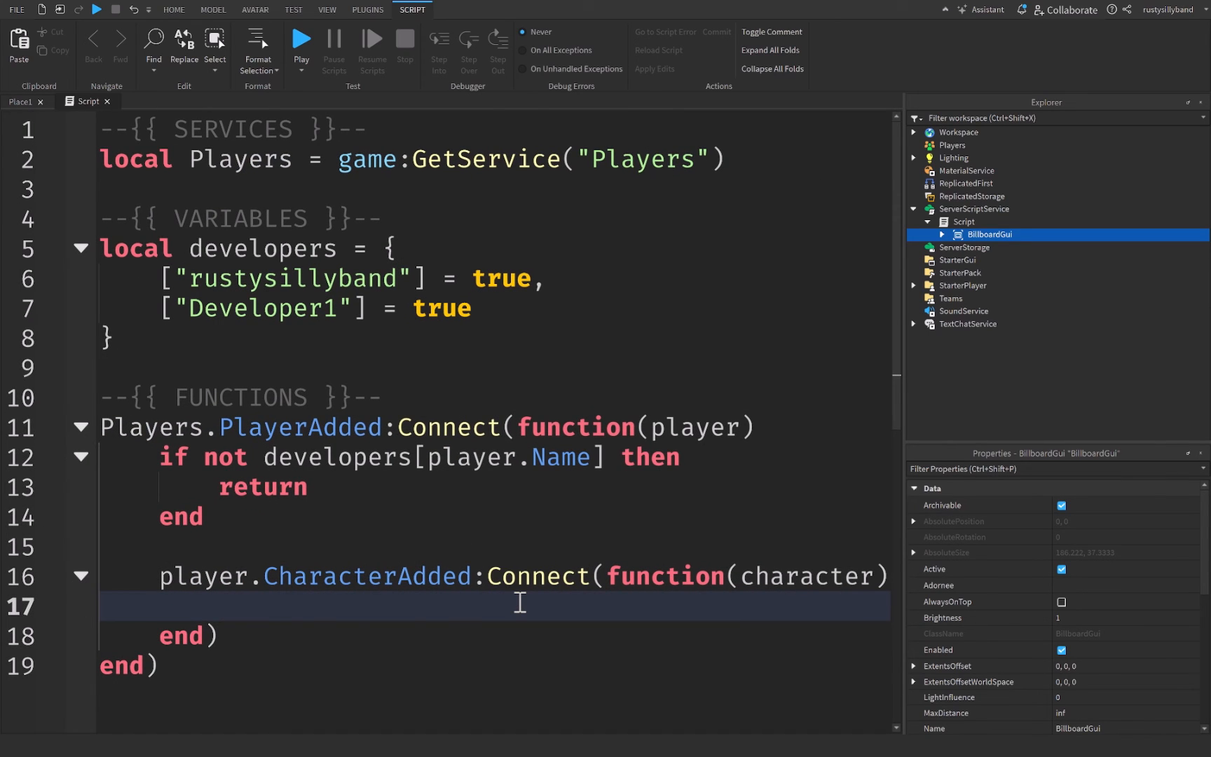
scroll(down, 3)
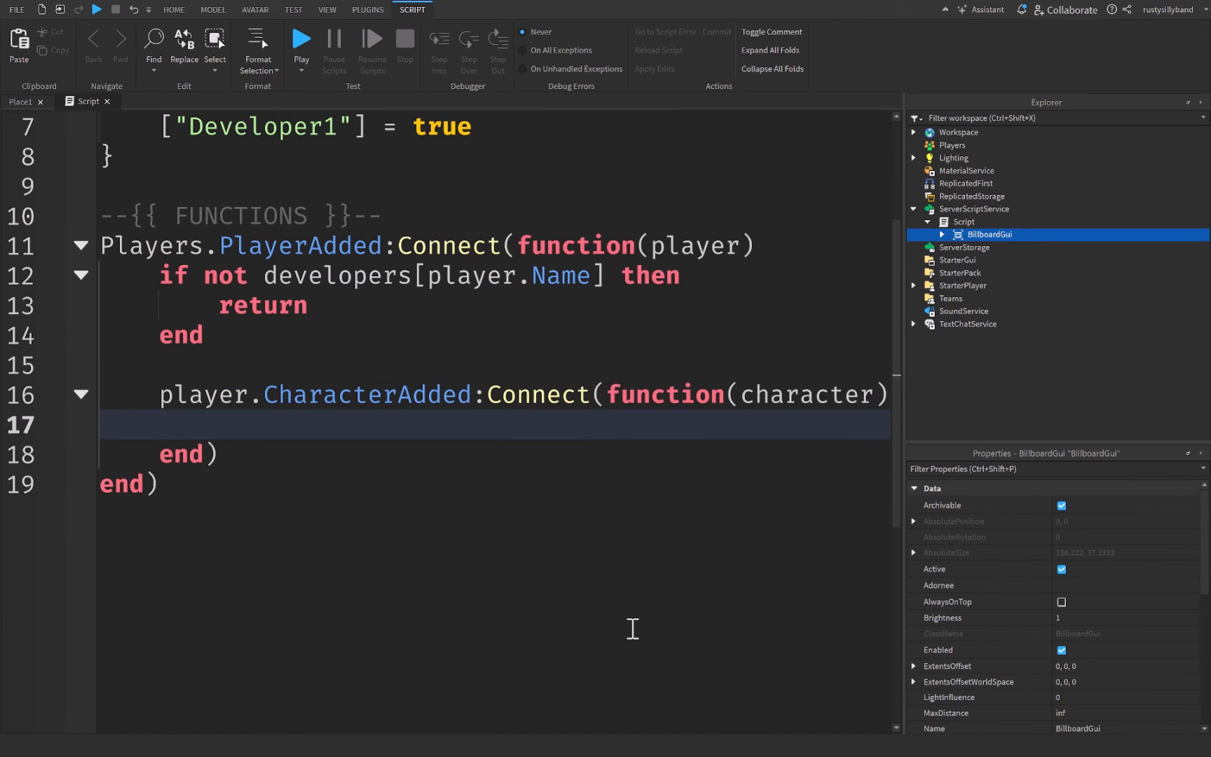
text(local bill)
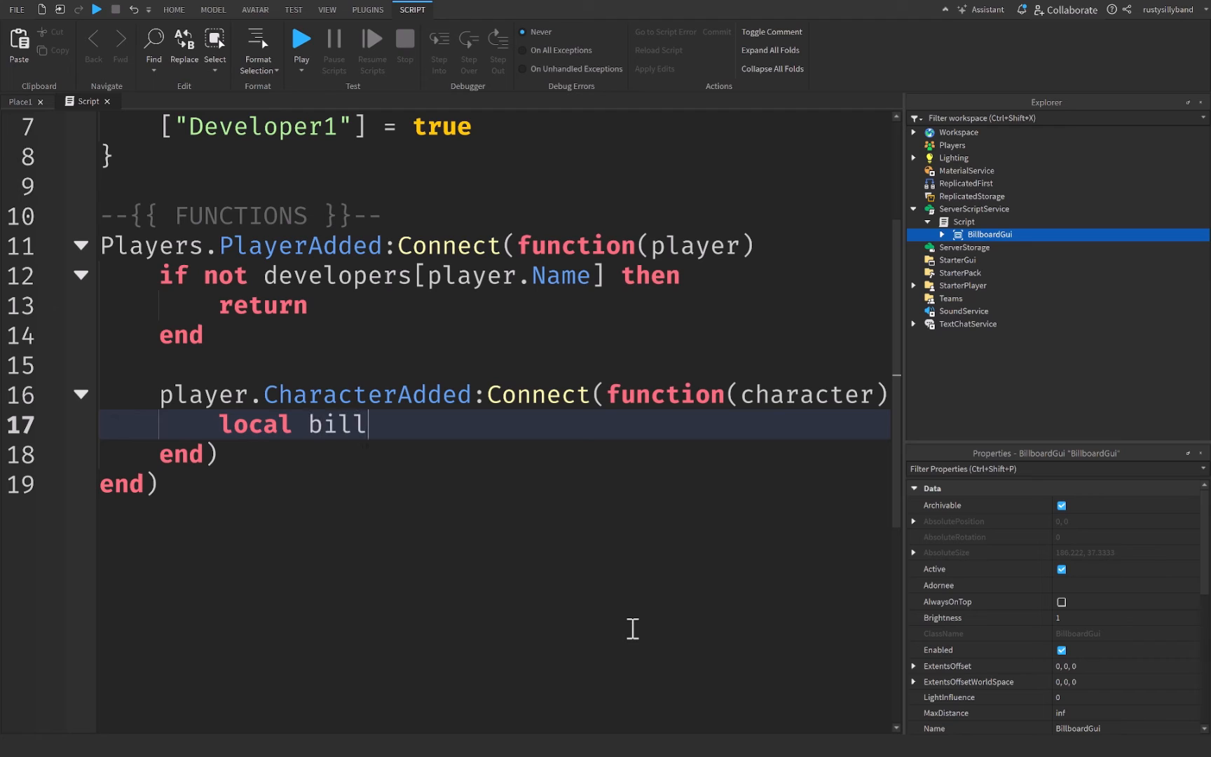
text(boardGui =)
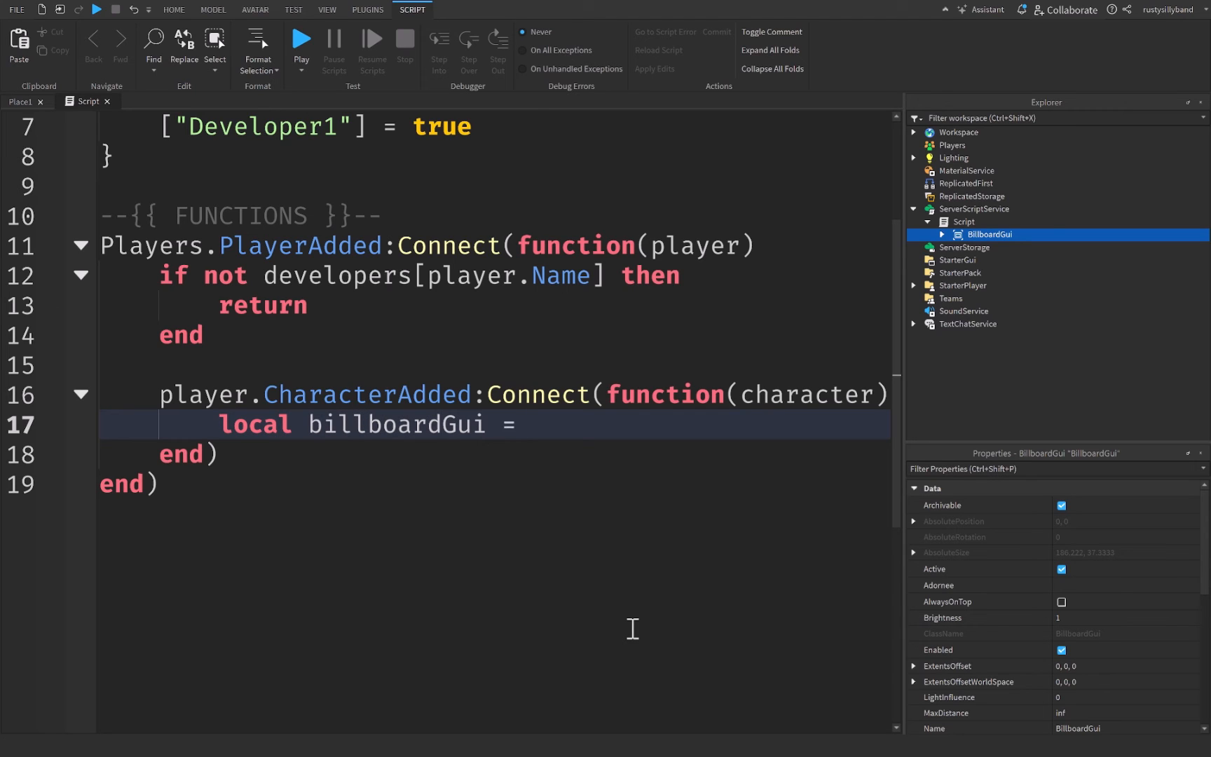
text(script:FindFirstChild())
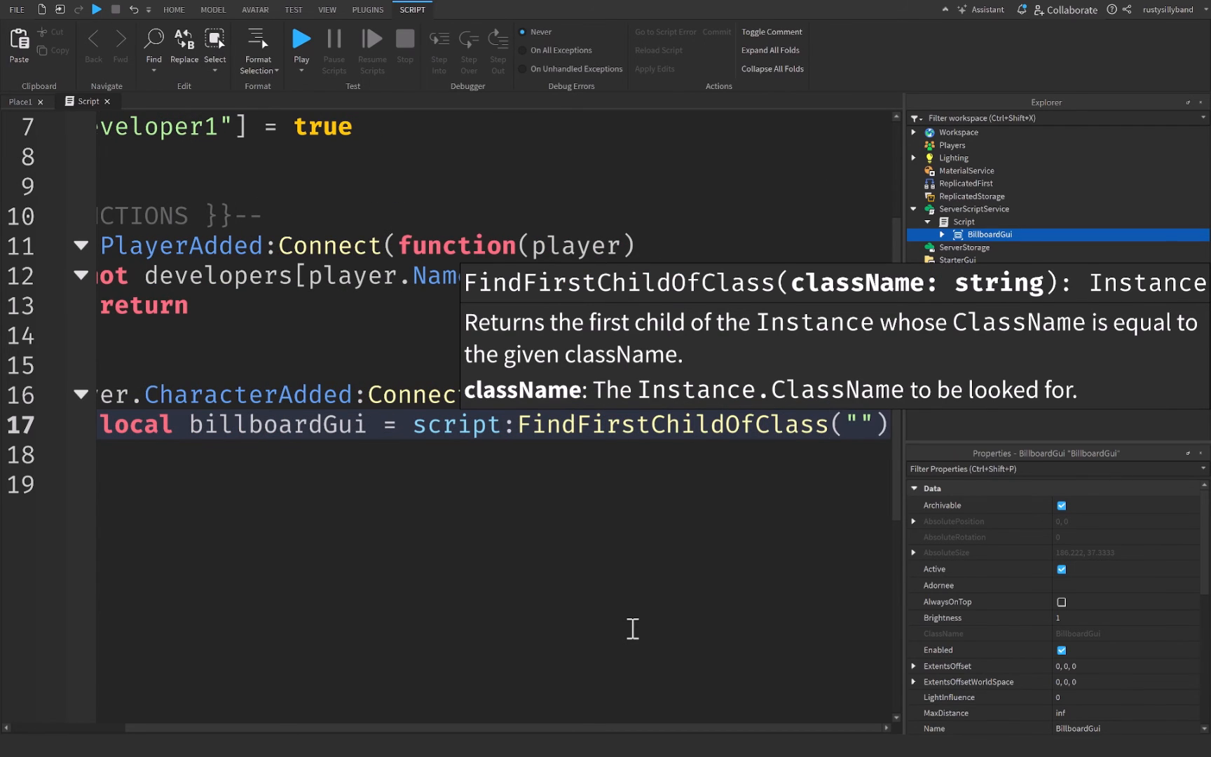
text(BillboardGui)
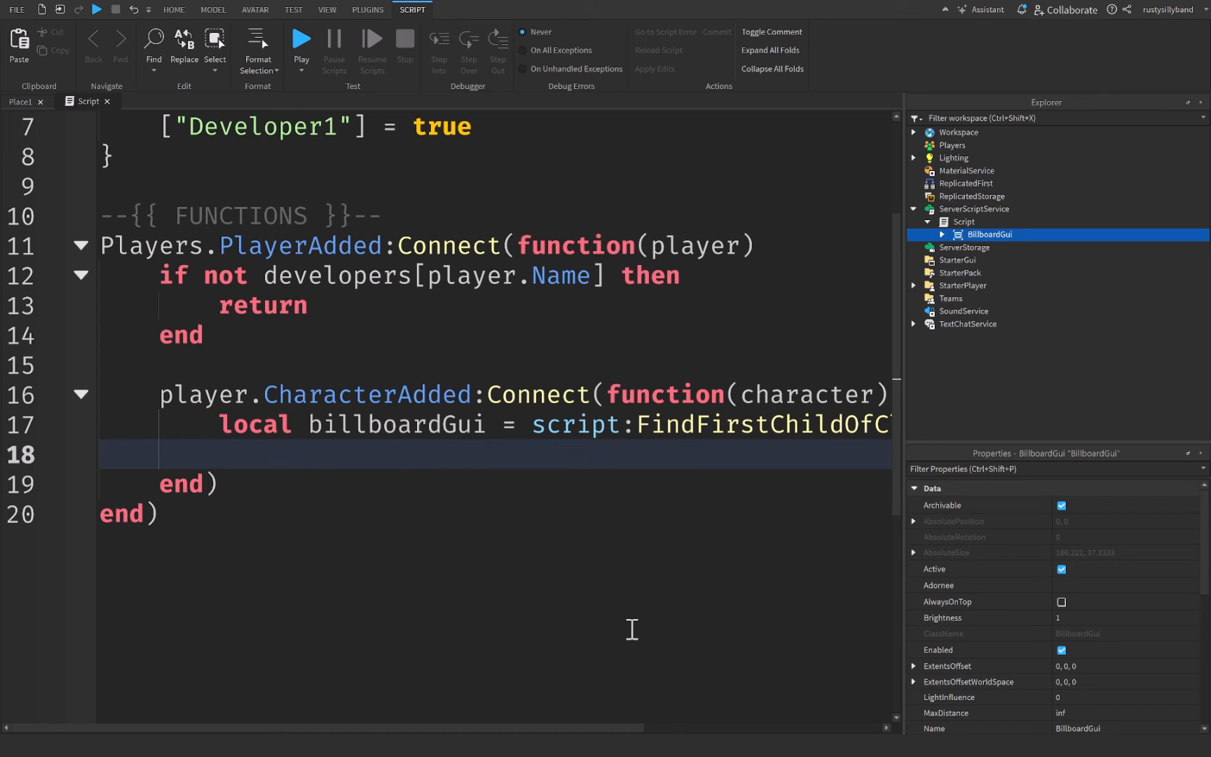
Step: If the BillboardGui exists, parent a clone of it to the character's head
text(if billboardGui then)
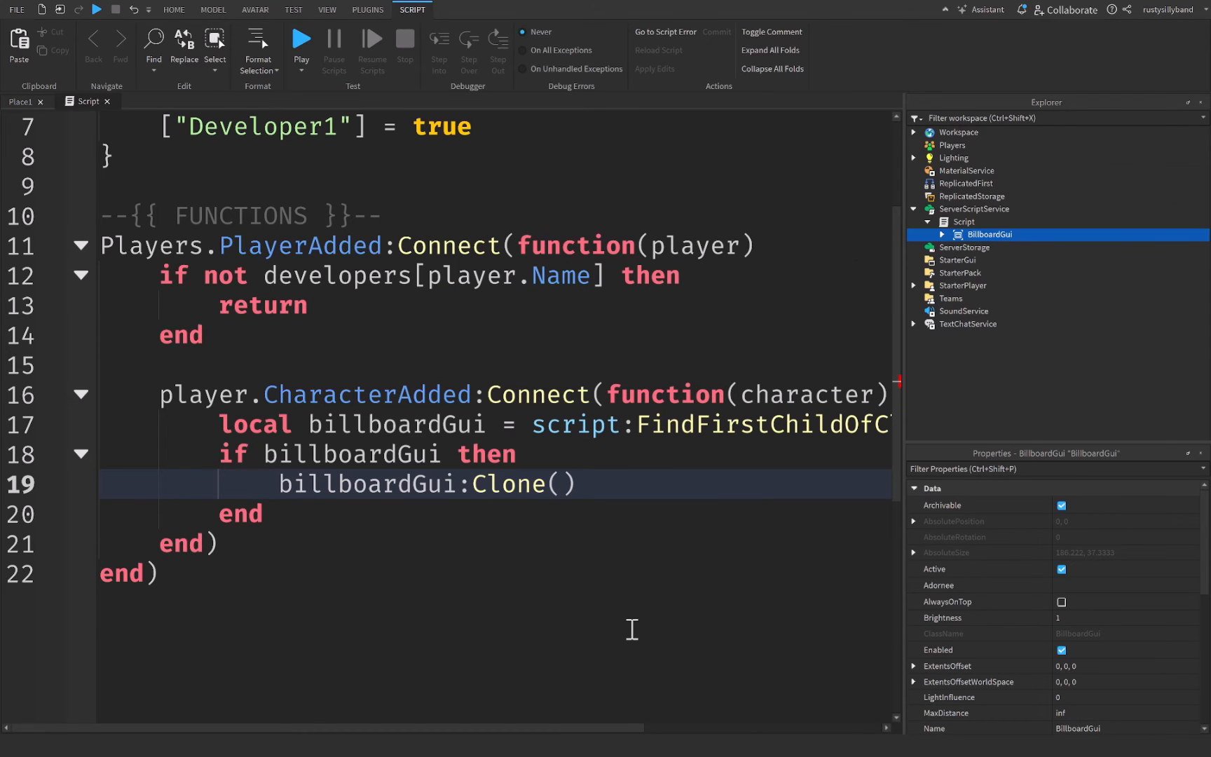
text(.Parent = character:WaitFo)
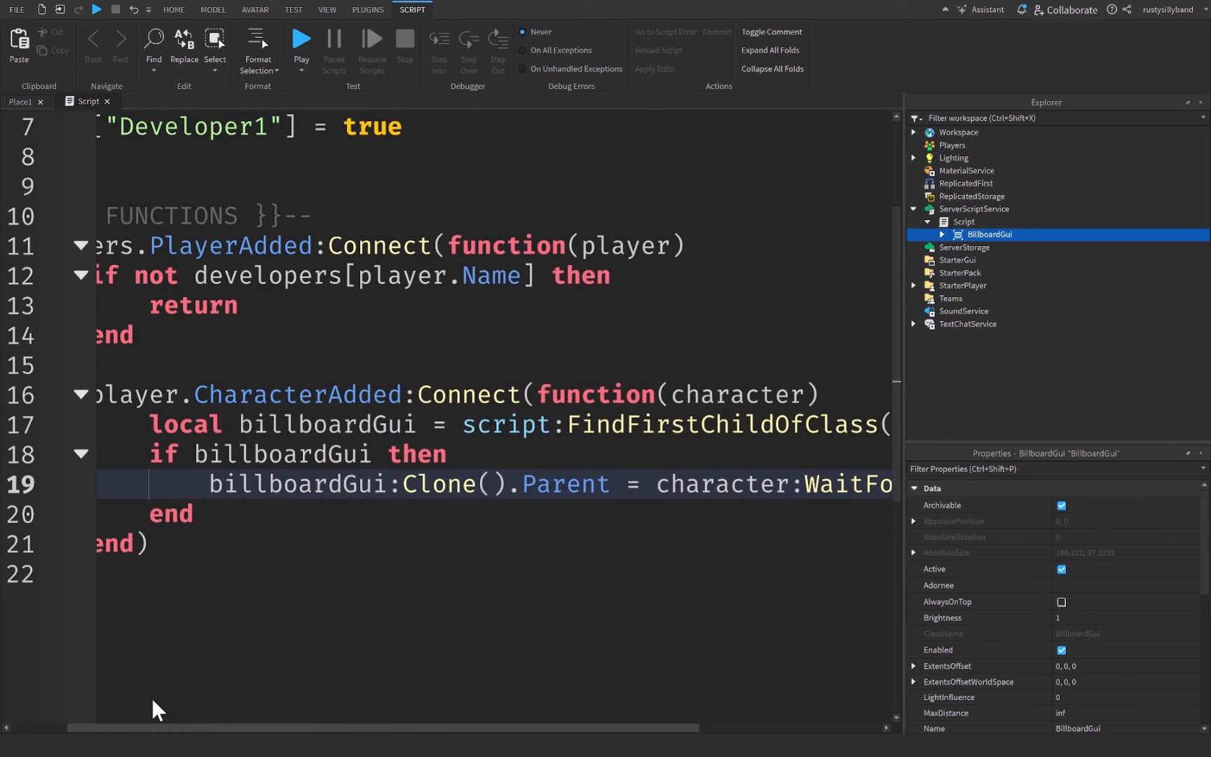
scroll(left, 3)
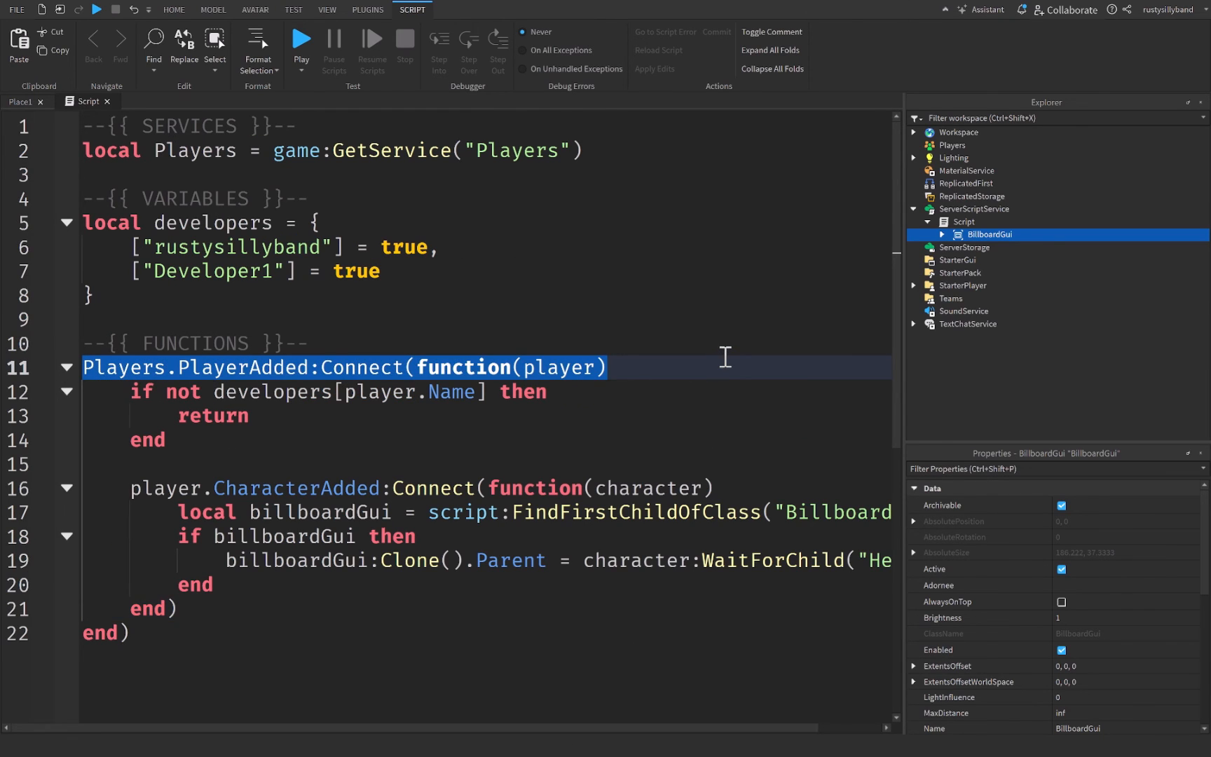
Step: Review the PlayerAdded, CharacterAdded and billboardGui lookup lines, then playtest to see the Developer nametag
click(520, 367)
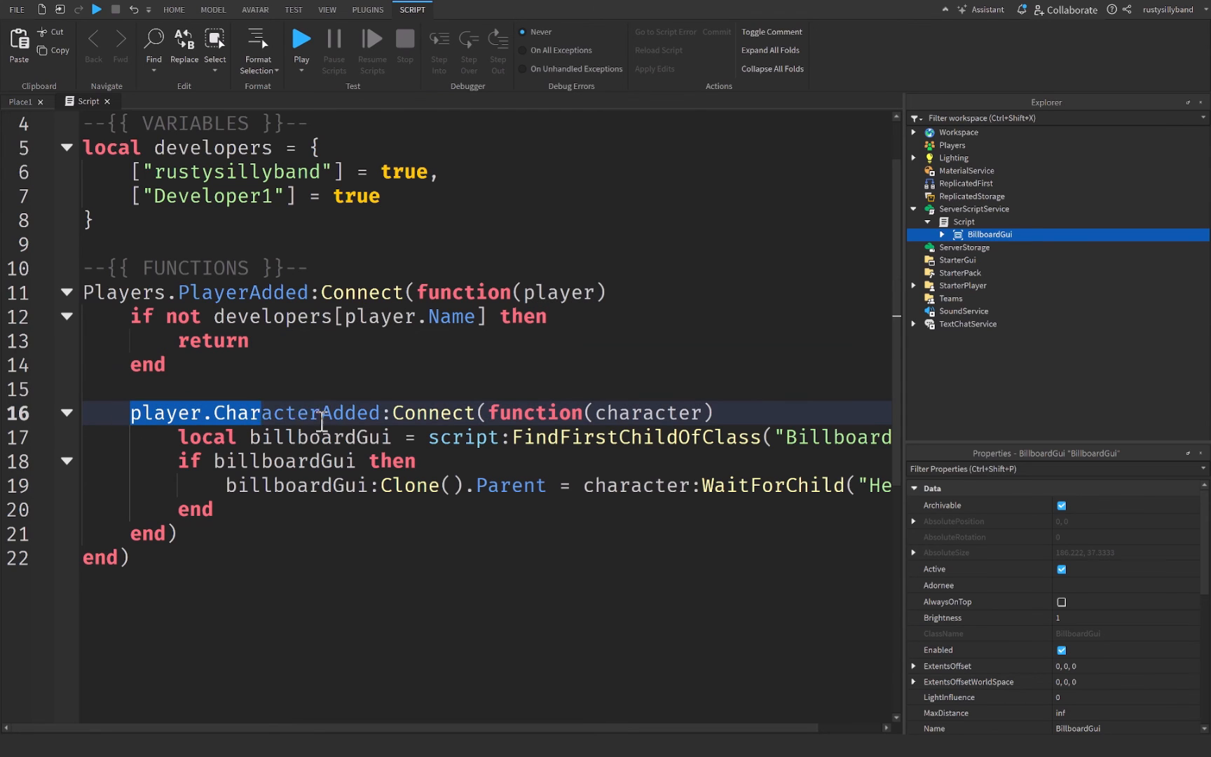
click(219, 534)
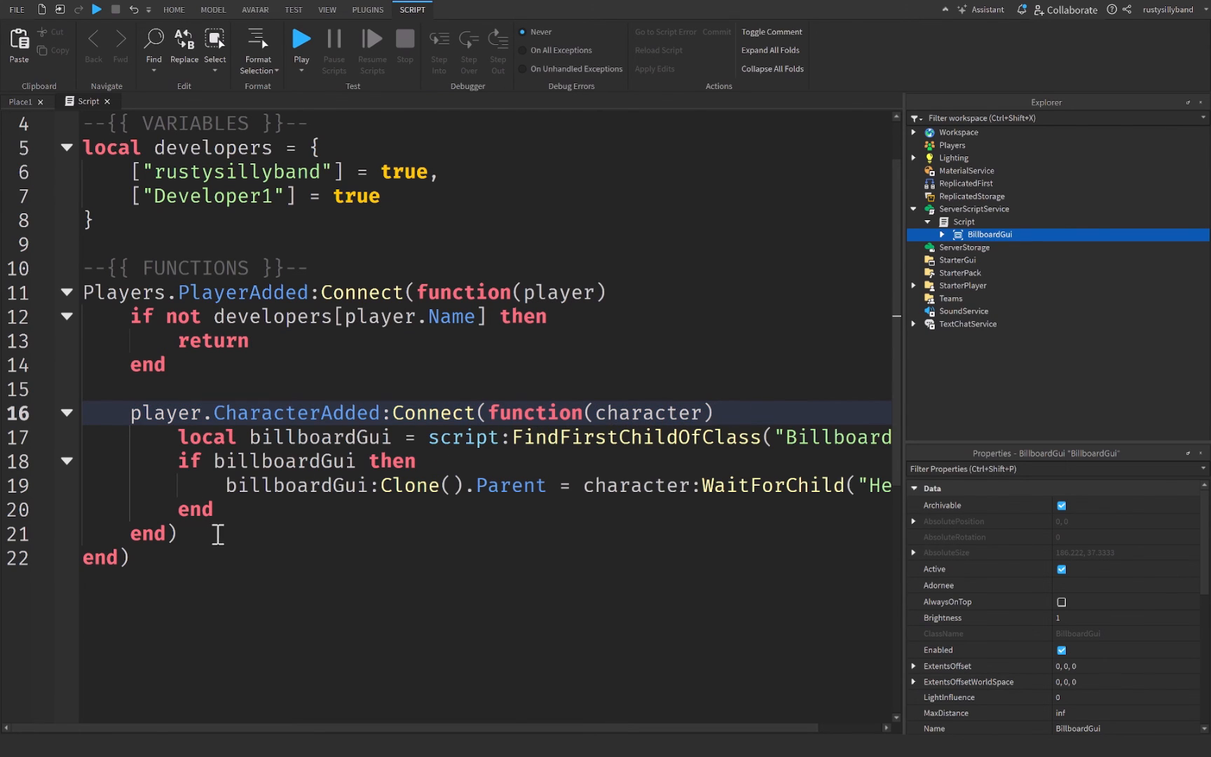
drag(131, 412, 245, 436)
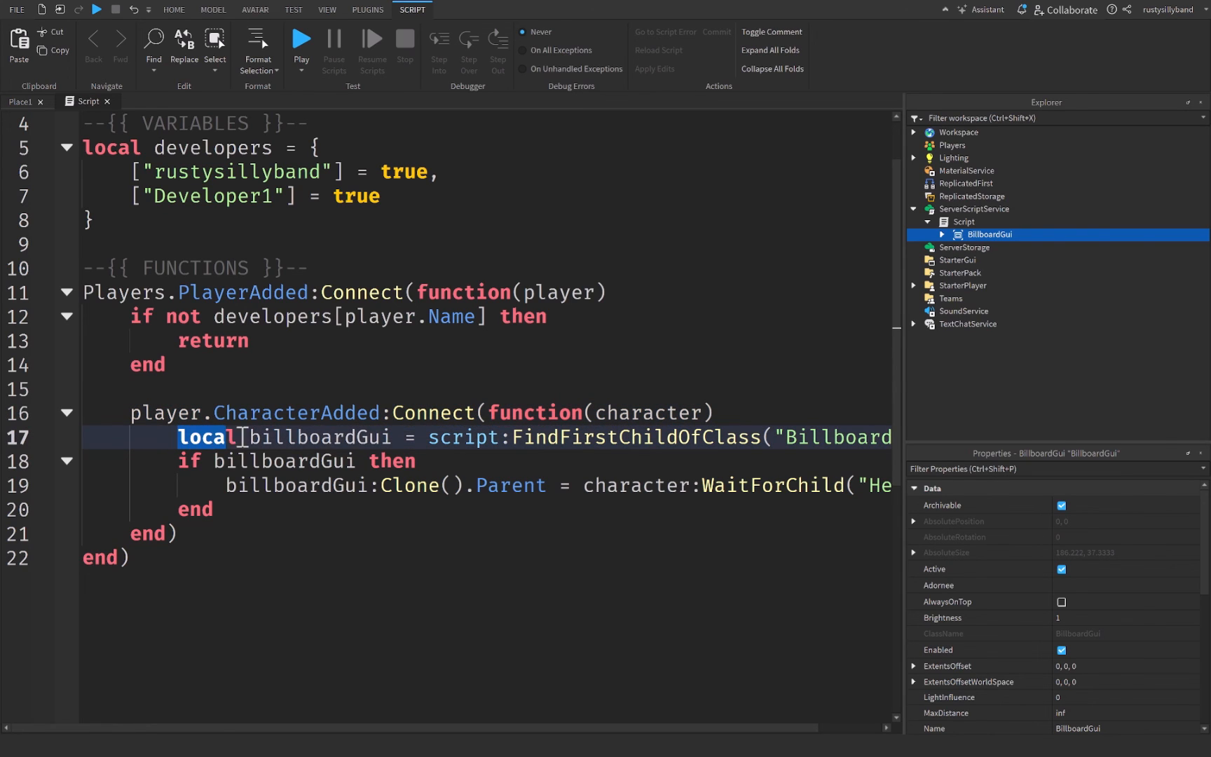
click(516, 437)
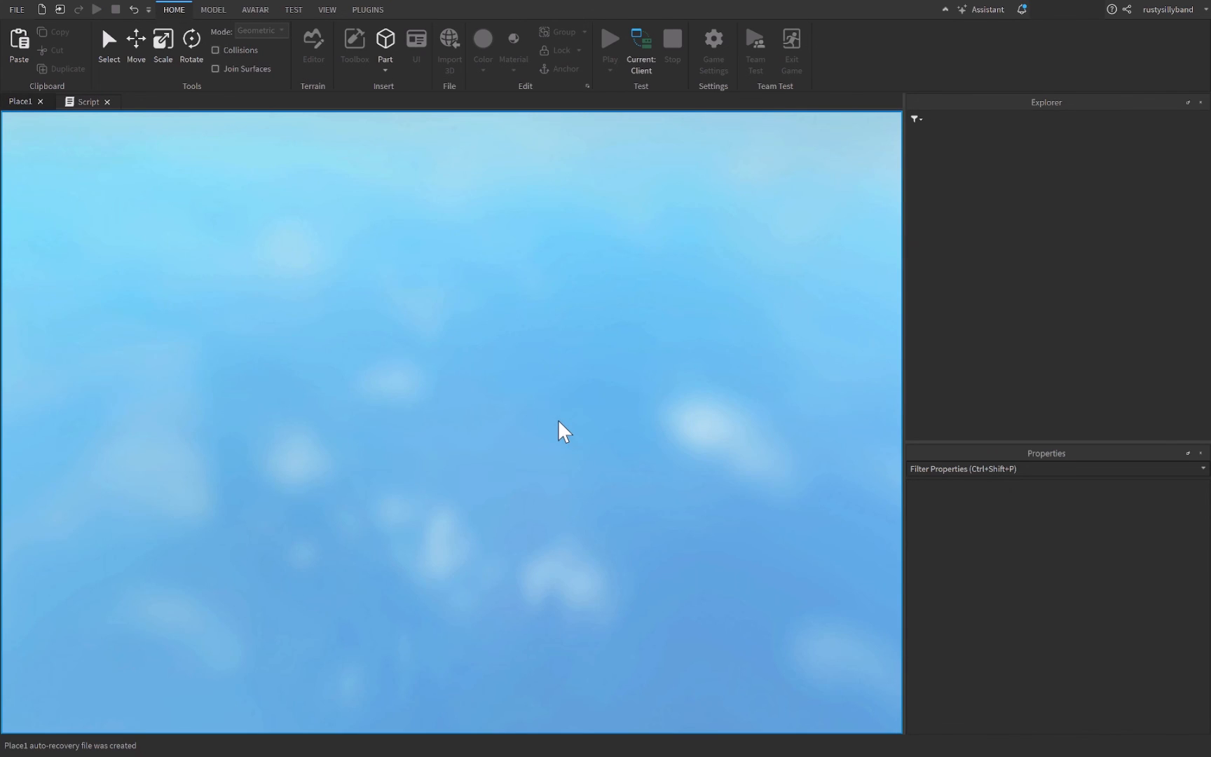
click(610, 39)
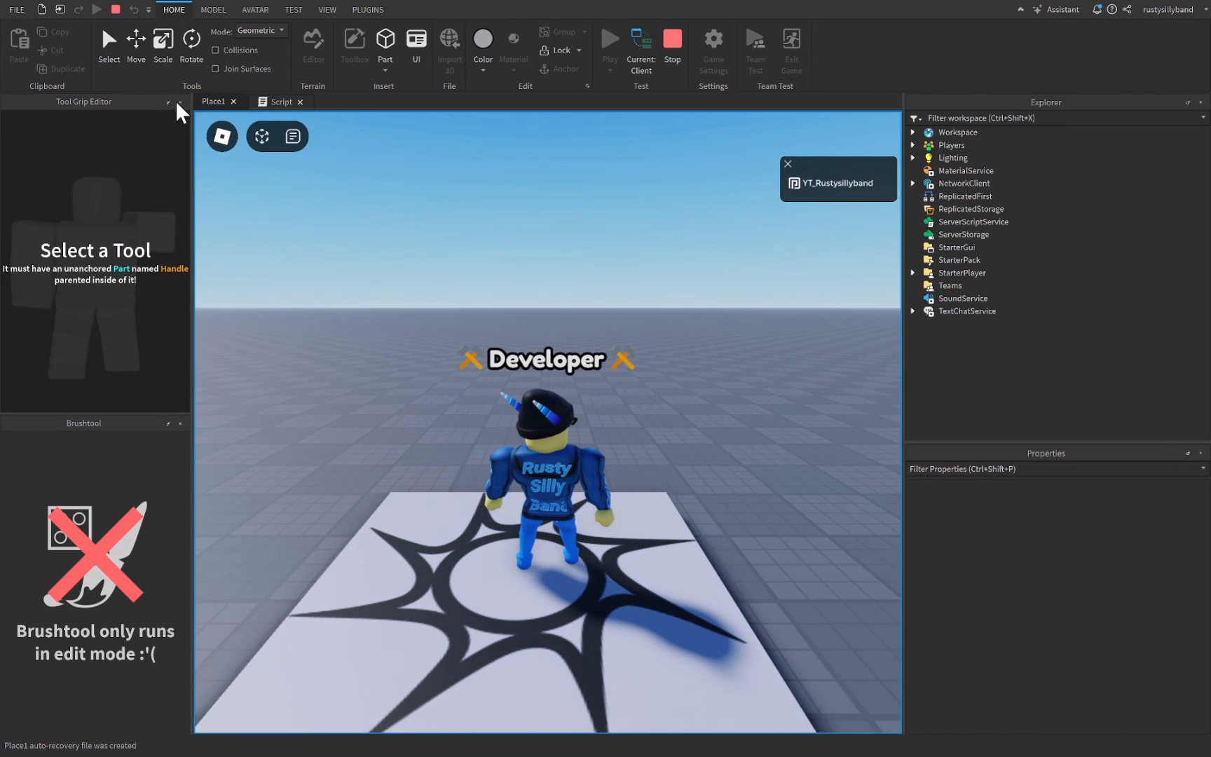